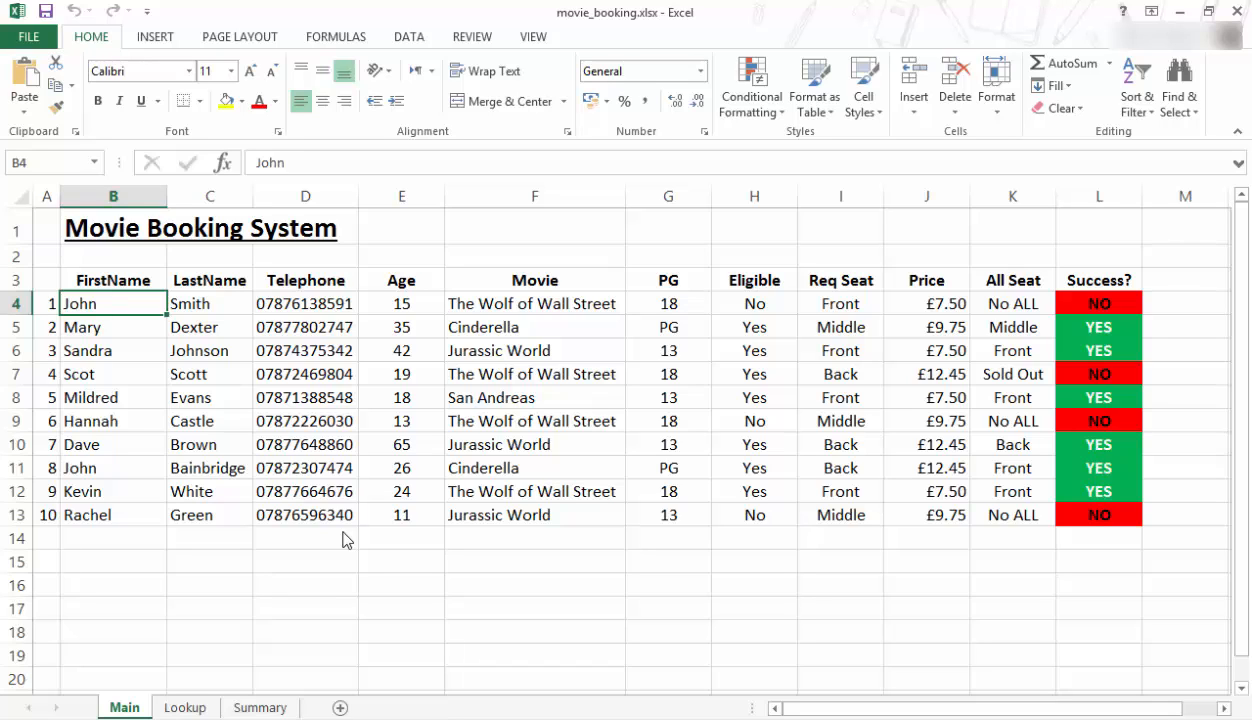
mouse_move(330, 548)
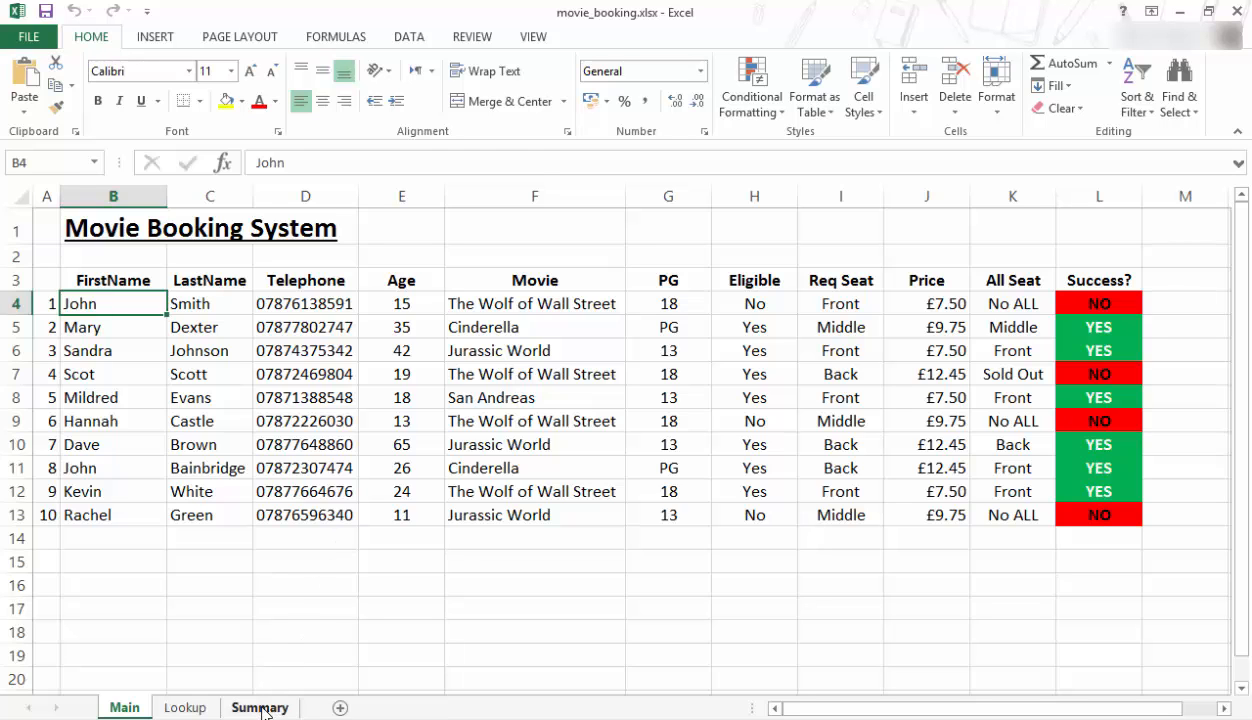
Browse the Summary, Main and Lookup sheets, ending back on Main
click(260, 708)
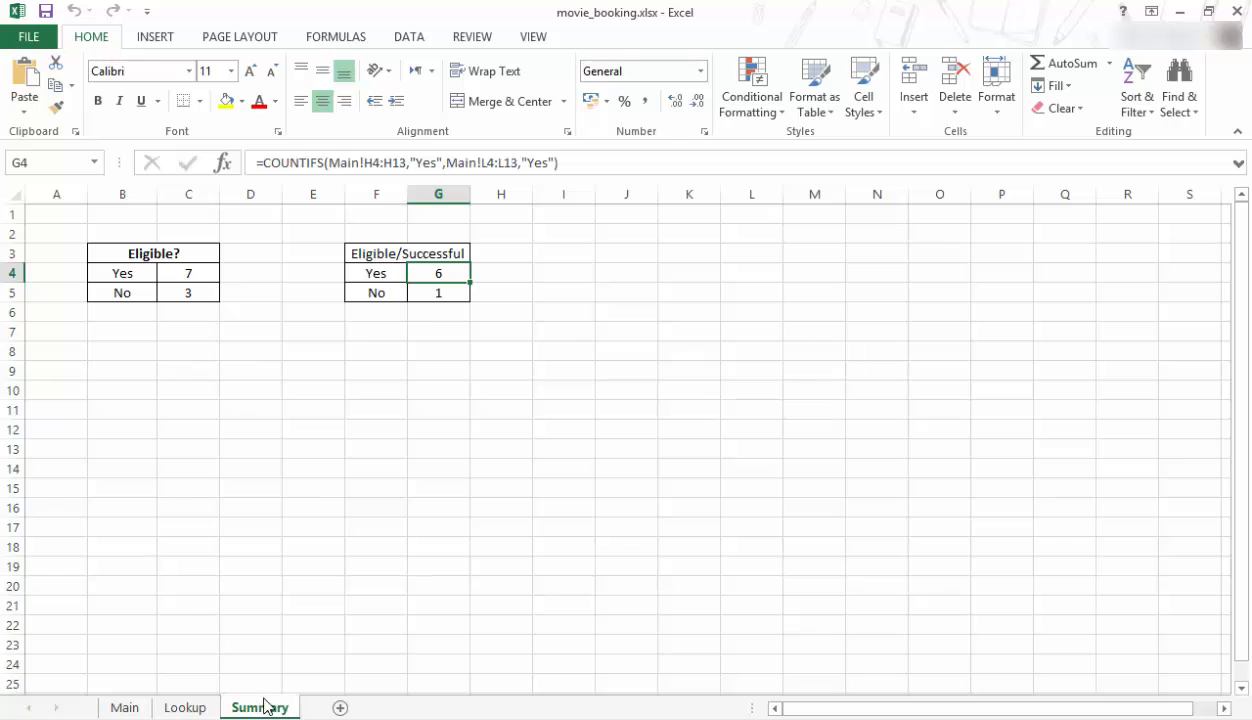
mouse_move(164, 670)
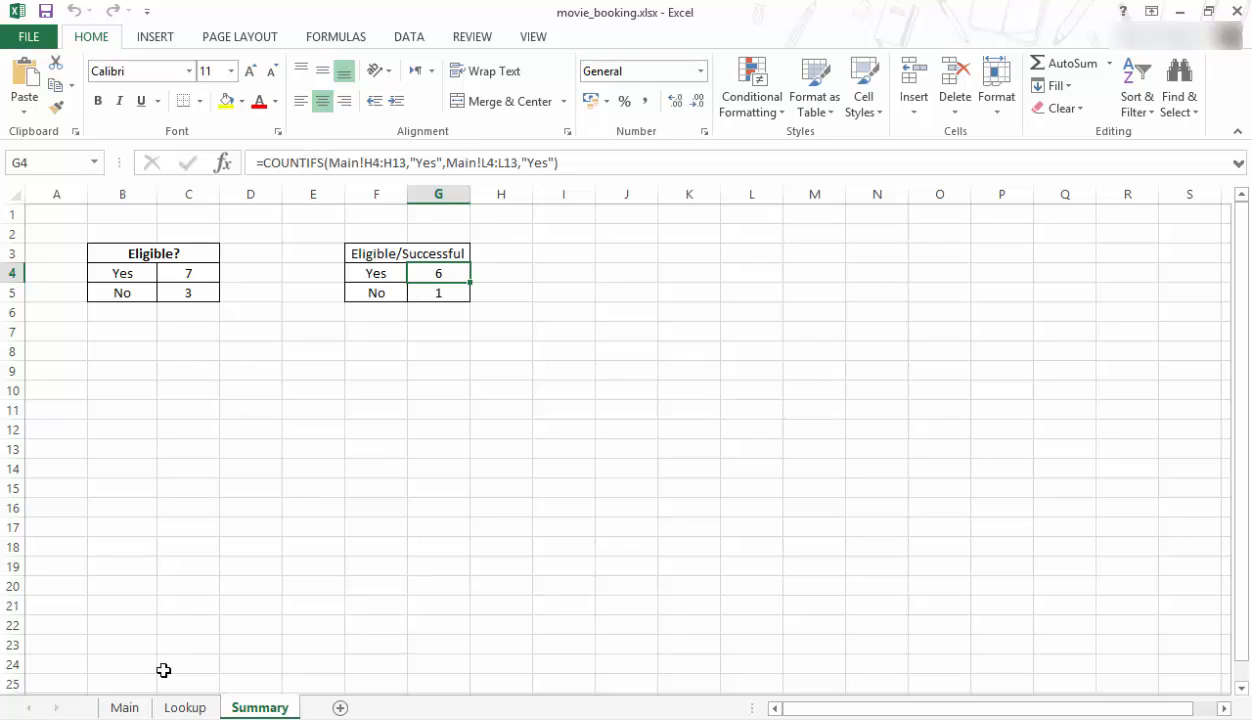
click(124, 708)
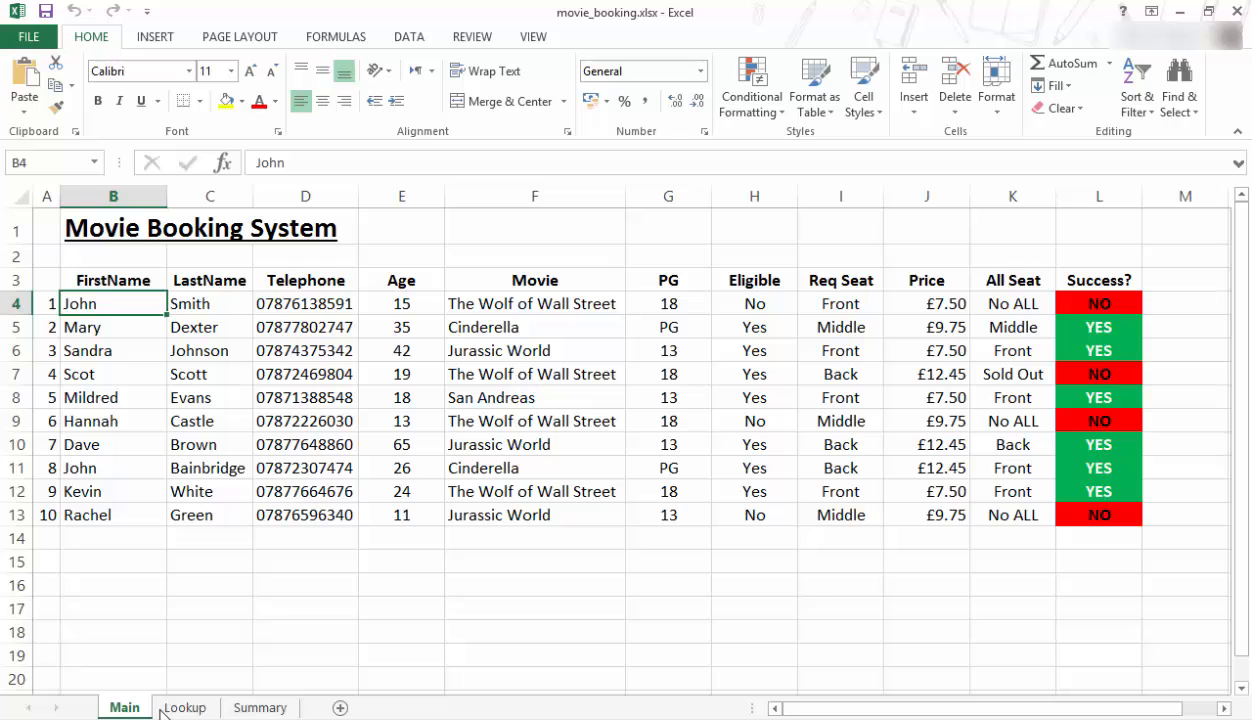
click(184, 708)
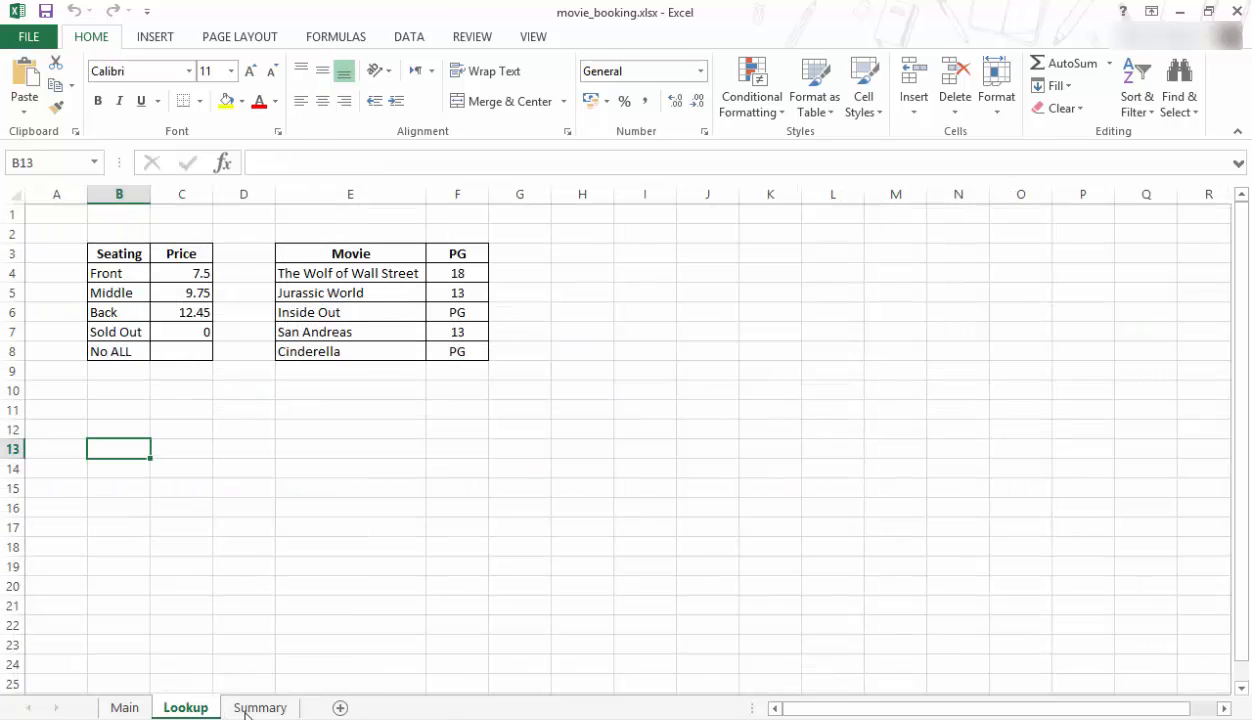
click(124, 708)
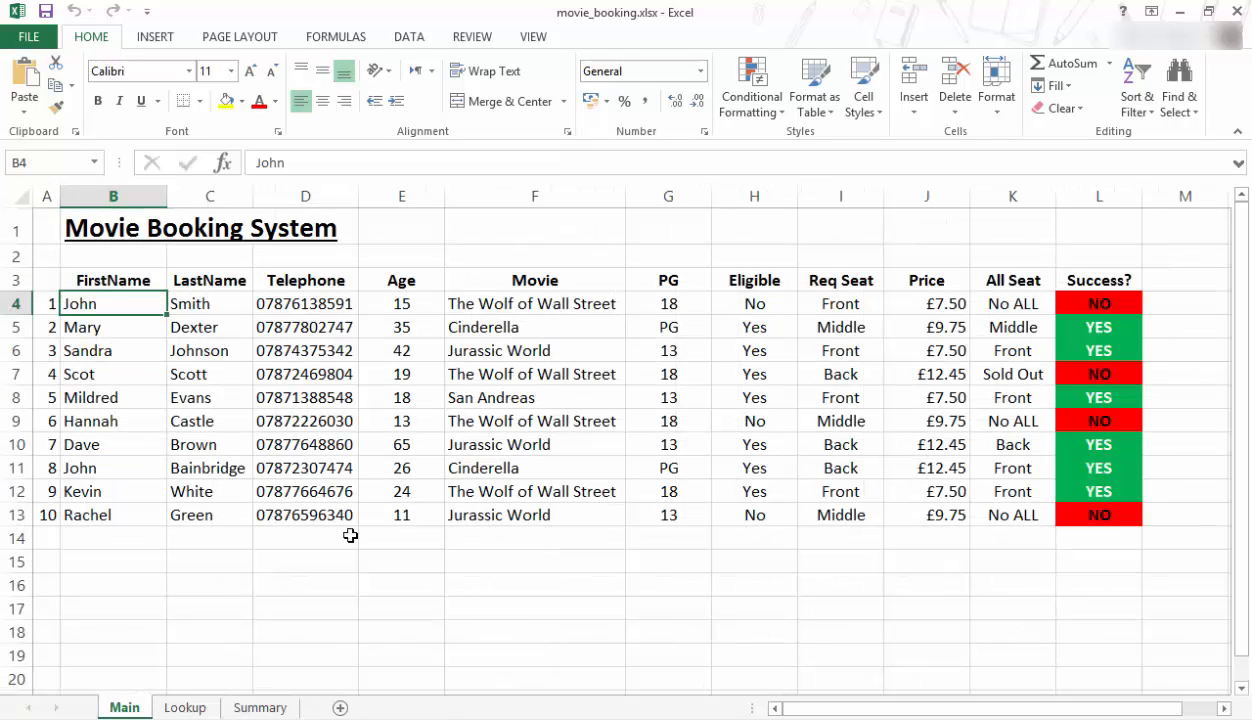
mouse_move(340, 560)
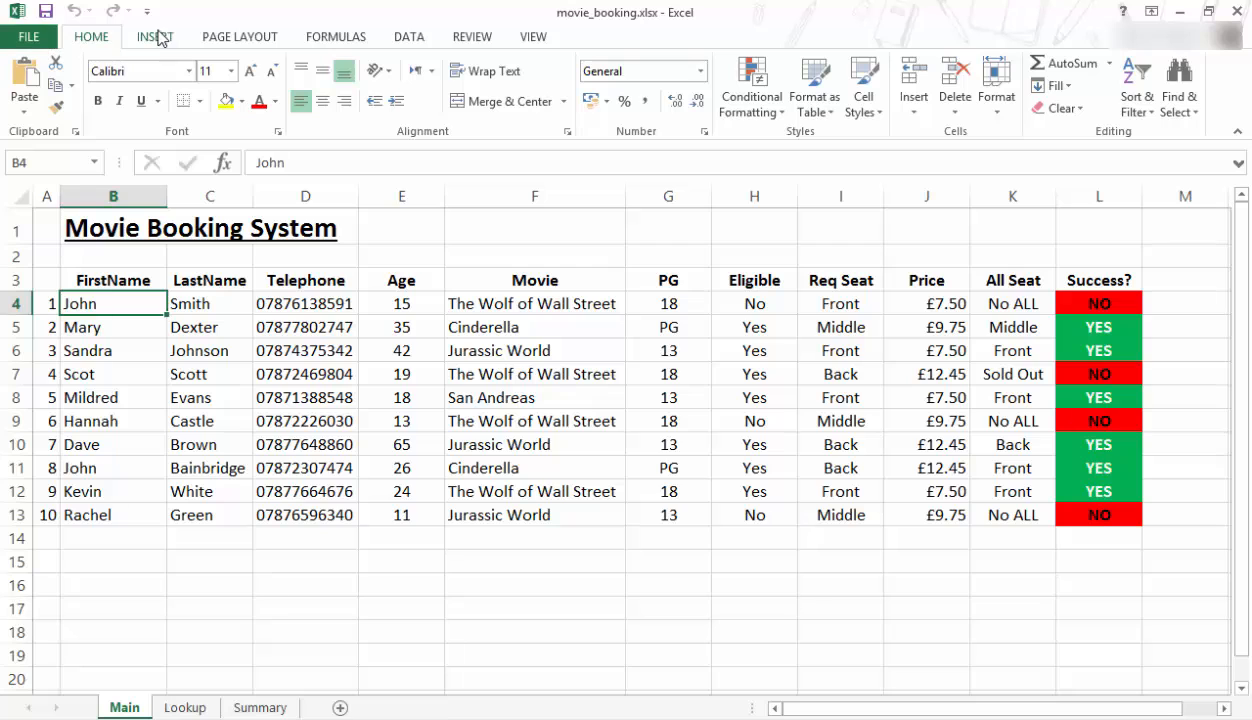
Look through the Insert, Formulas, View and Data ribbon commands
click(156, 36)
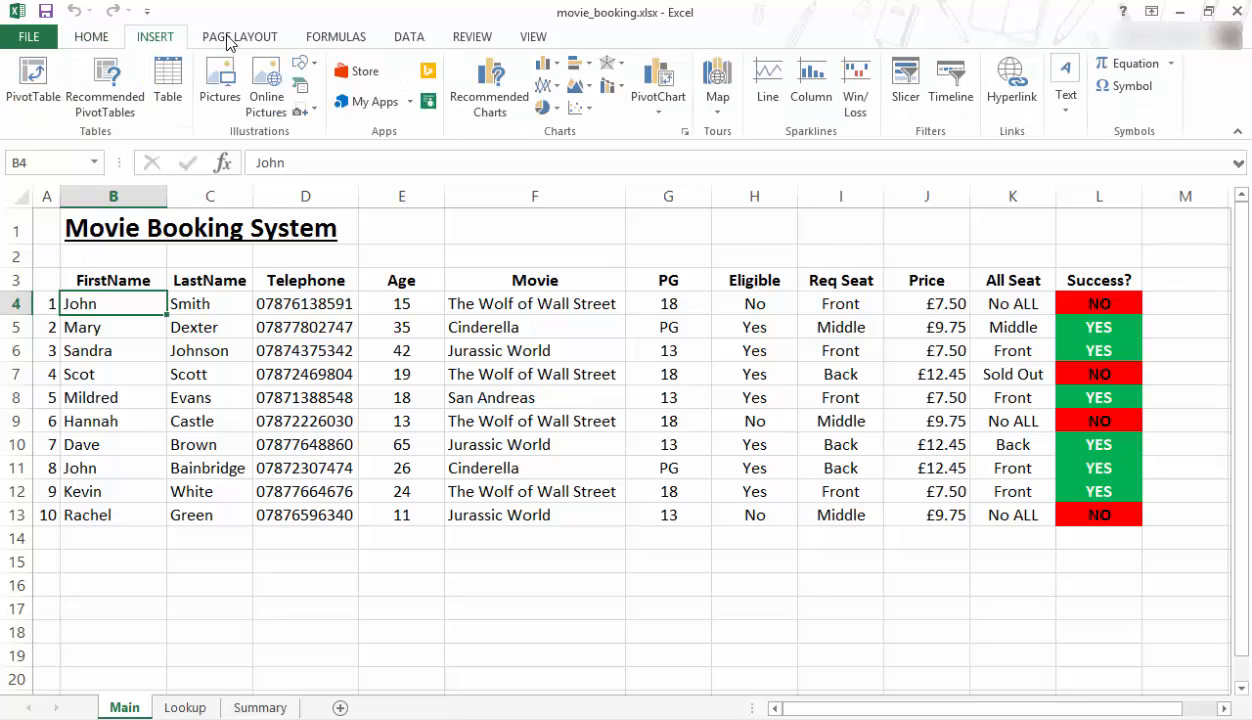
click(336, 36)
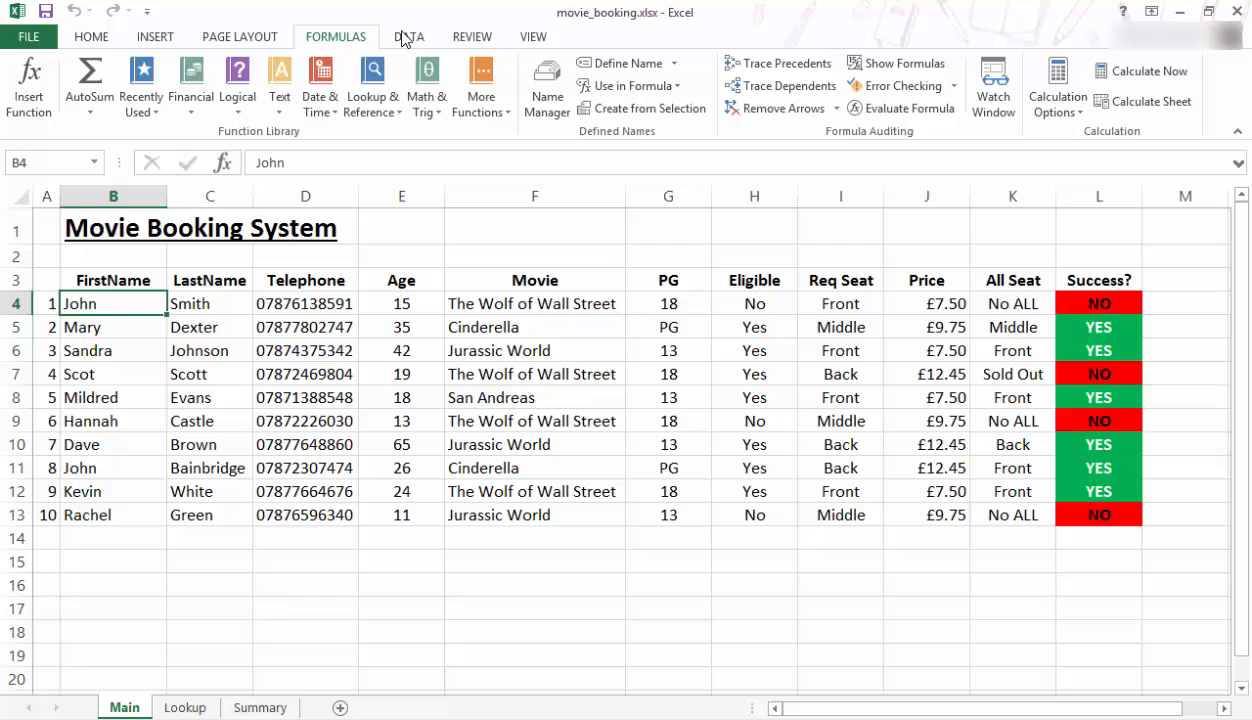
click(532, 36)
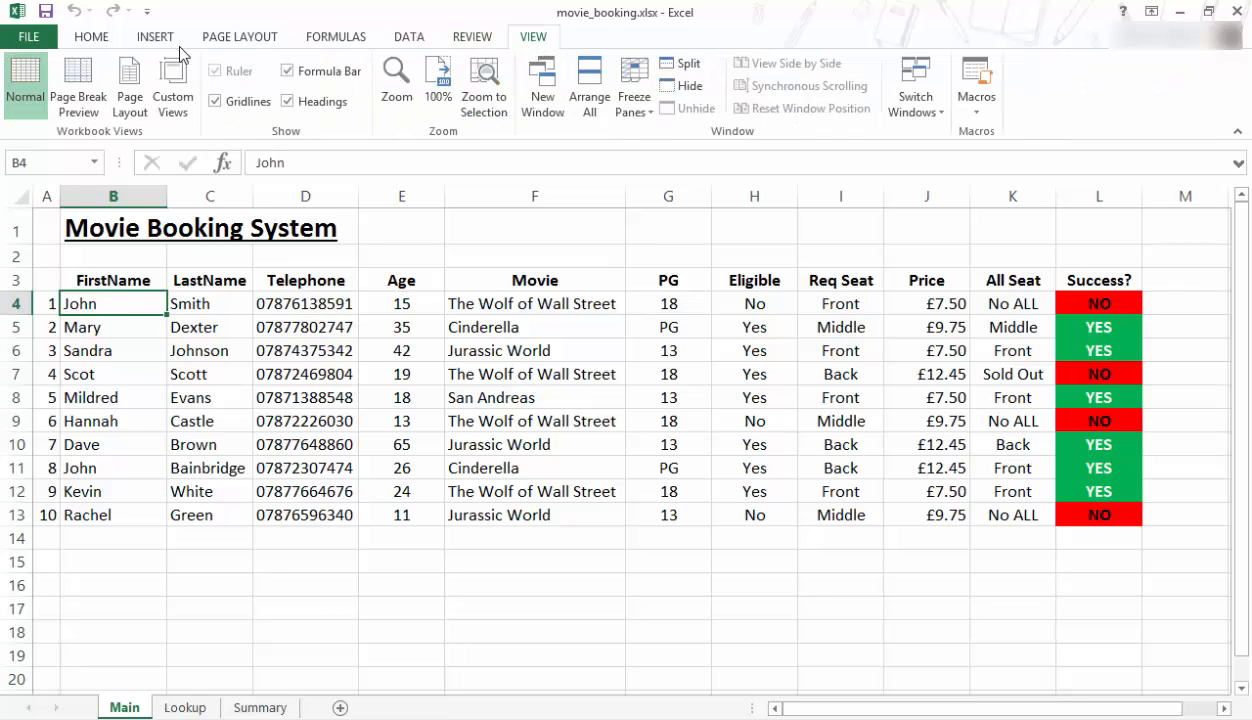
mouse_move(472, 36)
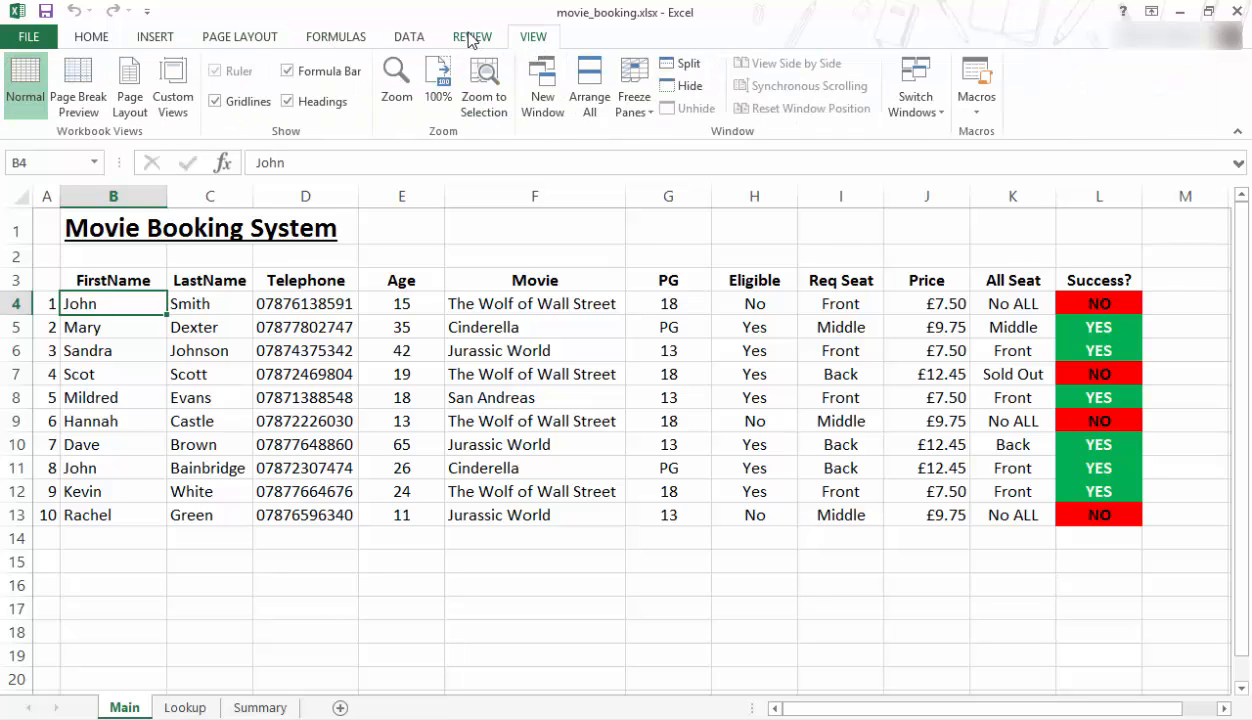
click(408, 36)
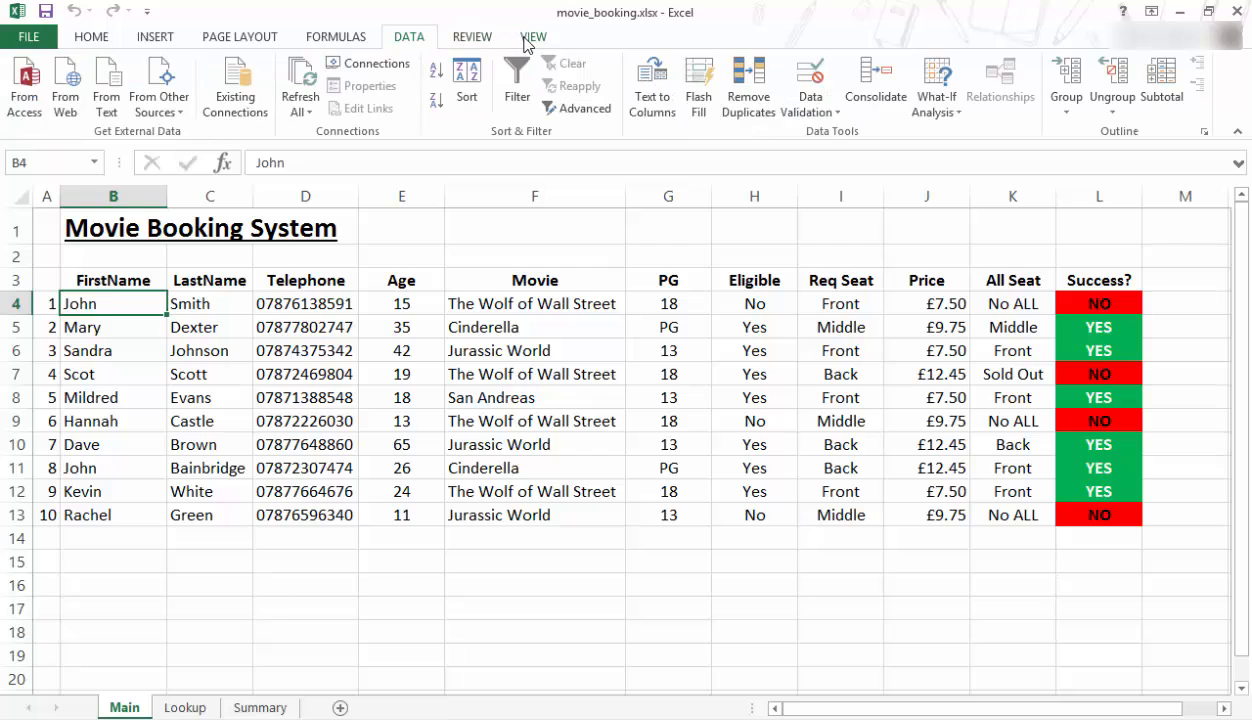
click(532, 36)
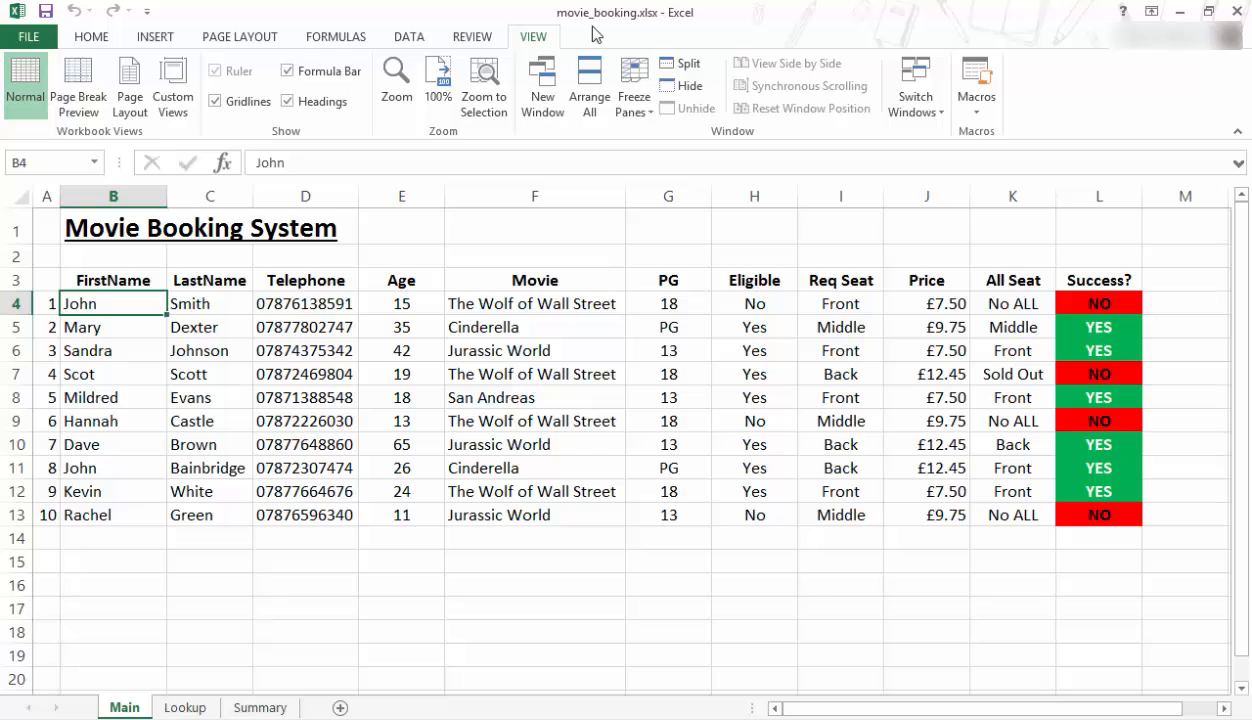
mouse_move(472, 36)
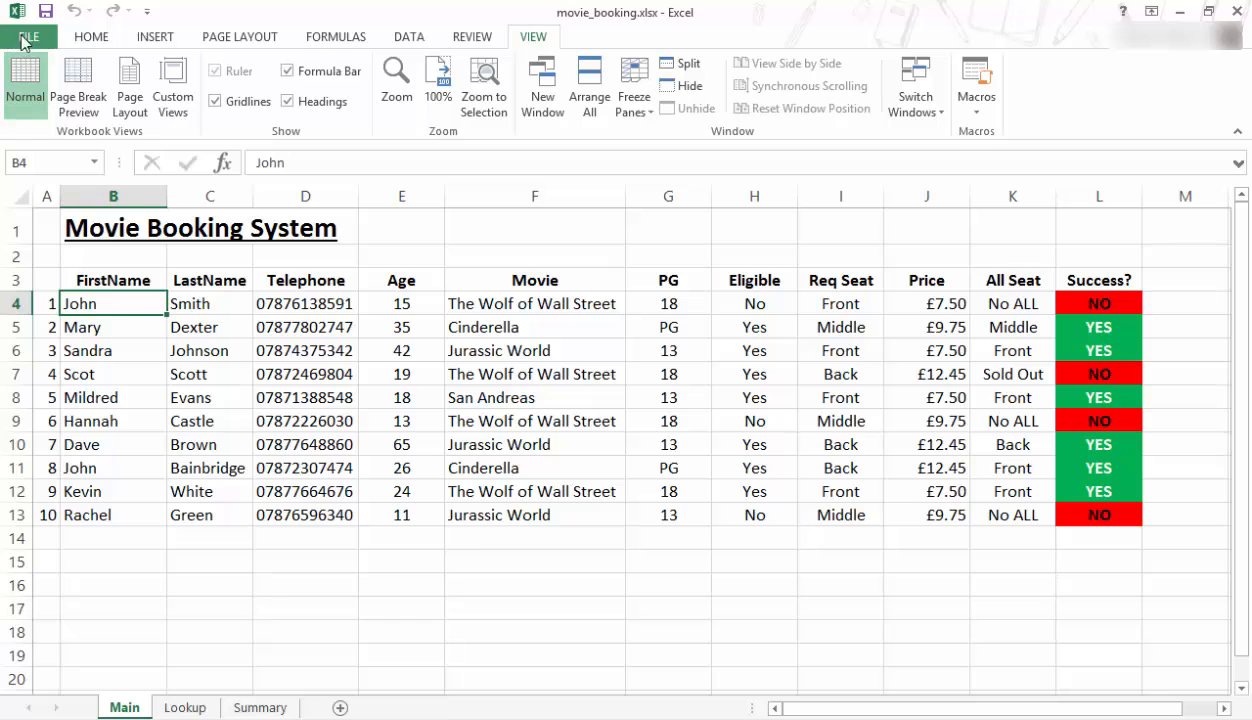
Enable the Developer tab via Excel Options > Customize Ribbon and apply
click(28, 36)
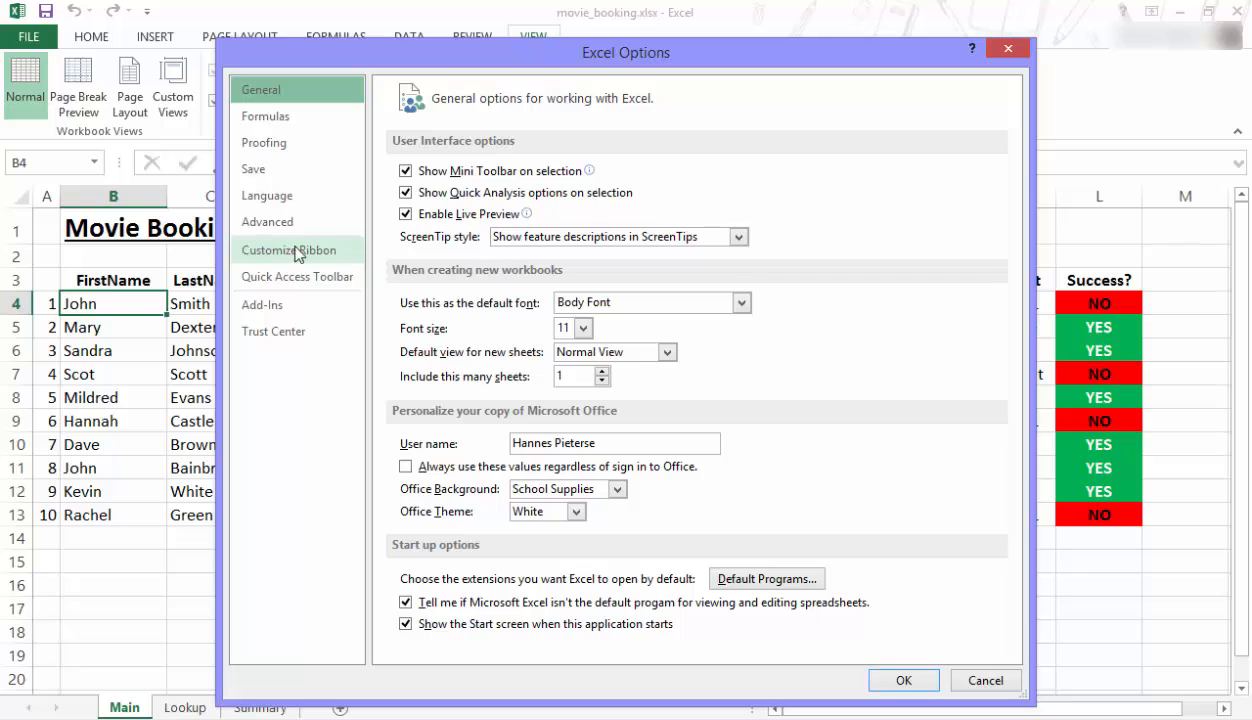
click(288, 250)
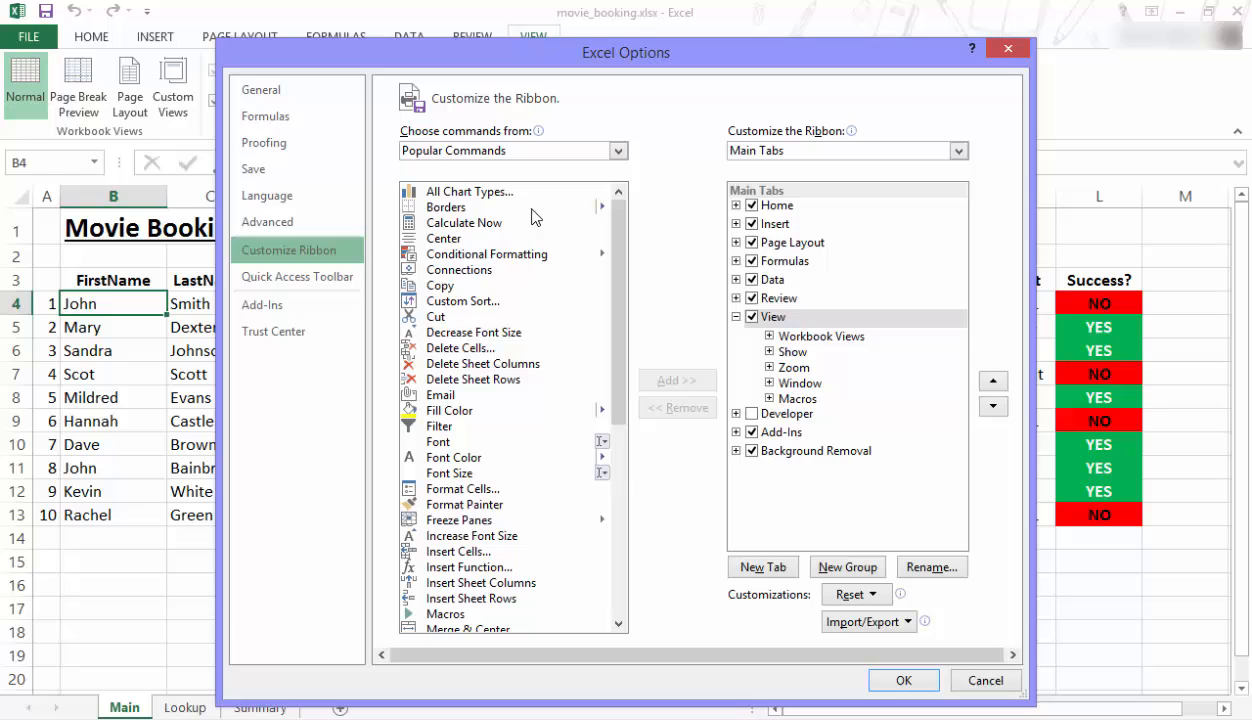
mouse_move(608, 448)
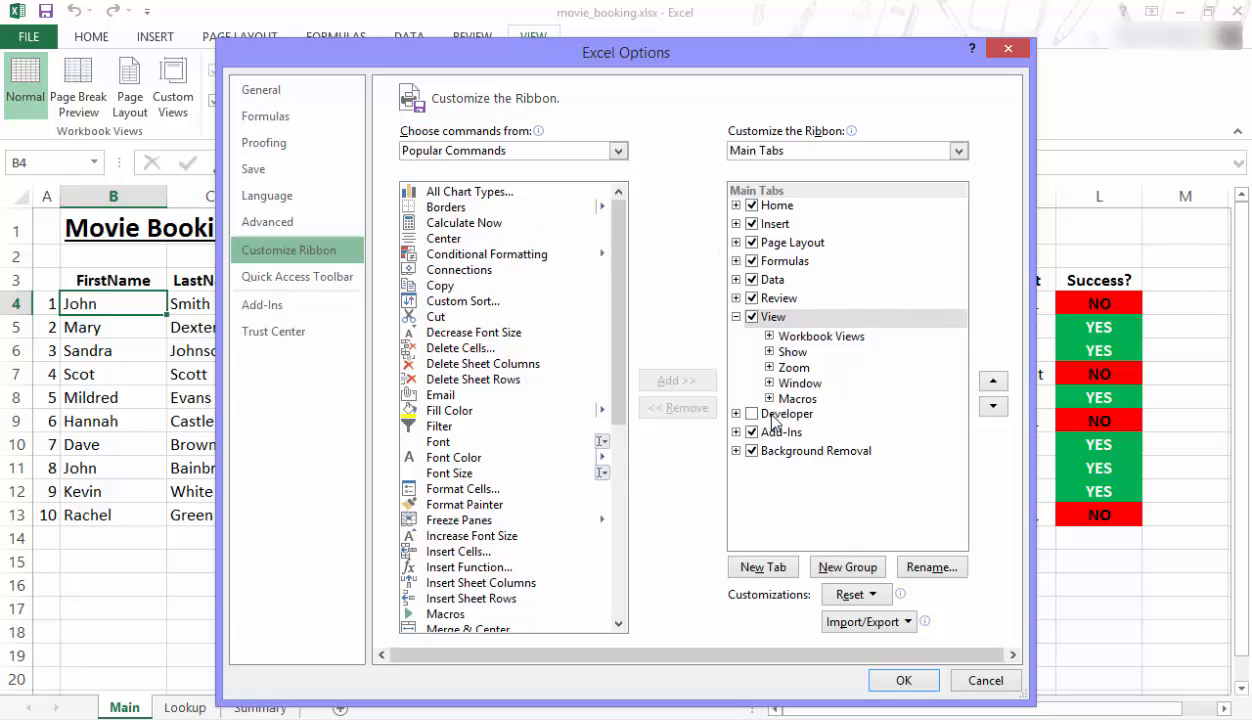
click(786, 414)
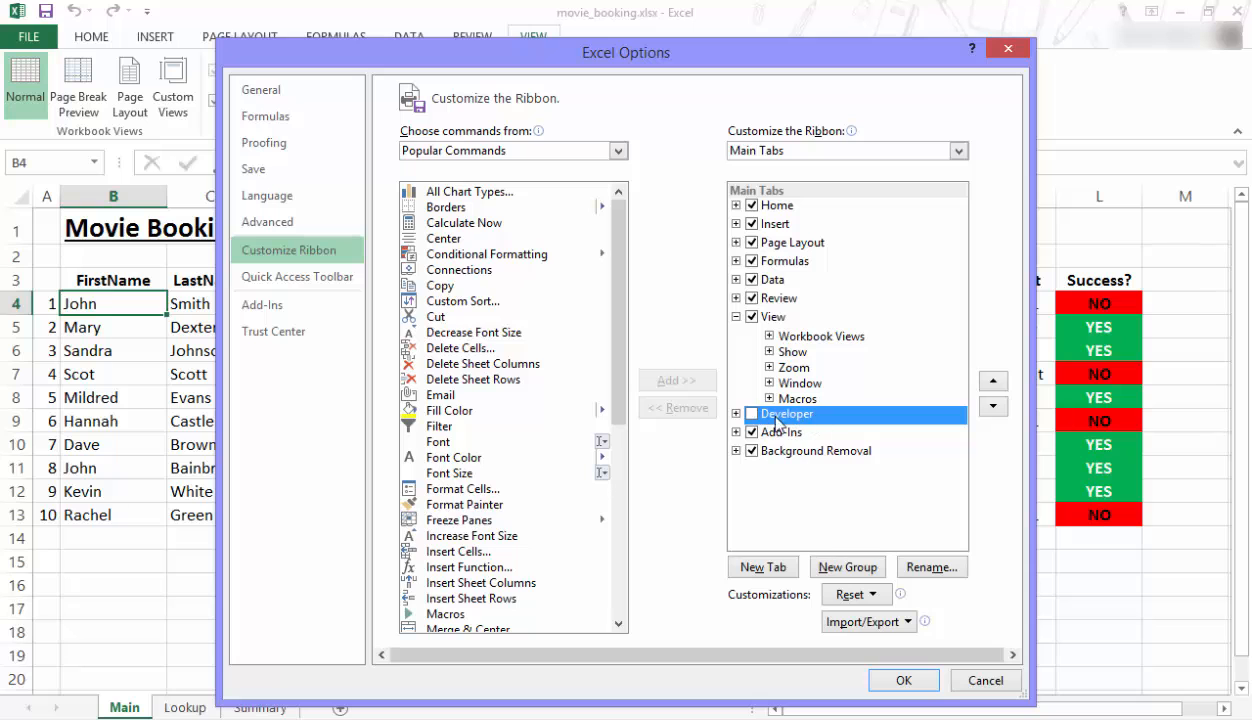
click(752, 412)
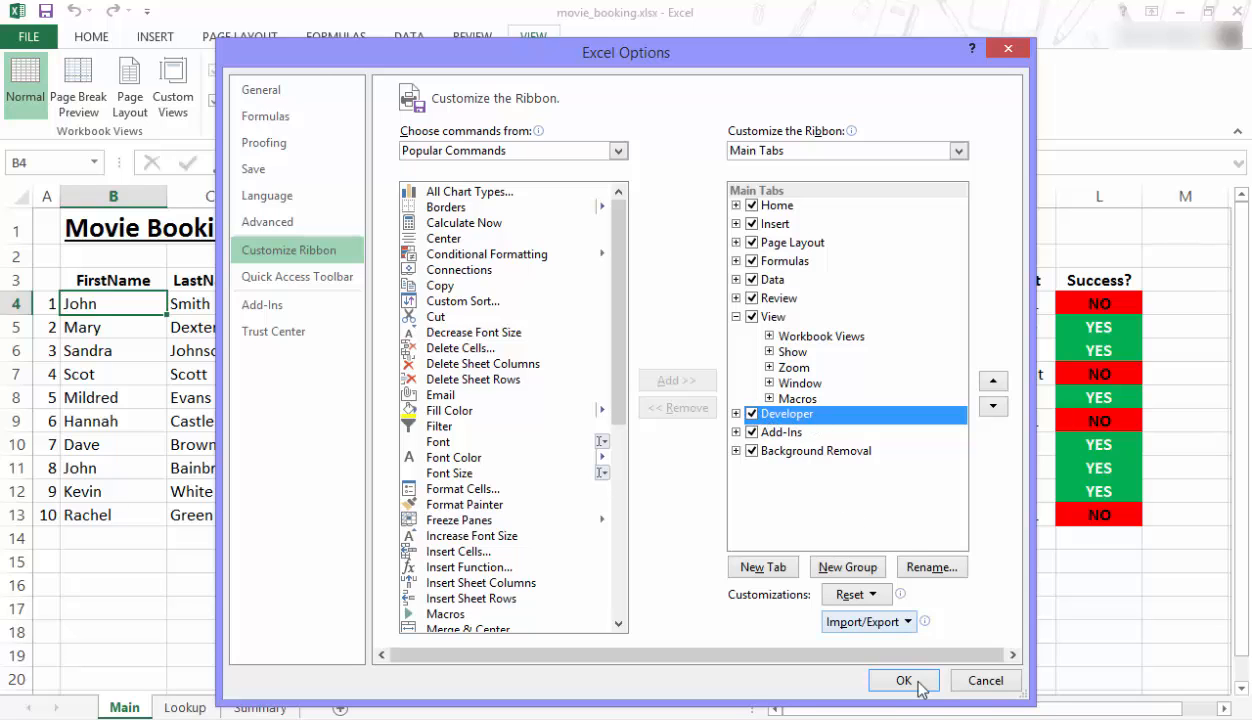
click(904, 680)
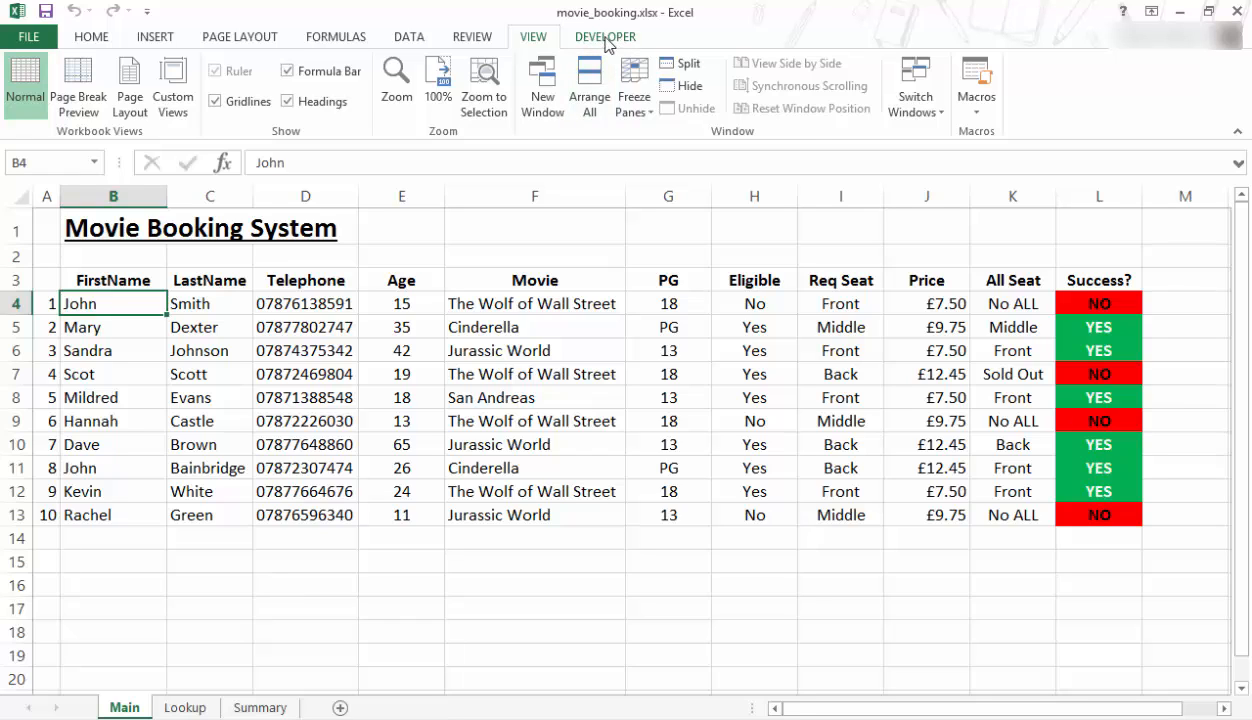
Show the Developer tab and drop down its Insert list of form controls
click(604, 36)
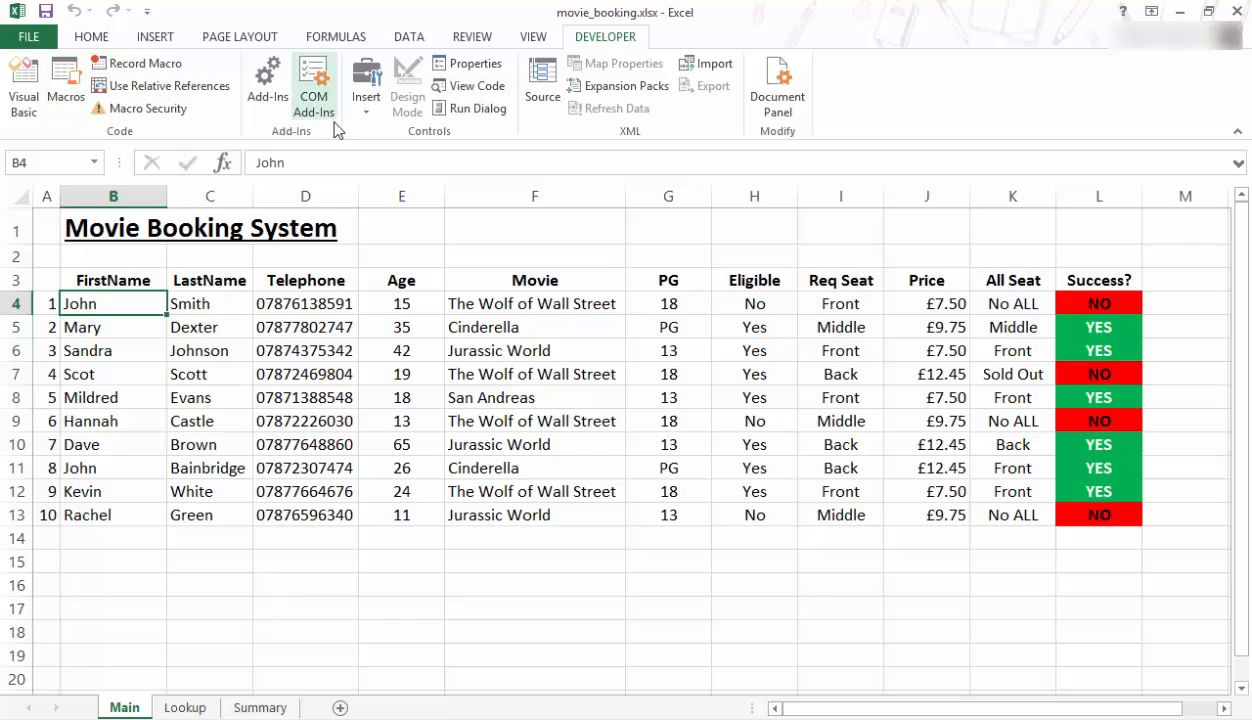
mouse_move(778, 84)
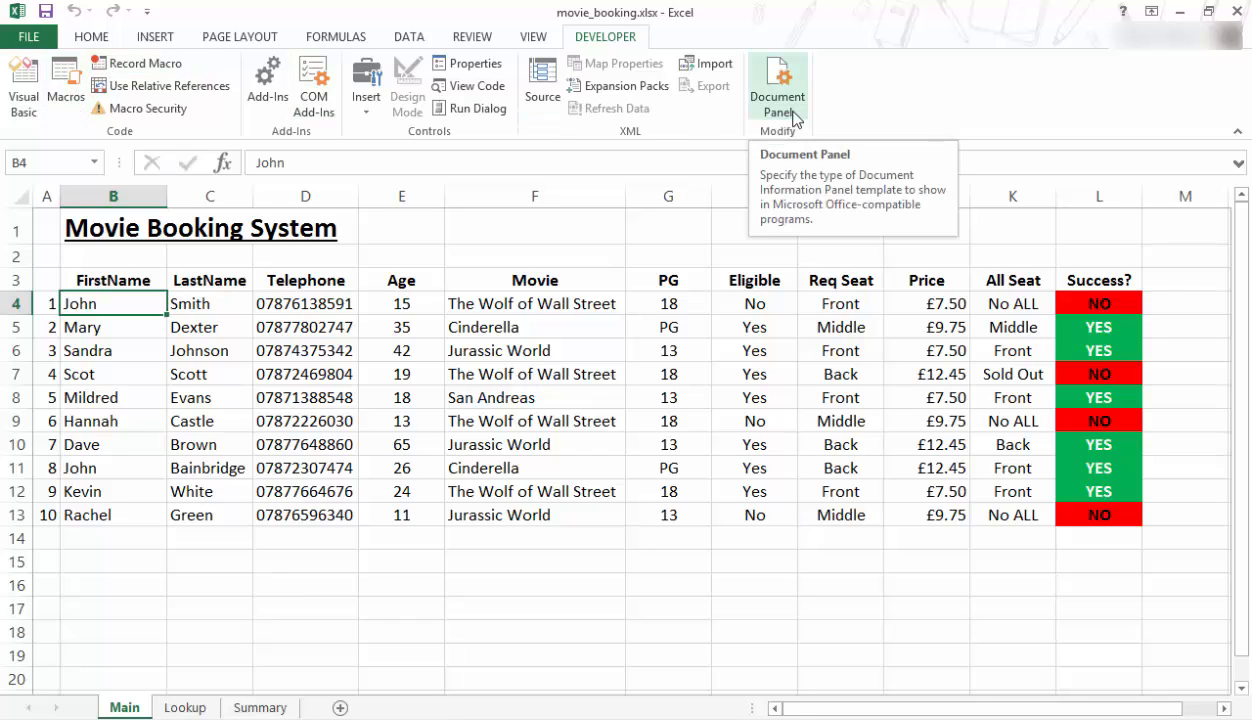
mouse_move(424, 324)
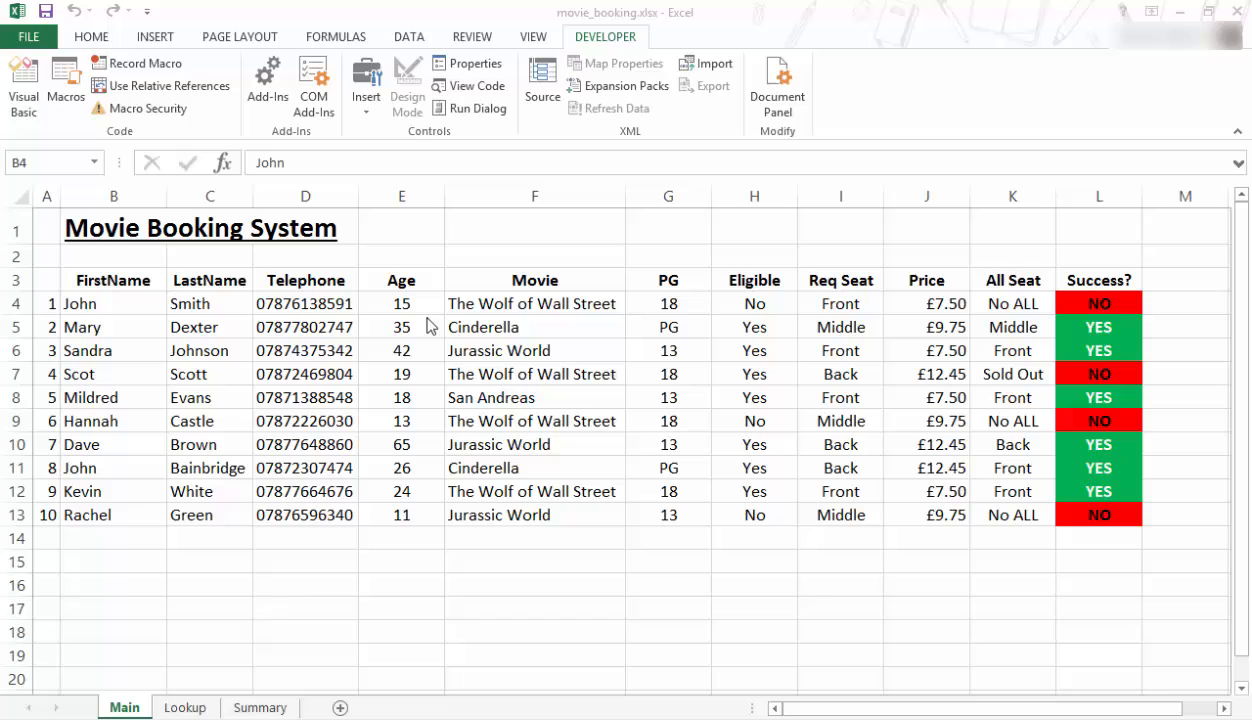
click(114, 304)
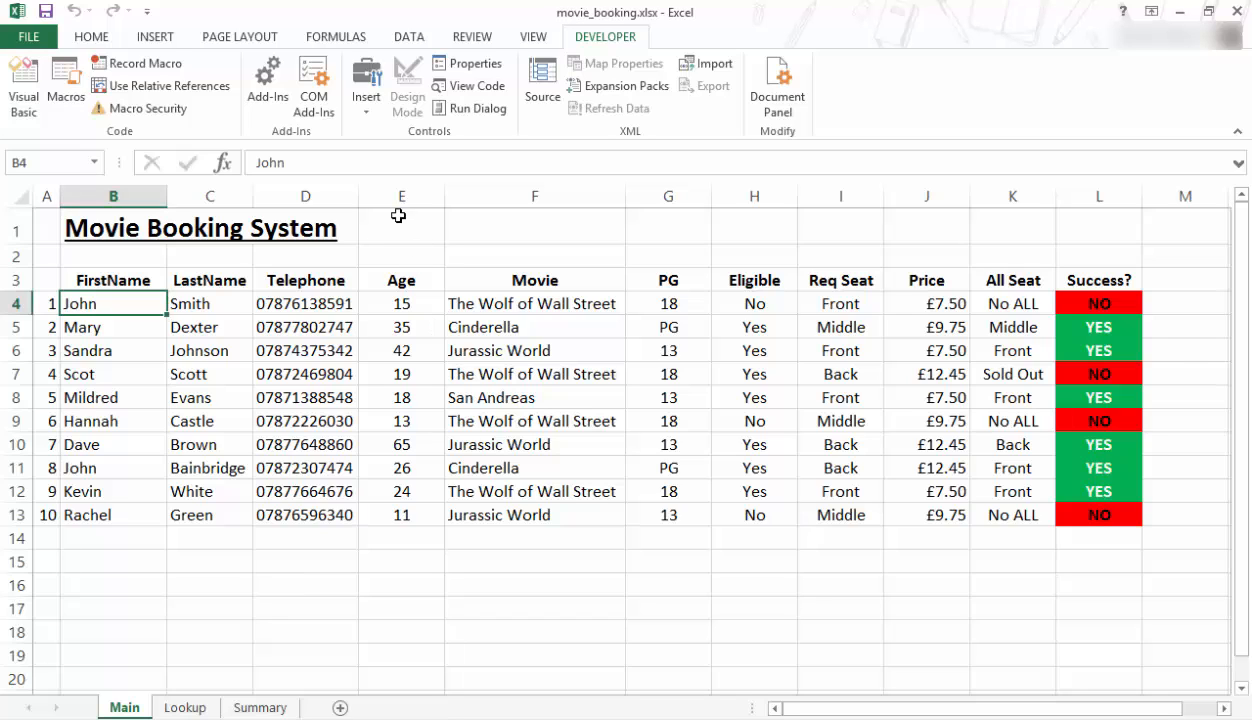
click(366, 82)
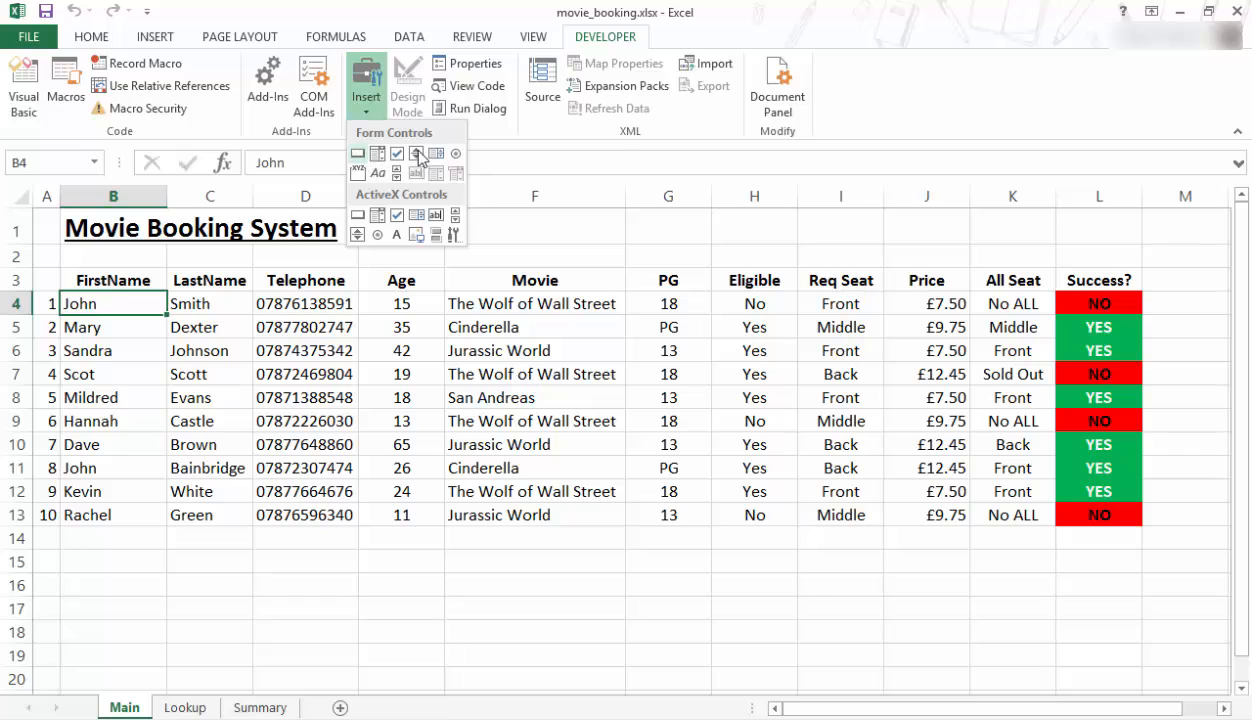
mouse_move(452, 148)
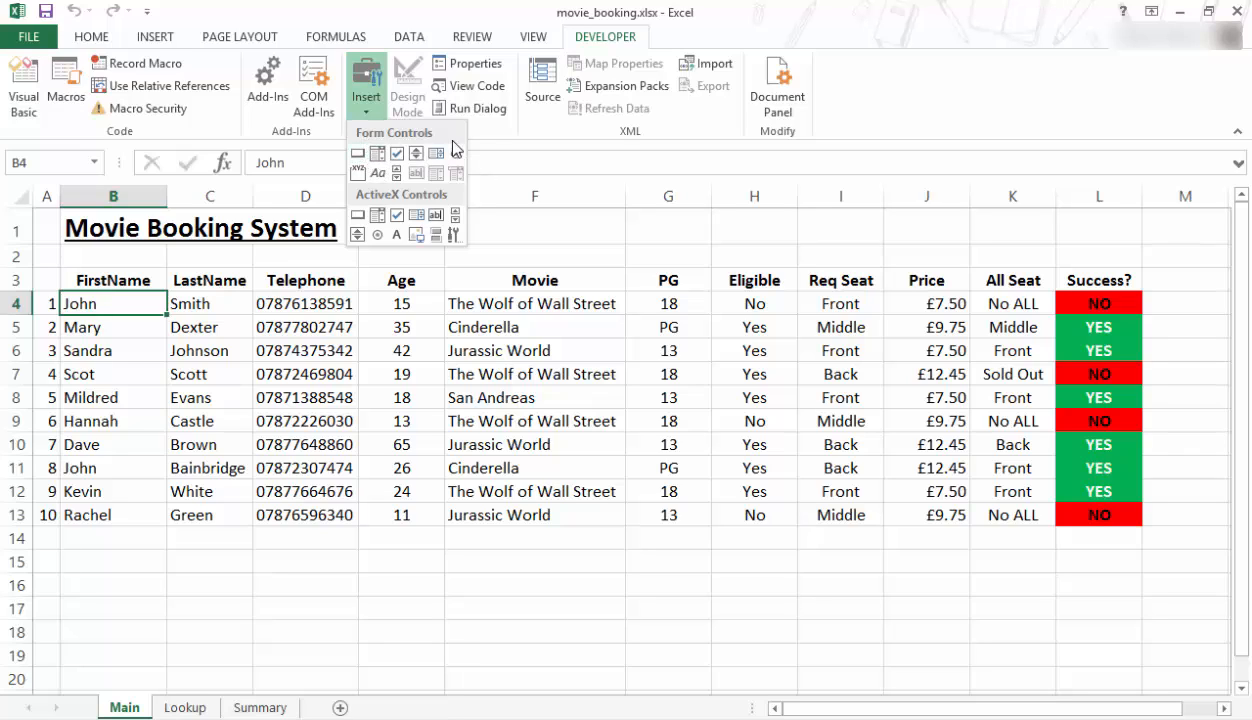
mouse_move(358, 152)
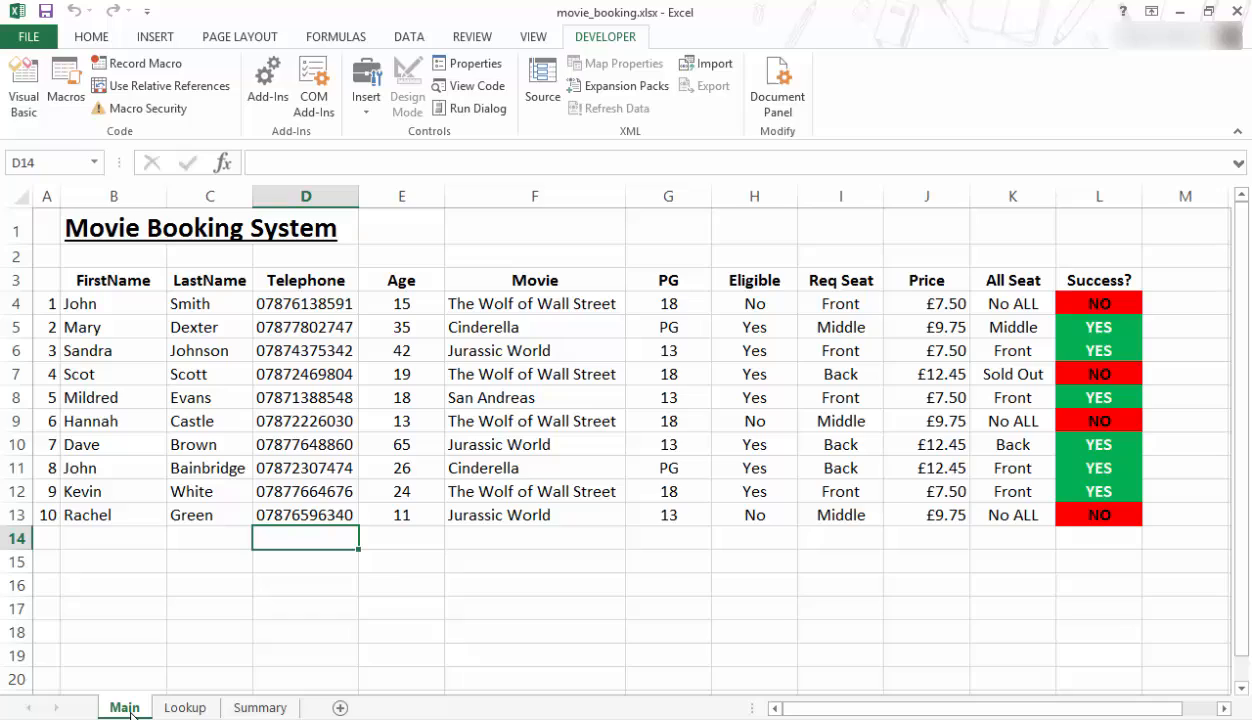
Add a new sheet named Menu placed first, before Main, Lookup and Summary
click(184, 708)
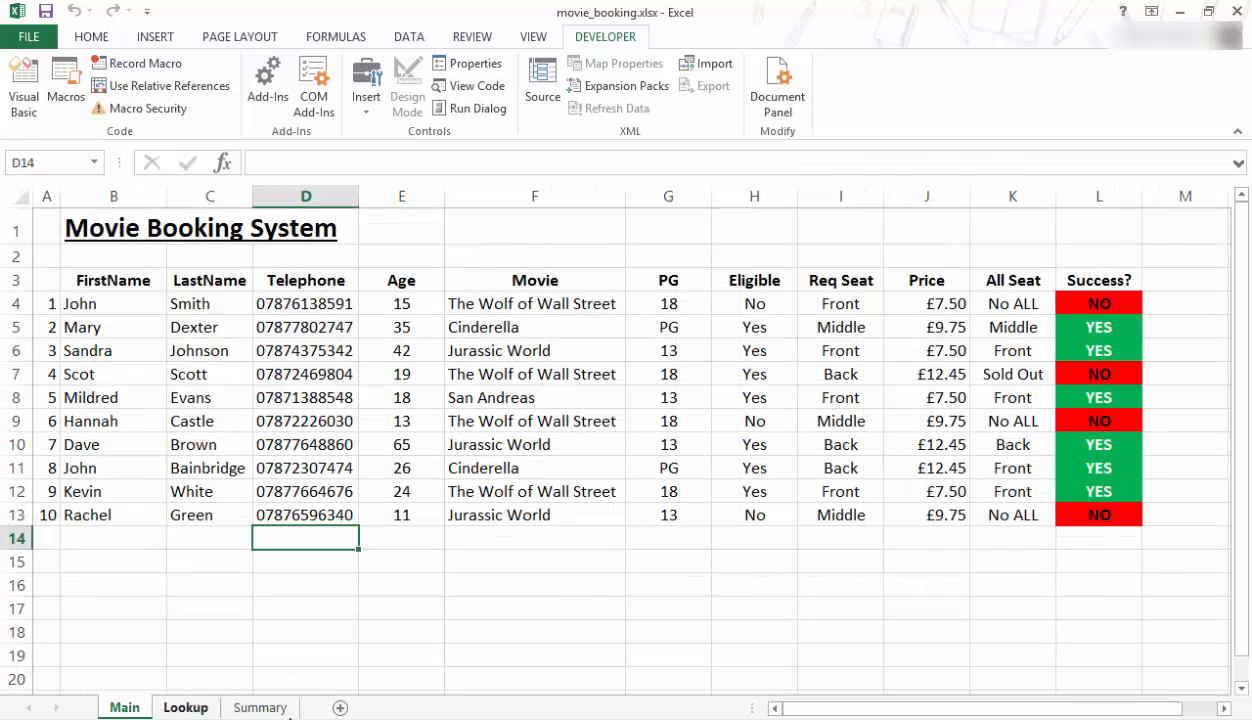
click(340, 708)
text(Menu)
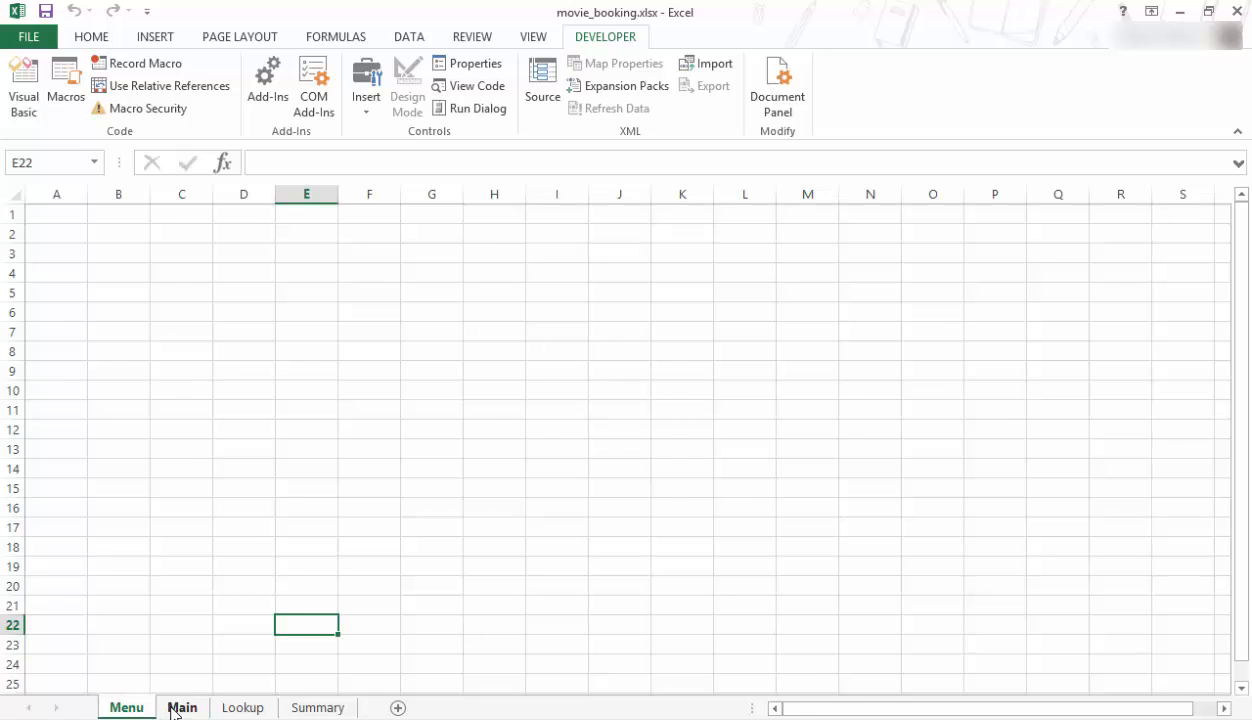
click(182, 708)
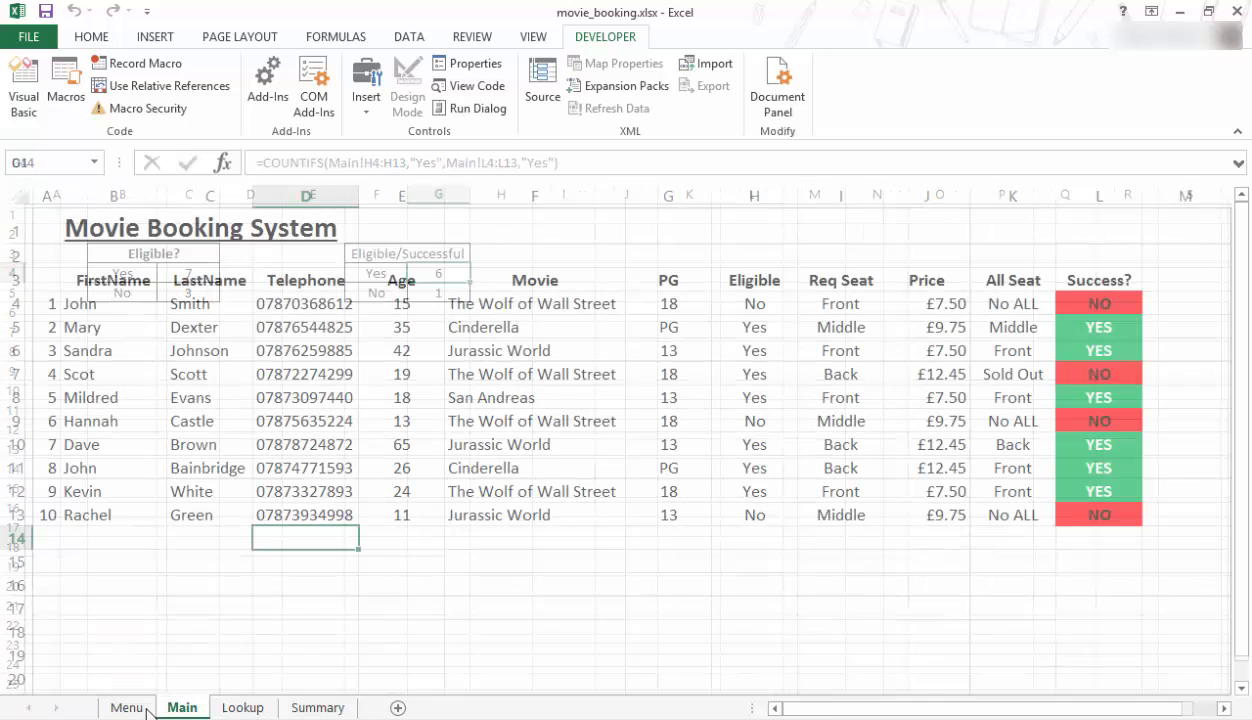
click(126, 708)
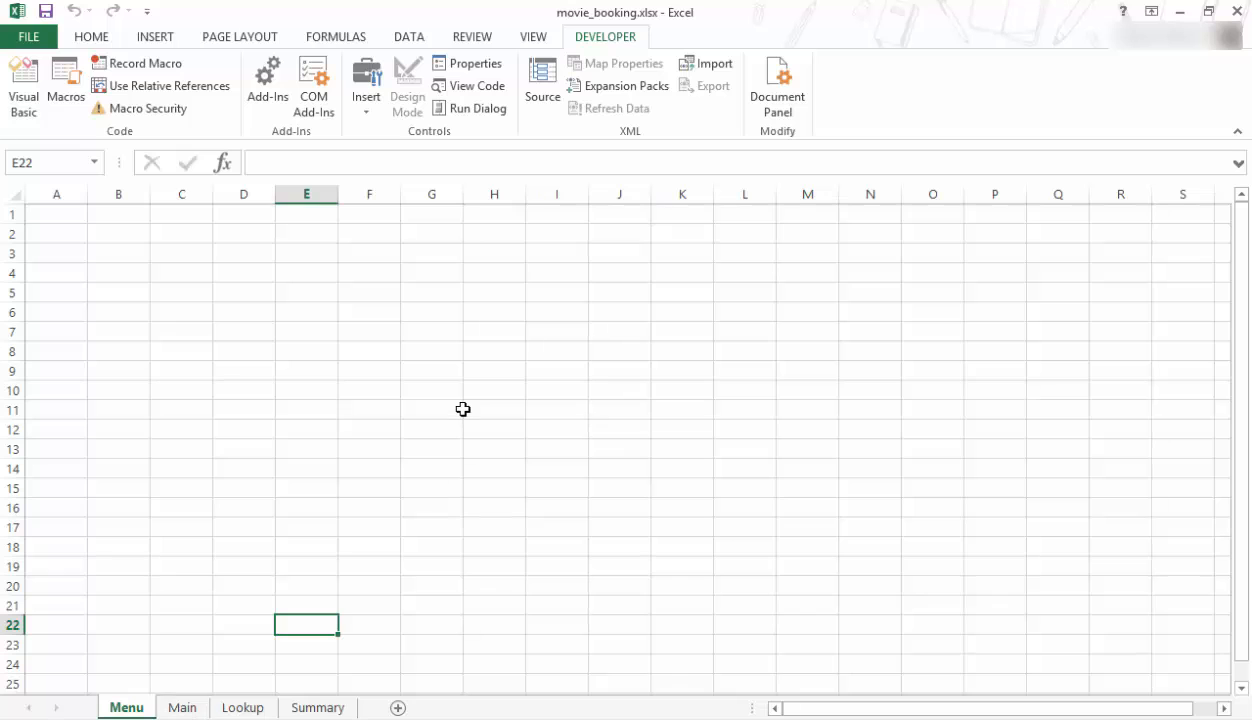
mouse_move(384, 146)
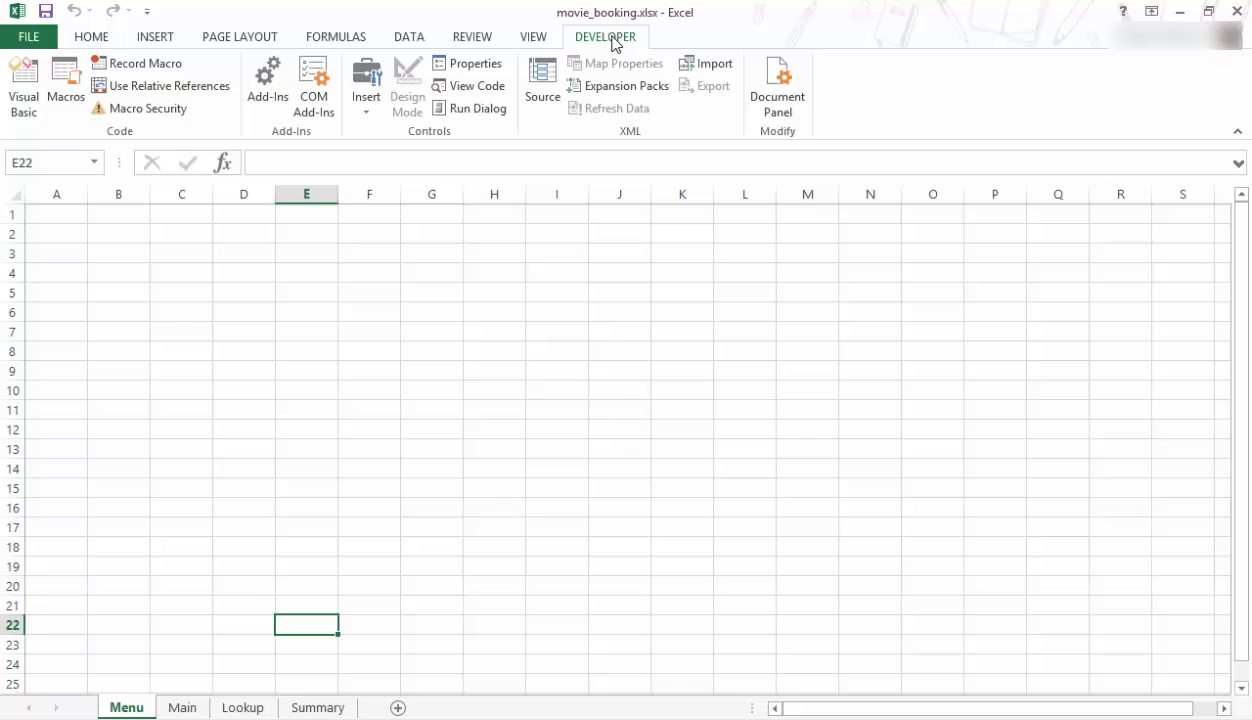
Draw a Form Controls button over rows 7-9 of Menu with macro name Main
click(366, 84)
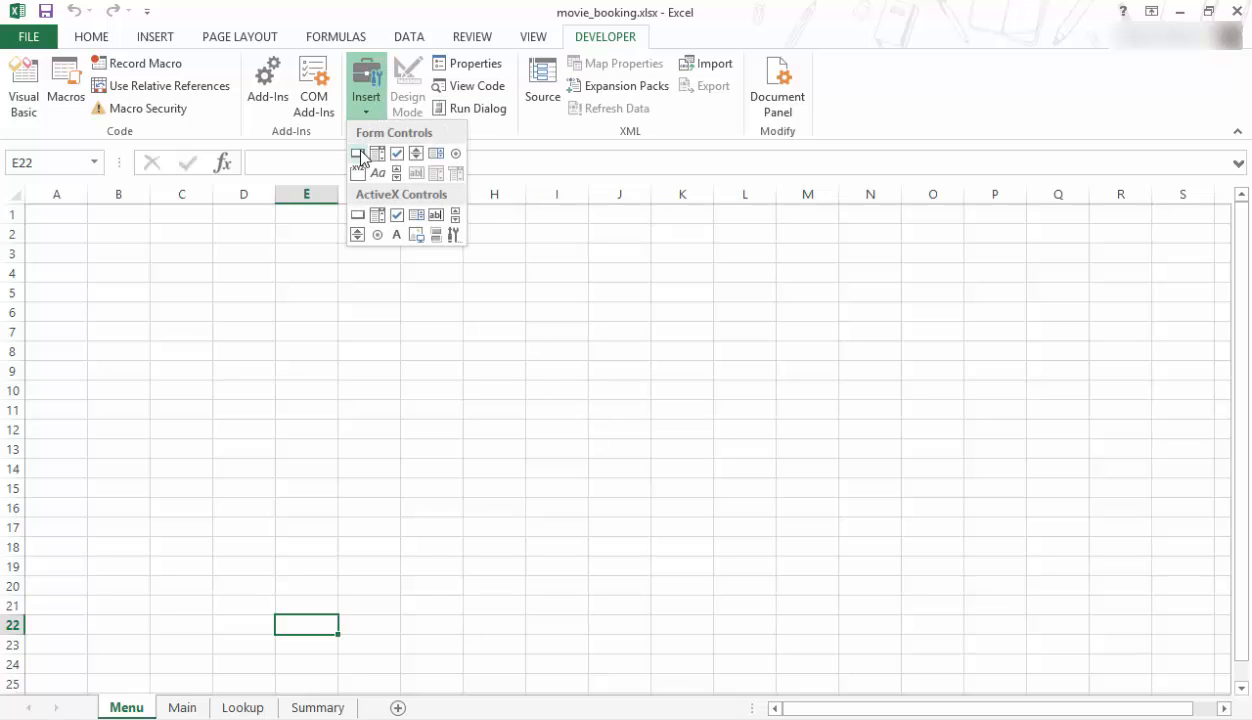
click(356, 152)
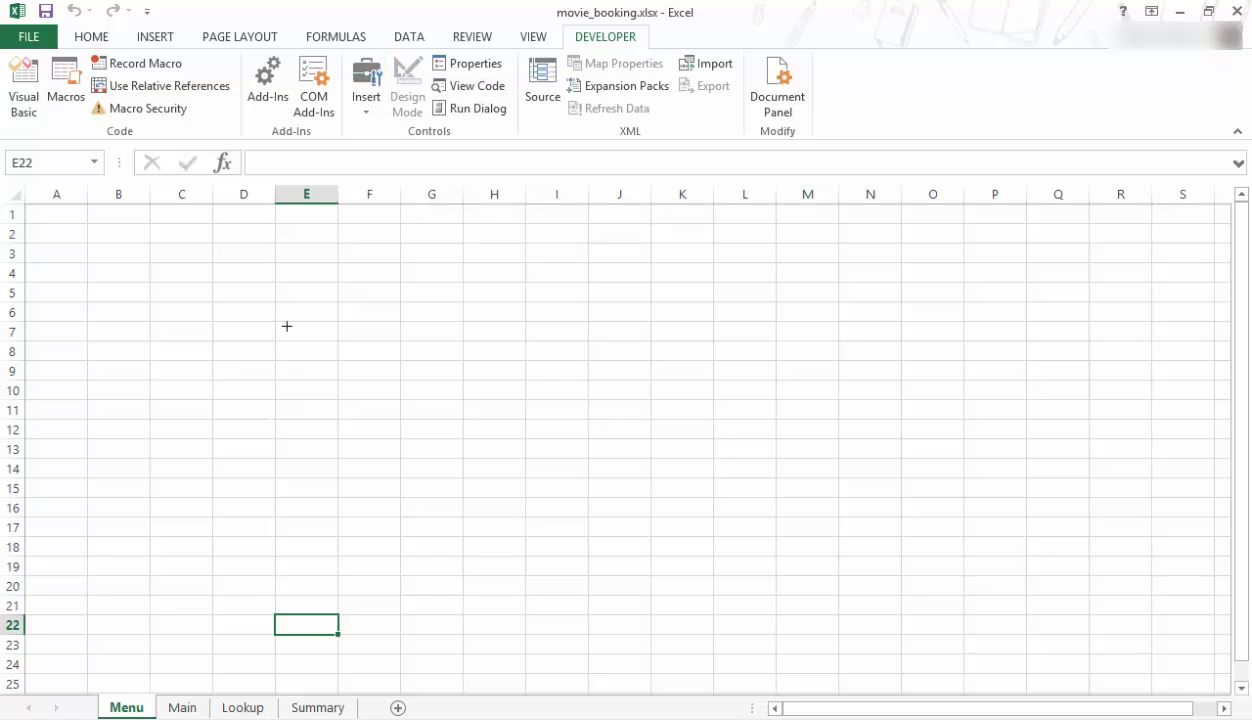
drag(288, 326, 460, 378)
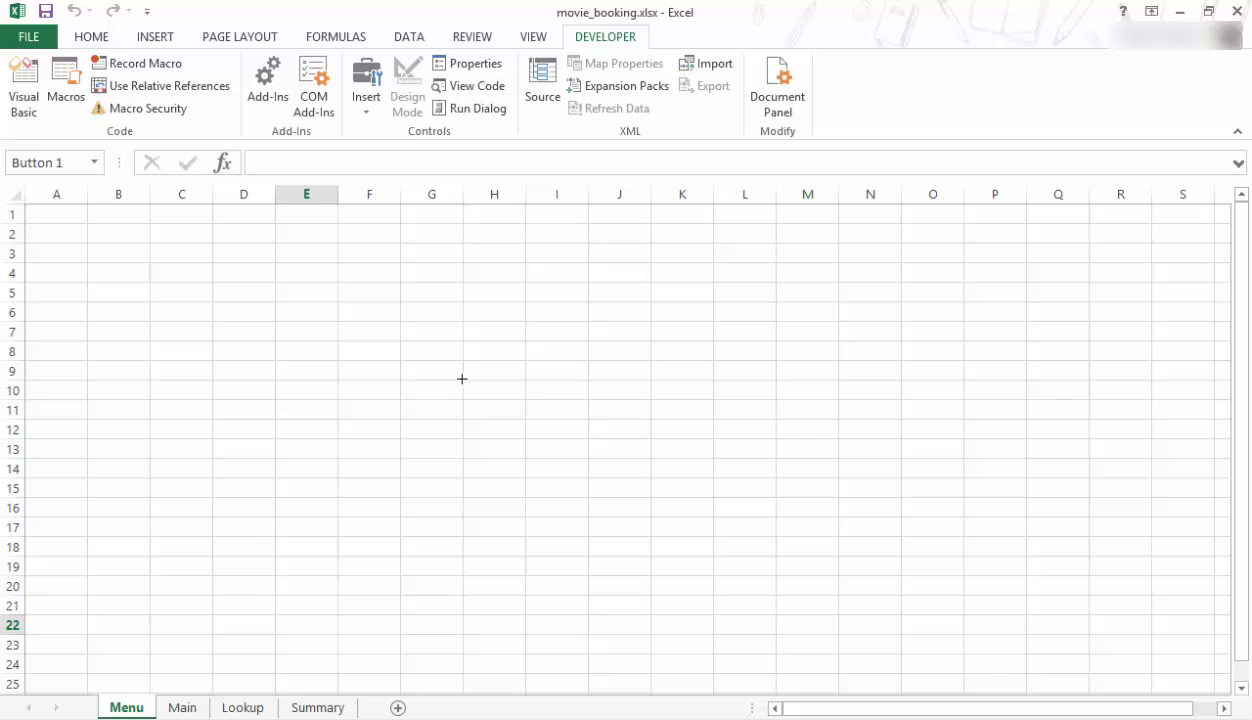
mouse_move(394, 408)
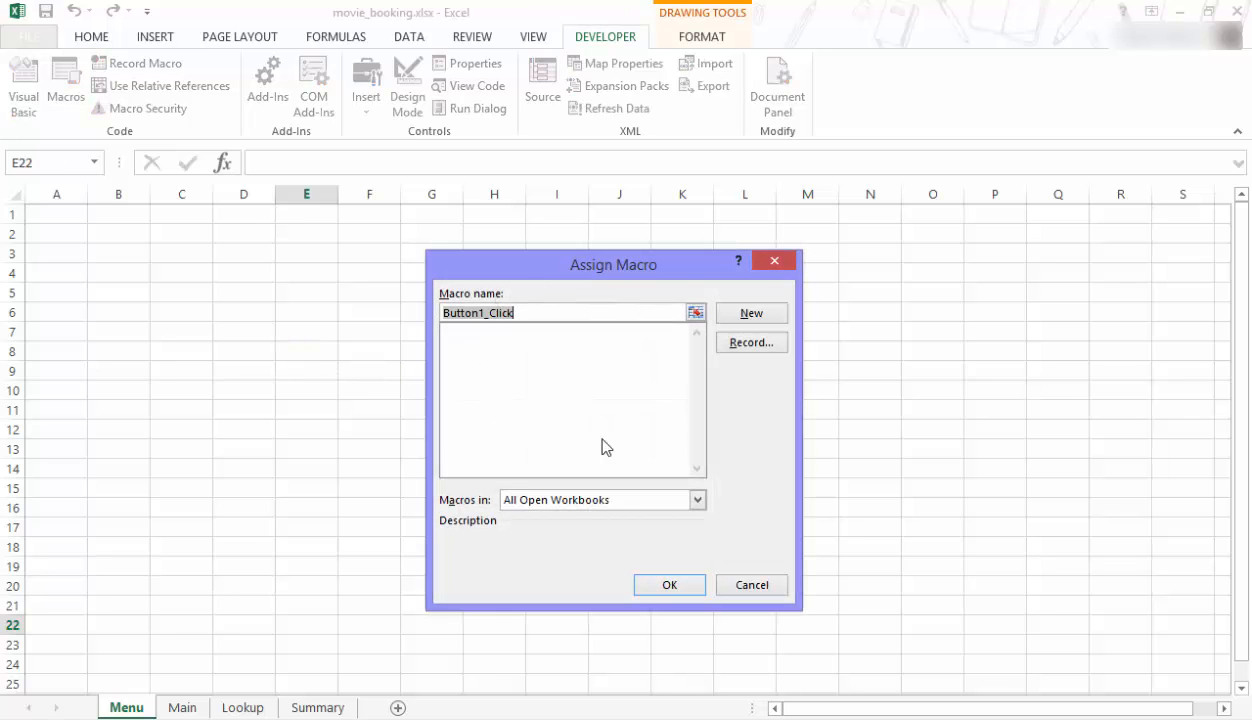
mouse_move(490, 452)
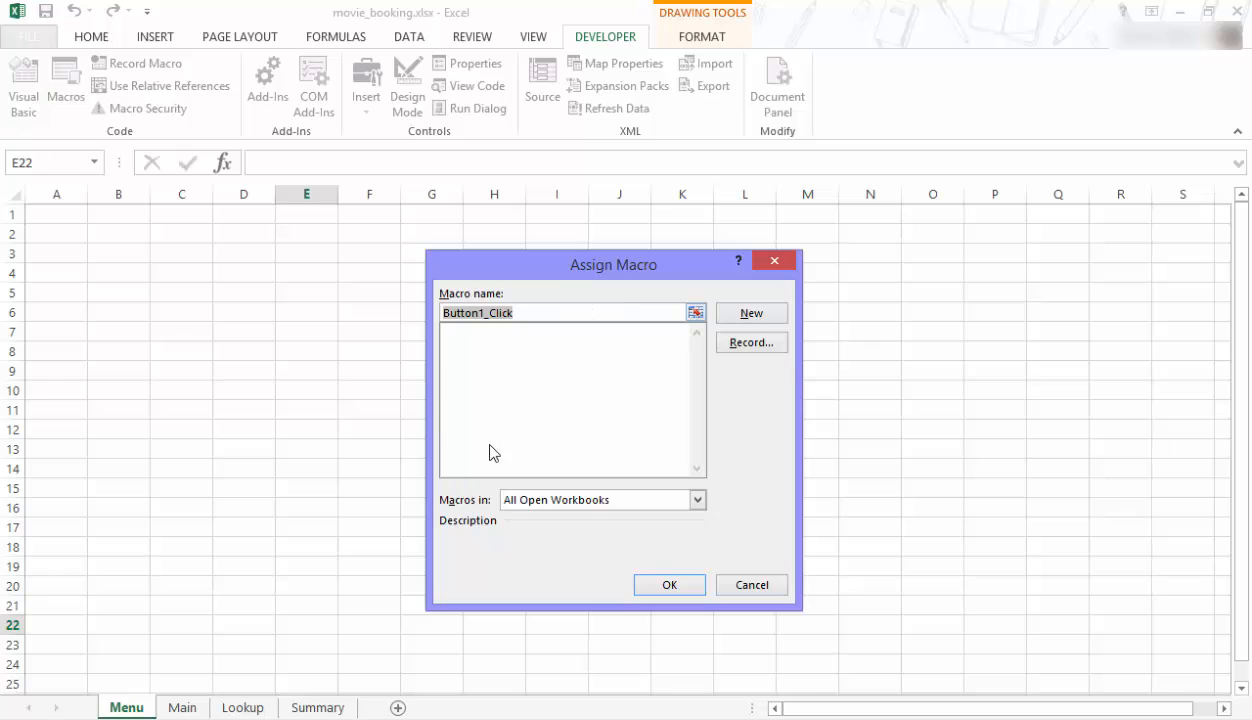
mouse_move(136, 686)
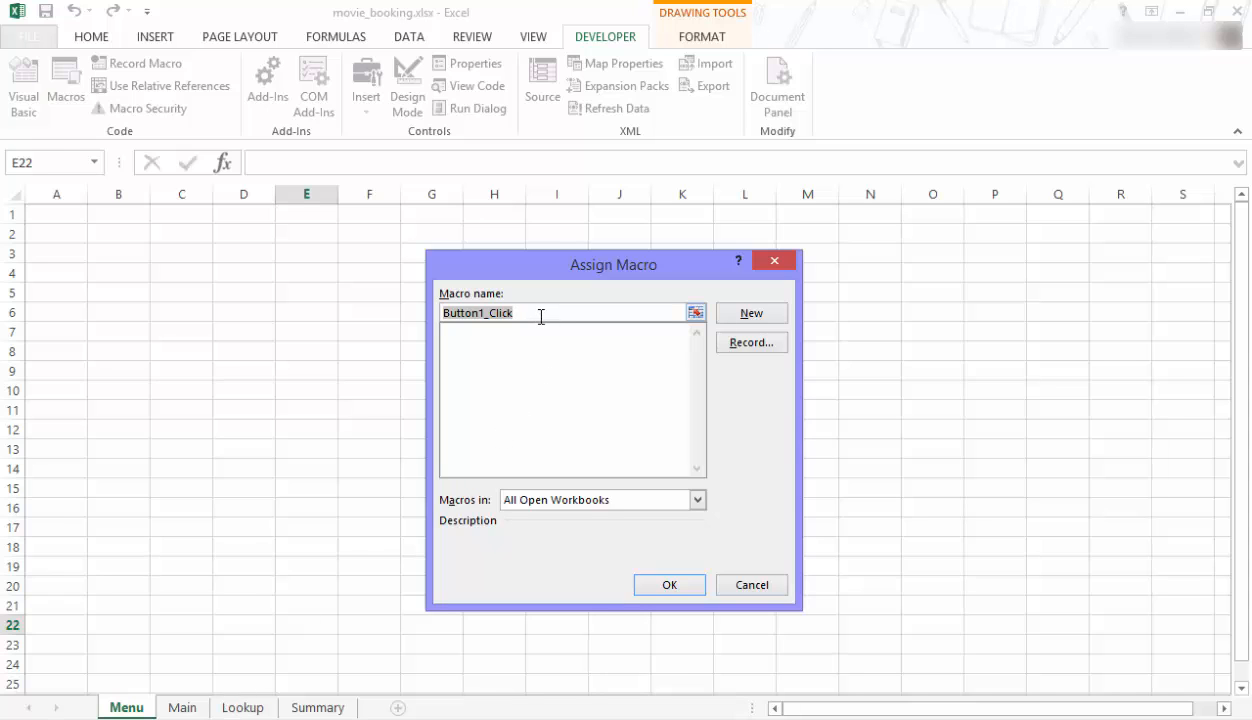
text(Main)
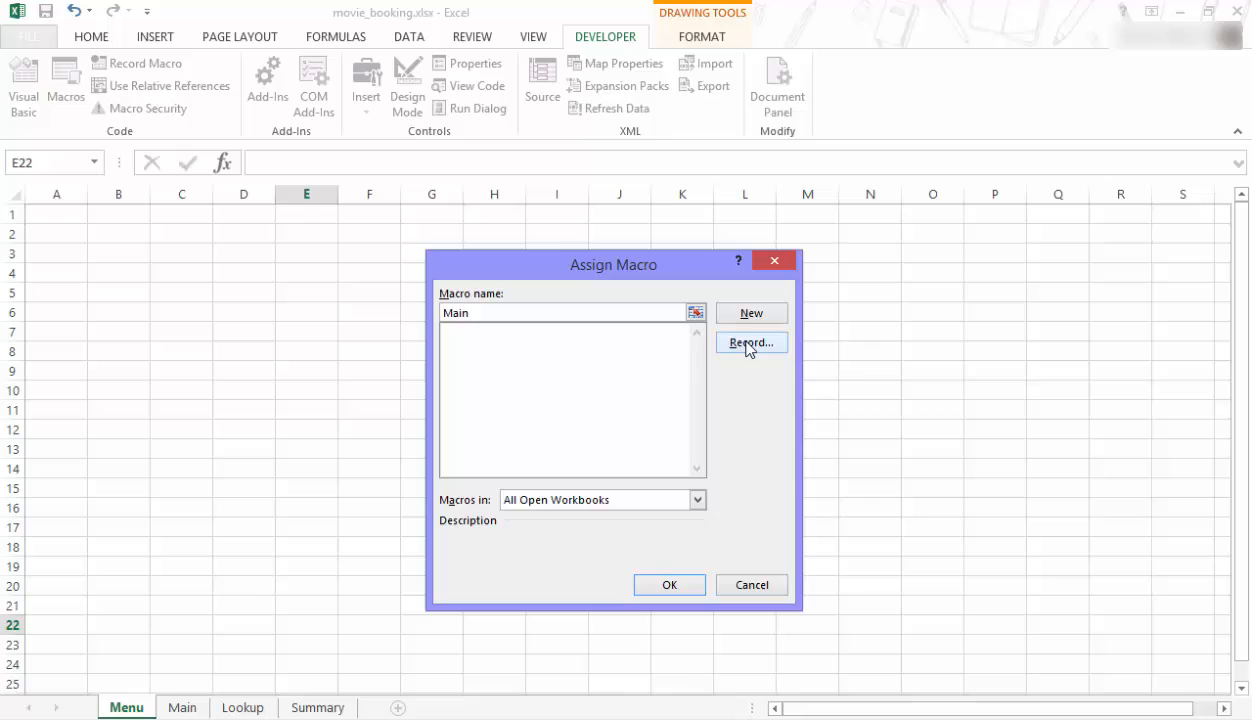
Record the Main macro: start recording and switch to the Main sheet
click(752, 342)
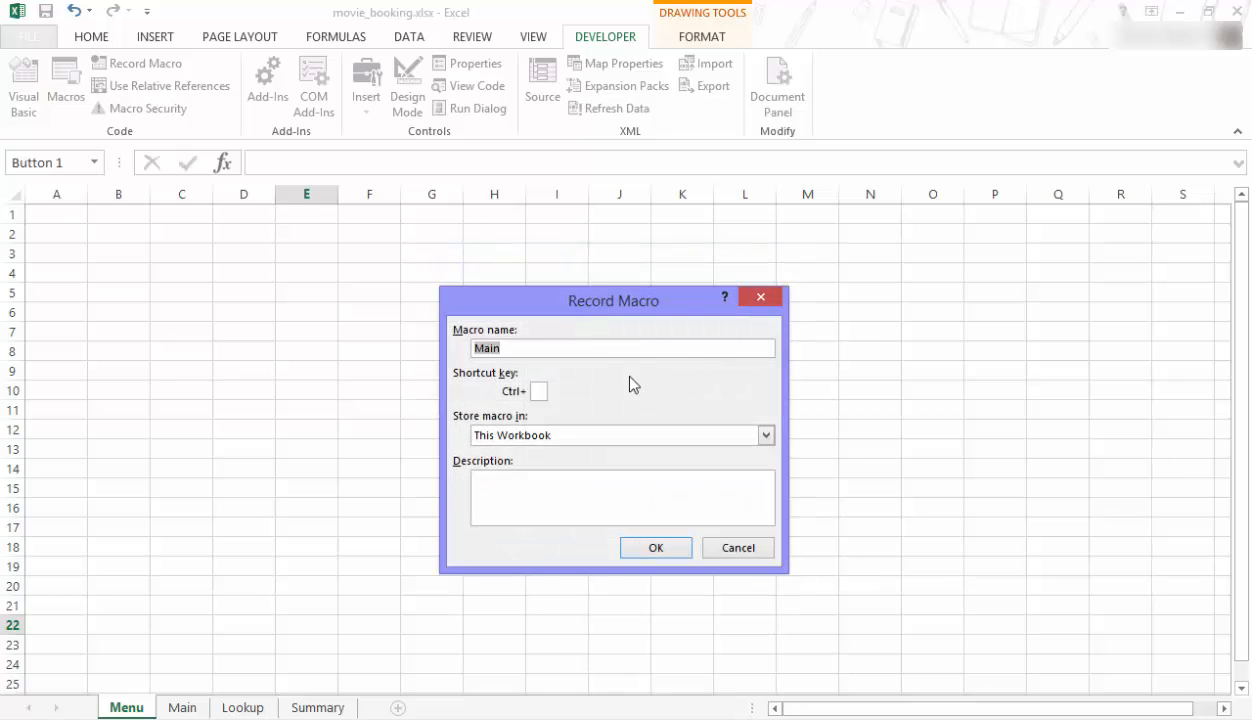
mouse_move(462, 360)
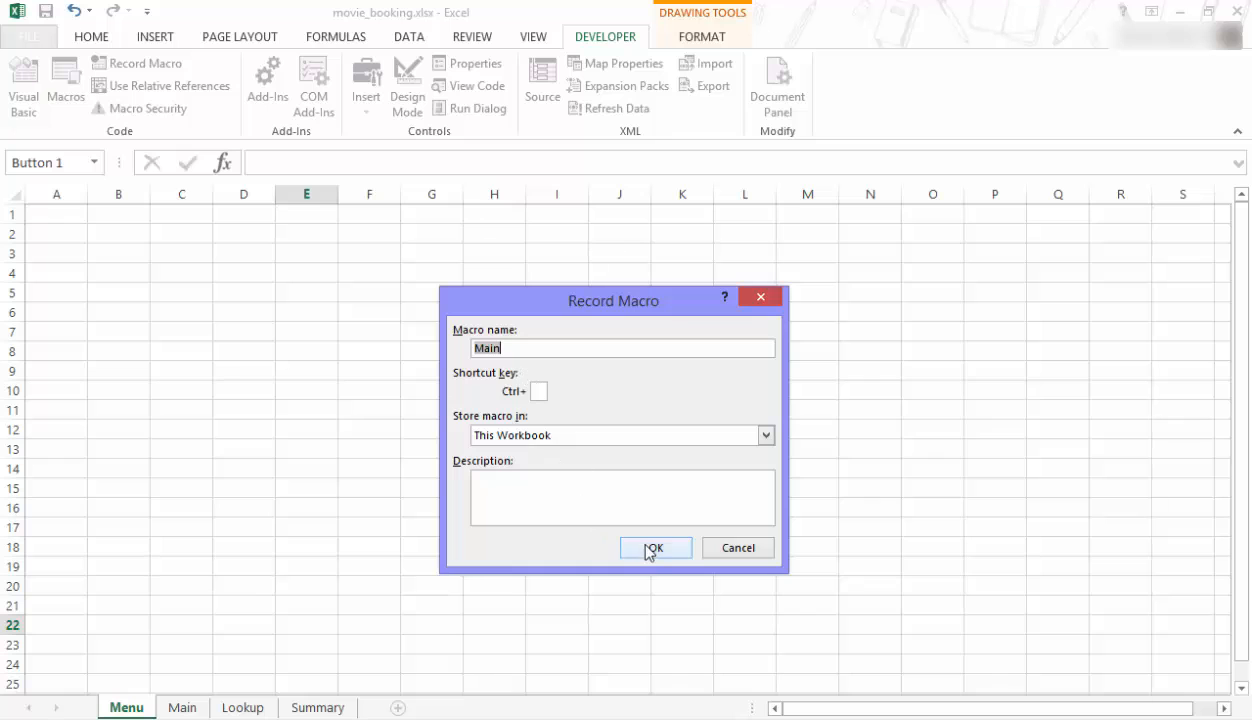
click(652, 548)
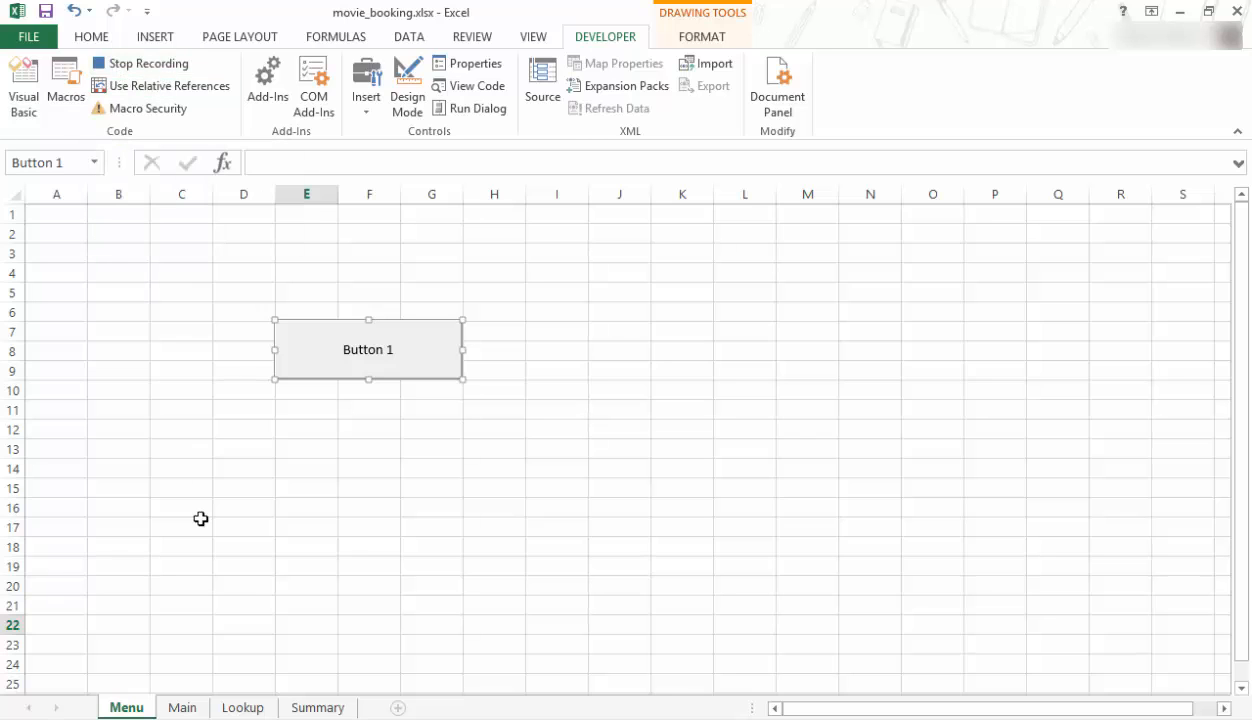
mouse_move(372, 420)
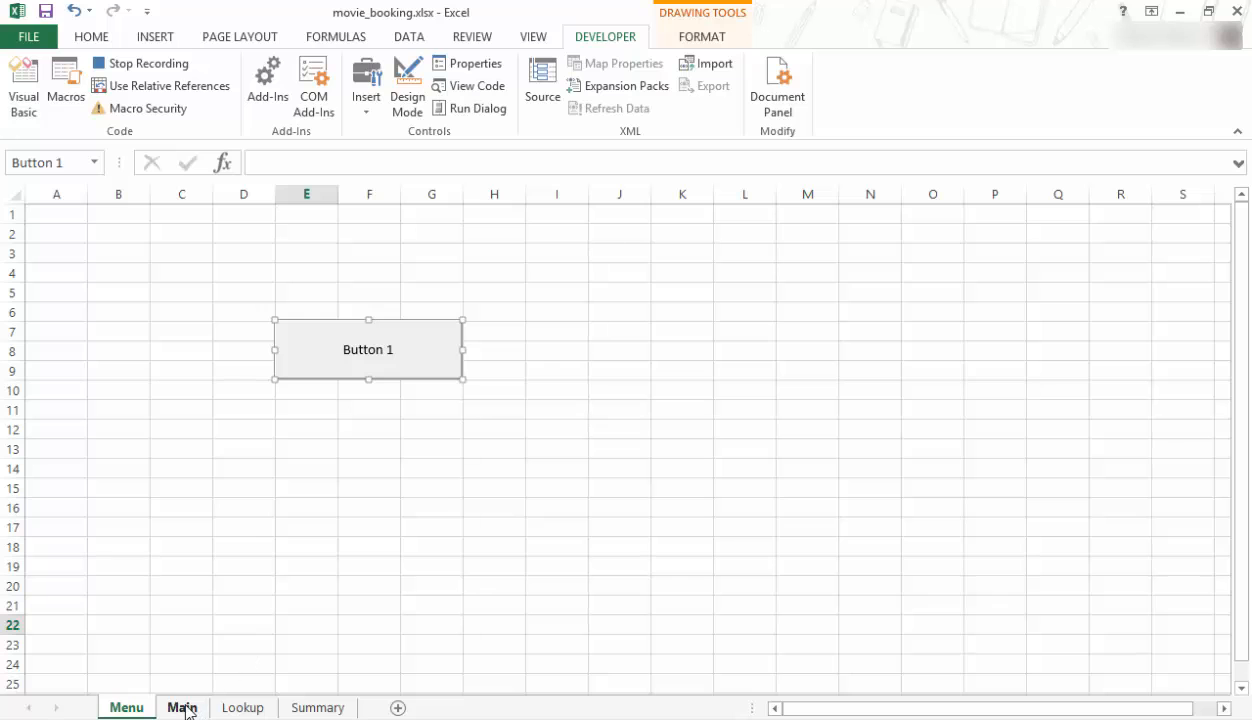
click(182, 708)
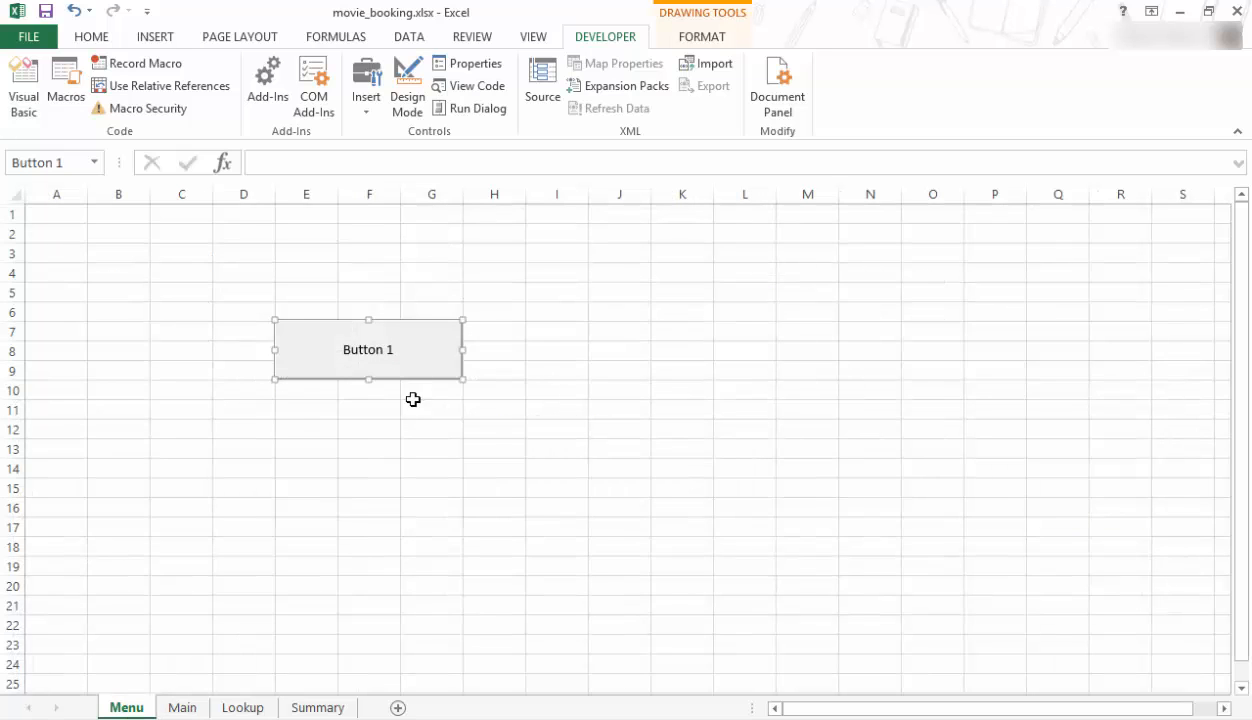
Deselect Button 1 and test that it jumps to the Main sheet
click(370, 428)
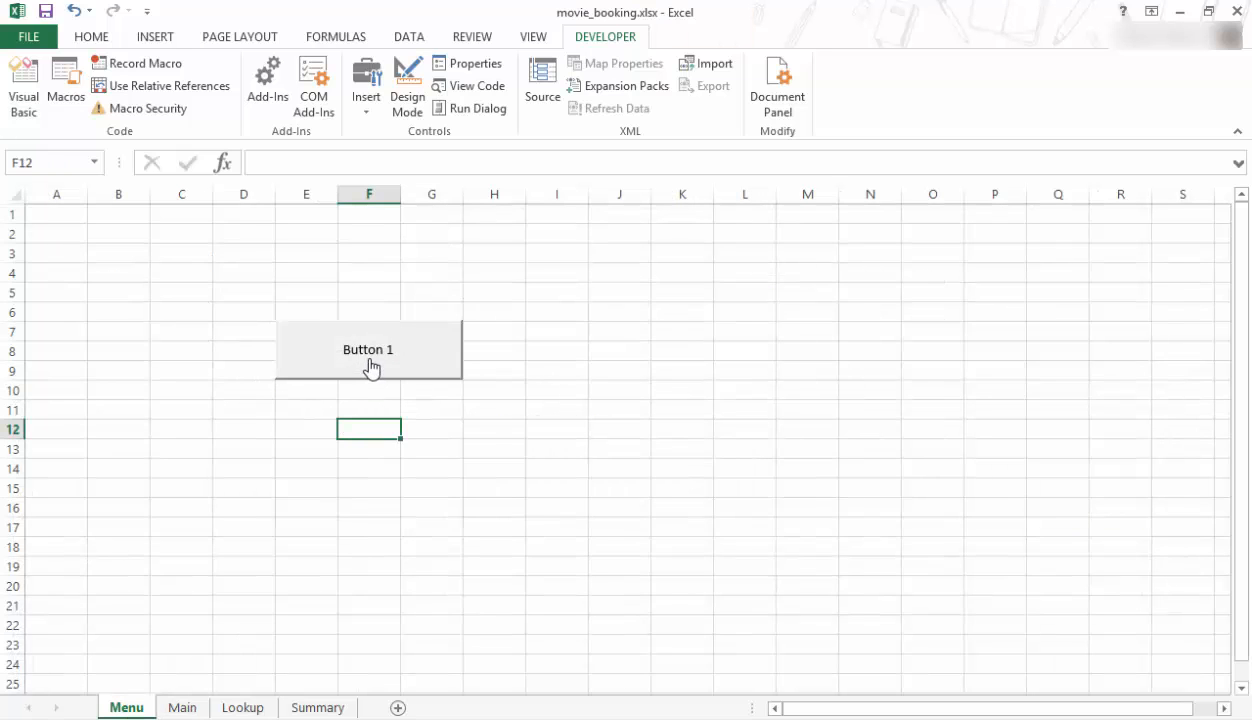
click(368, 348)
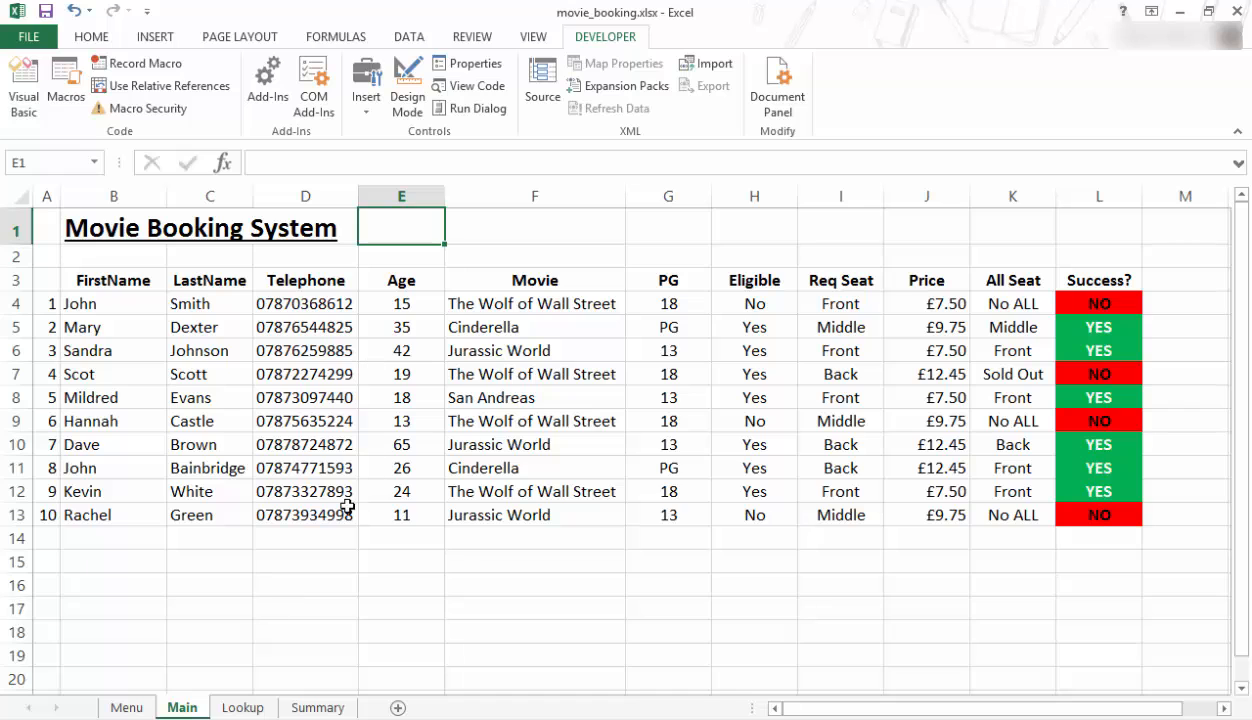
Relabel the button as Main and set its font size to 28
right_click(368, 348)
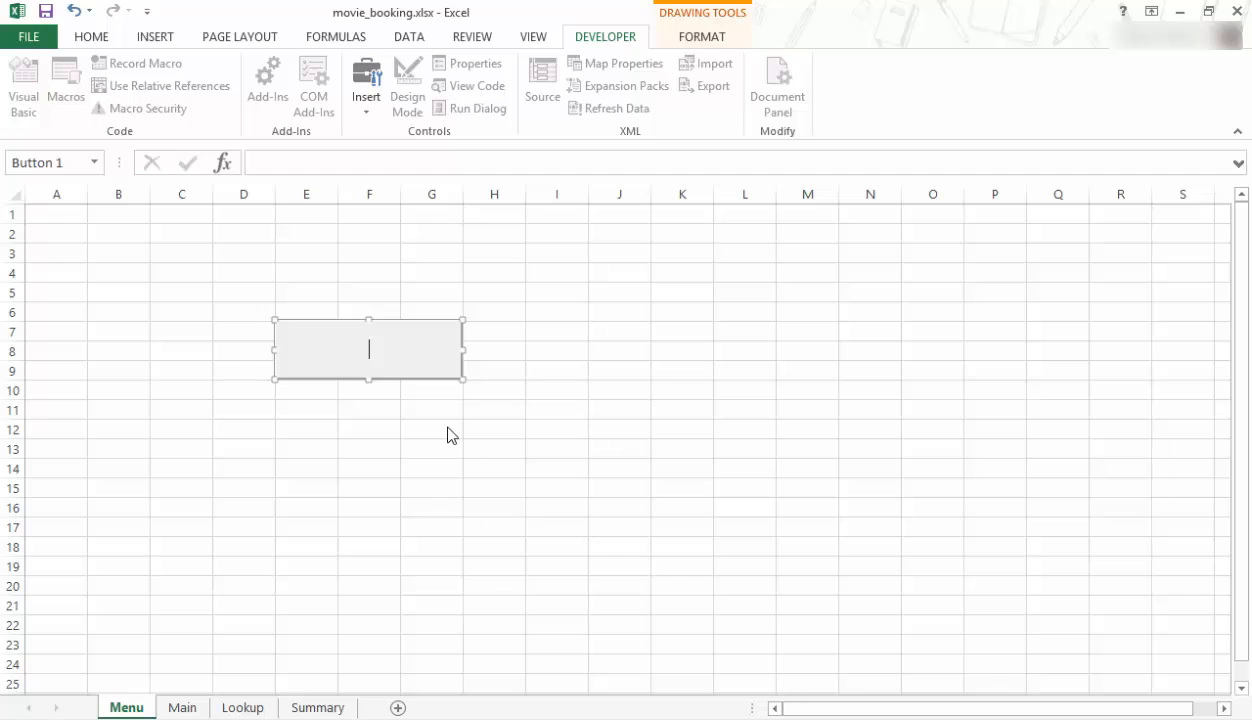
text(Main)
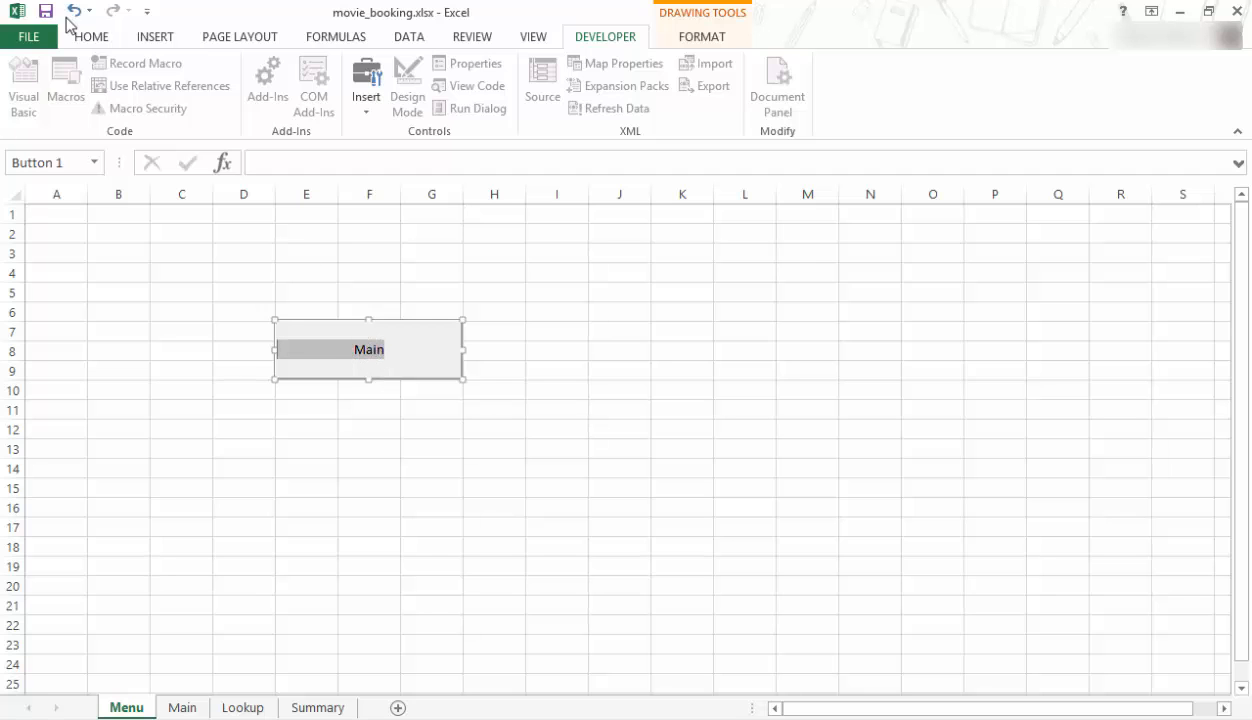
click(92, 36)
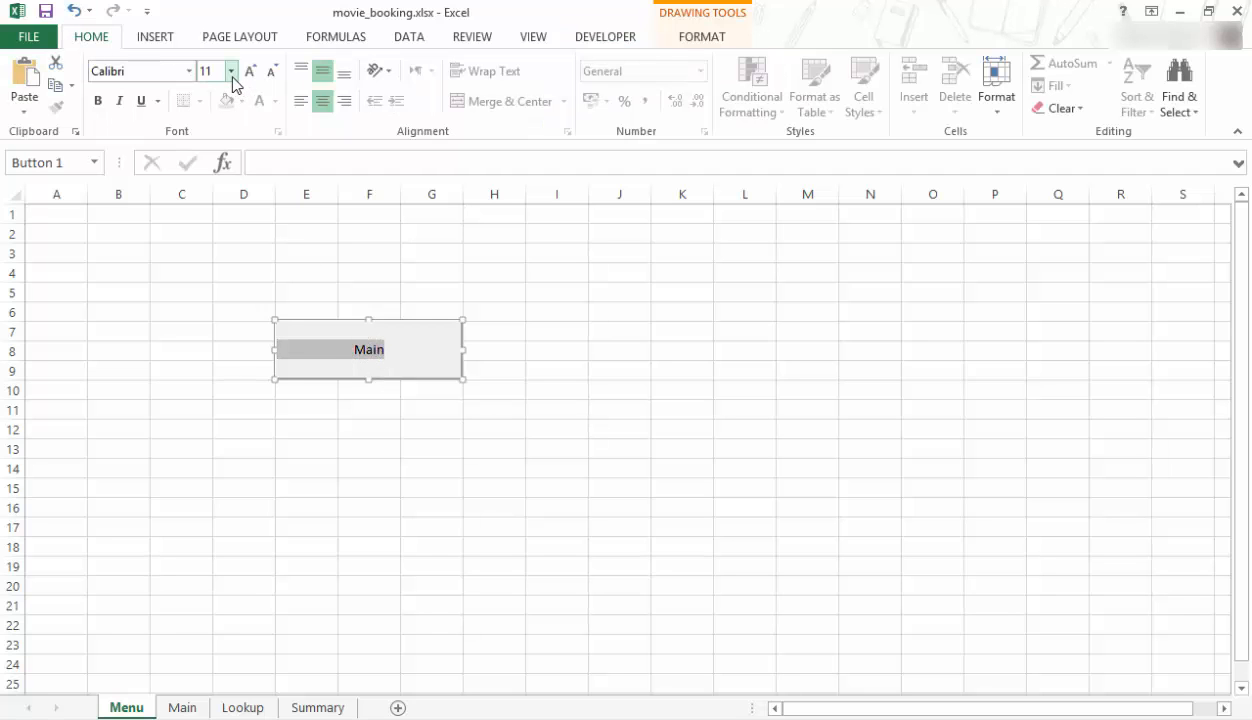
click(230, 70)
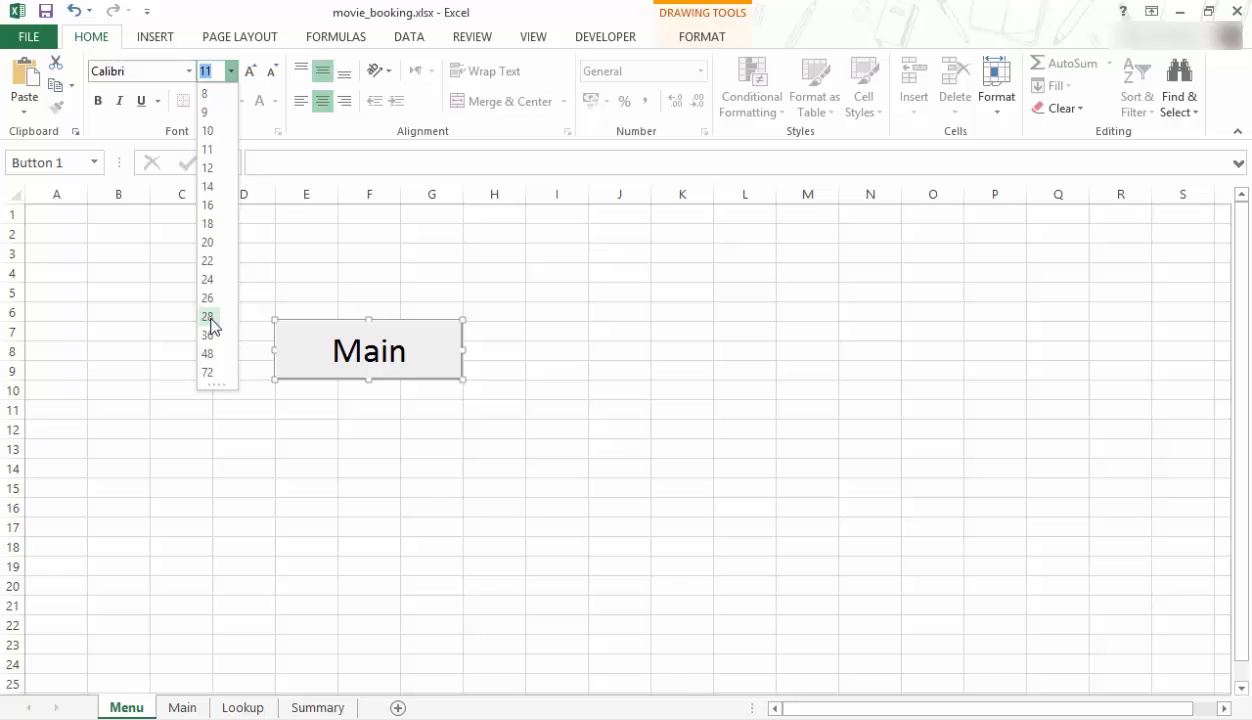
click(208, 316)
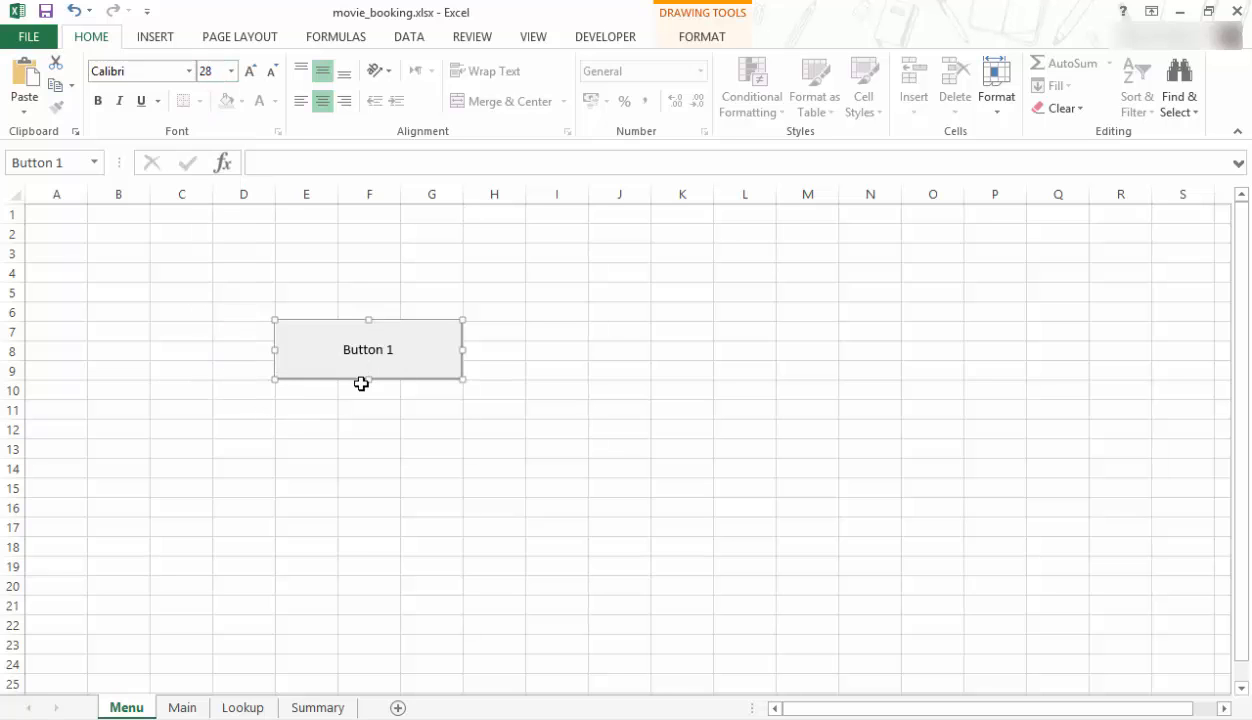
mouse_move(416, 498)
text(Main)
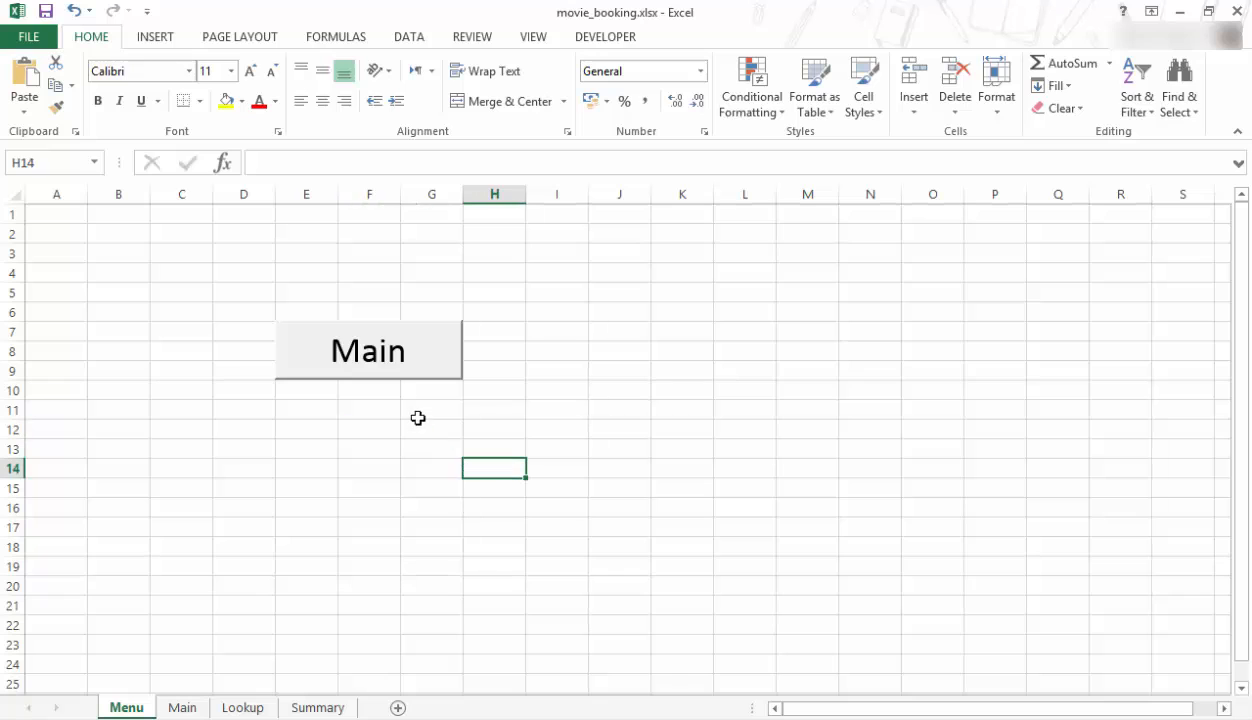
mouse_move(366, 444)
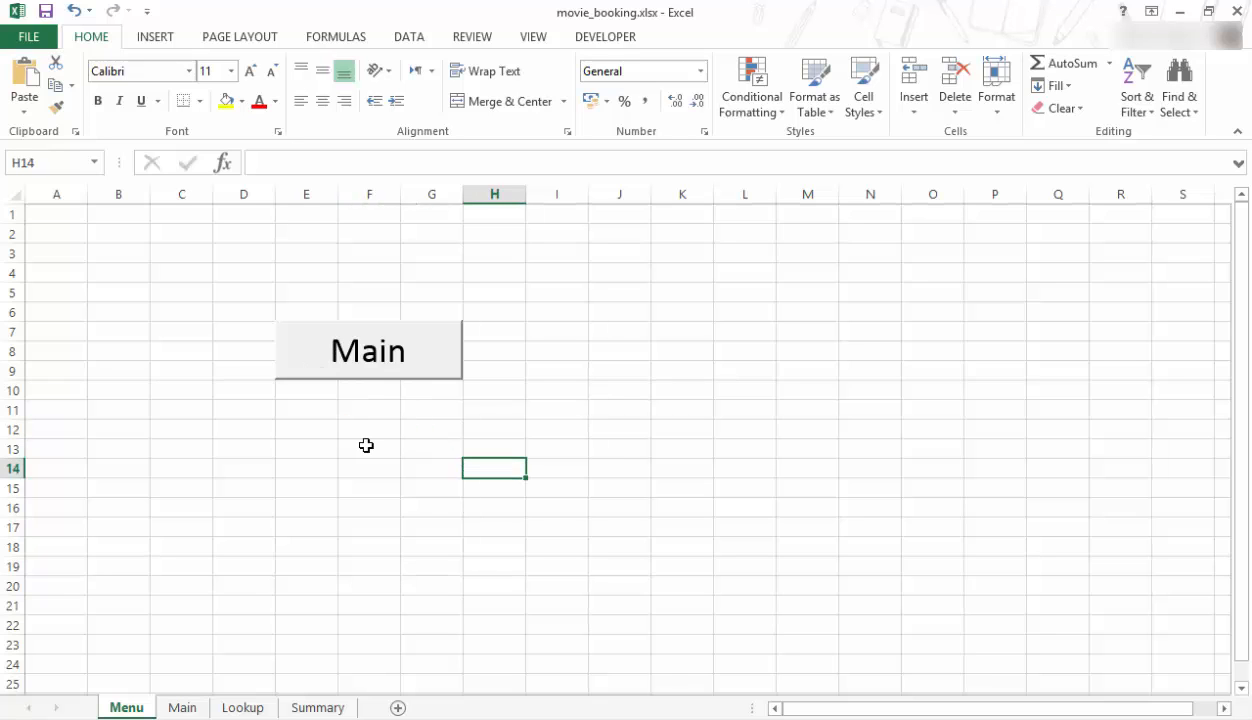
mouse_move(332, 442)
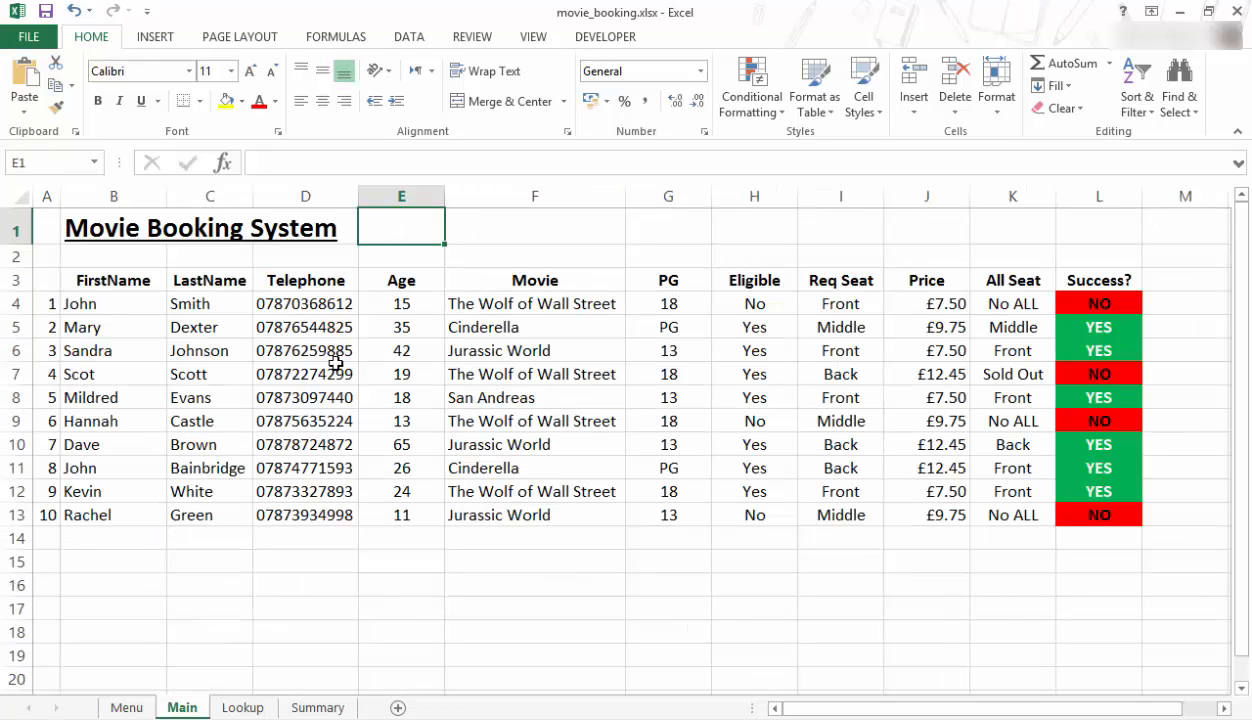
Test the Main button from Menu, view Main and Lookup, then return to Menu
click(126, 708)
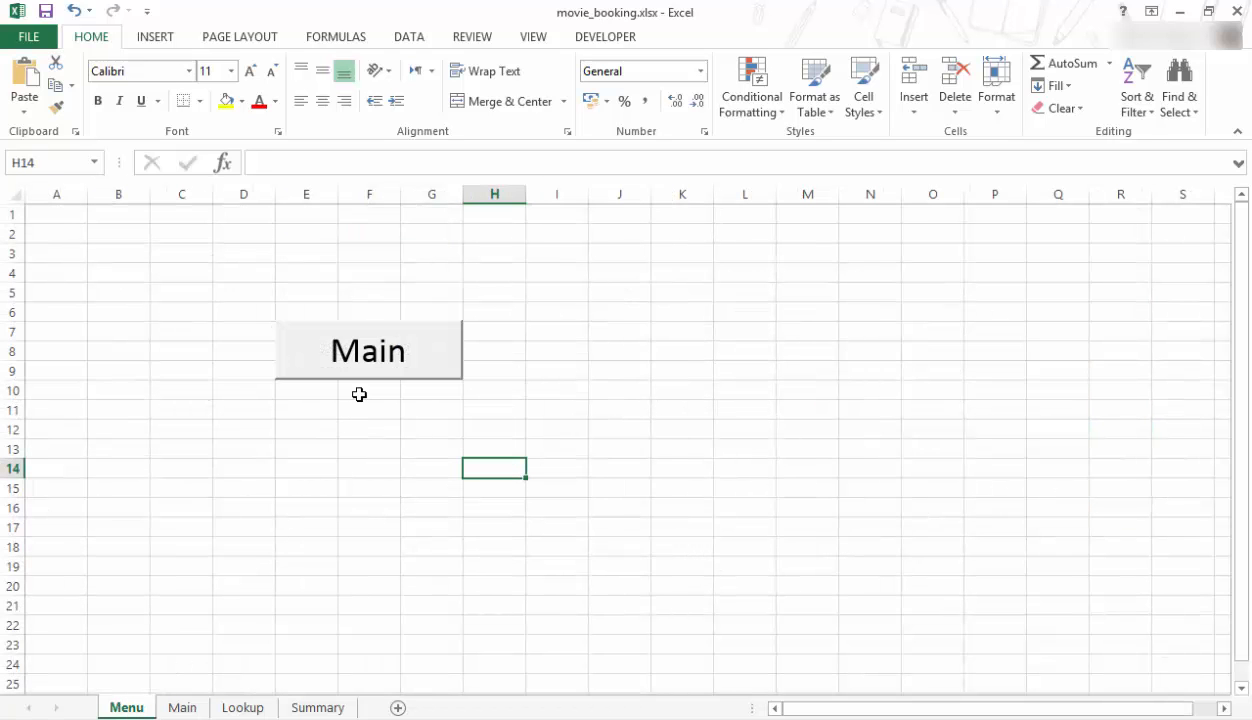
mouse_move(370, 364)
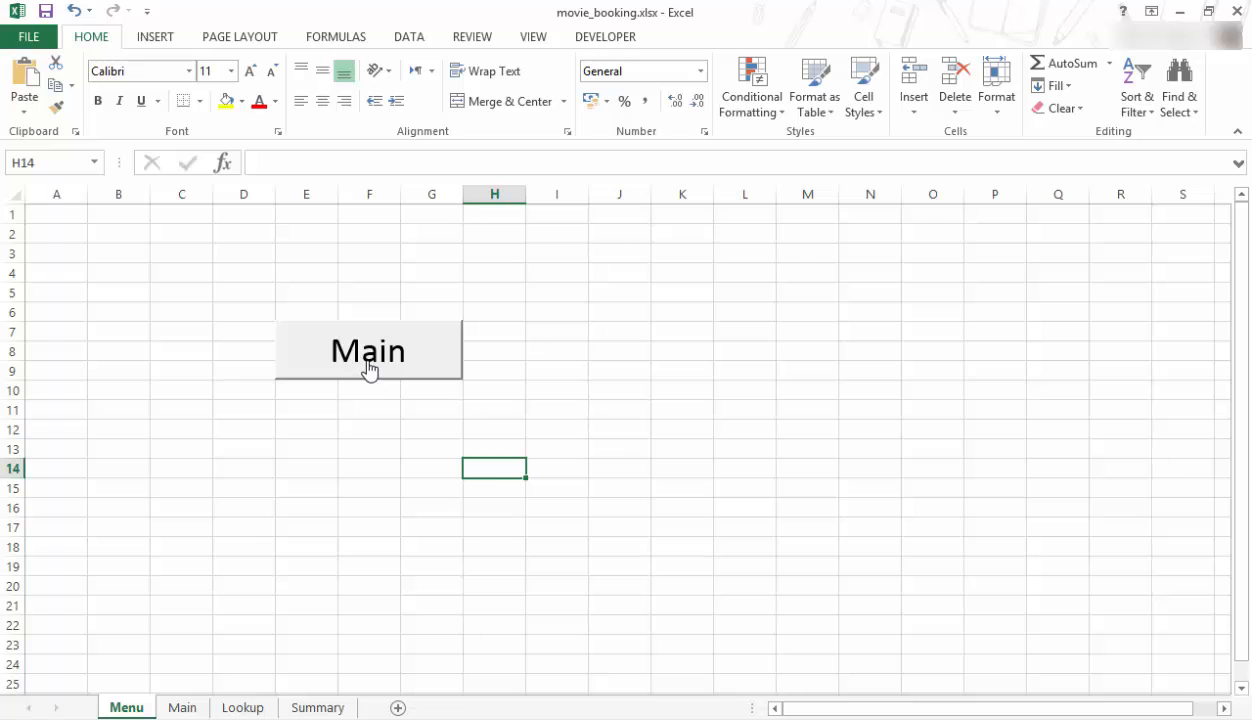
click(370, 350)
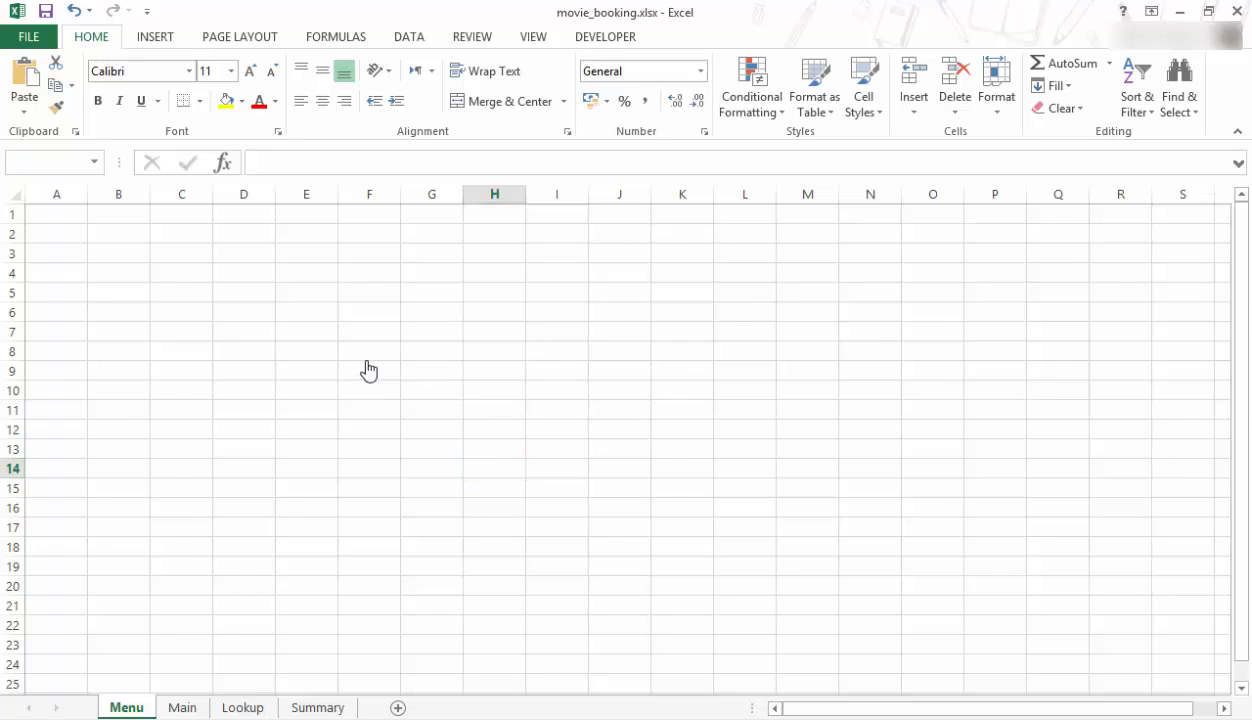
click(182, 708)
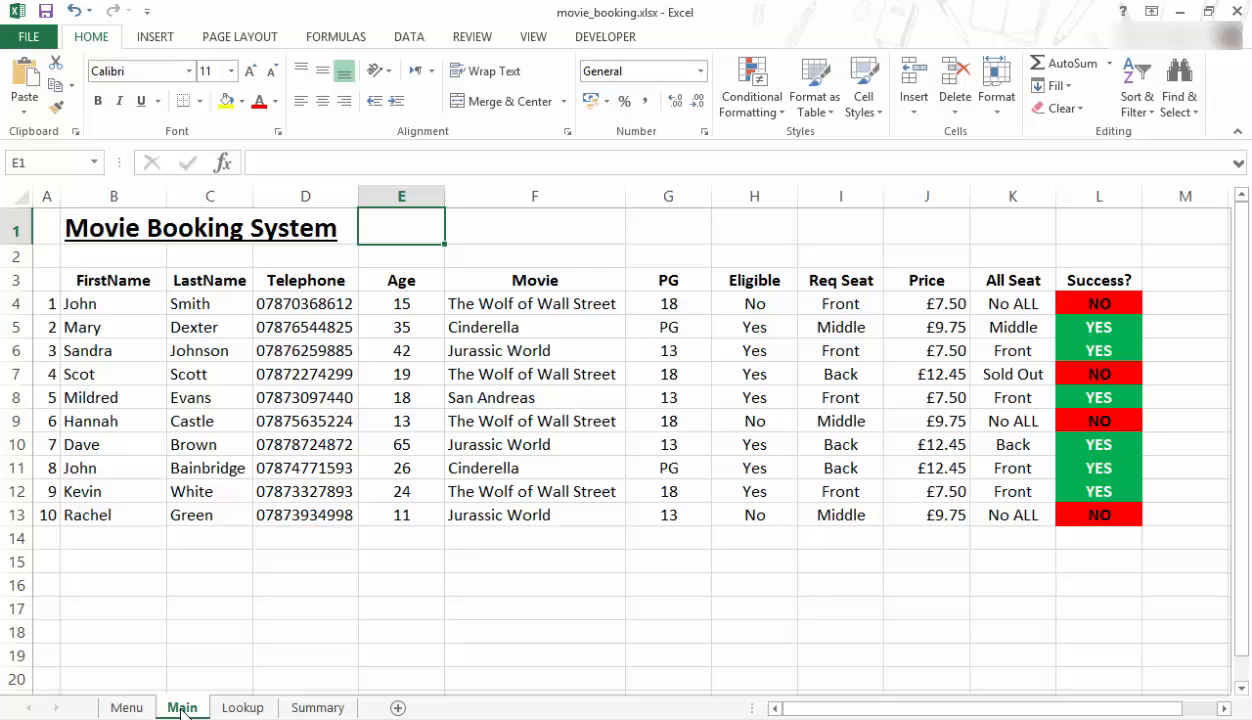
click(242, 708)
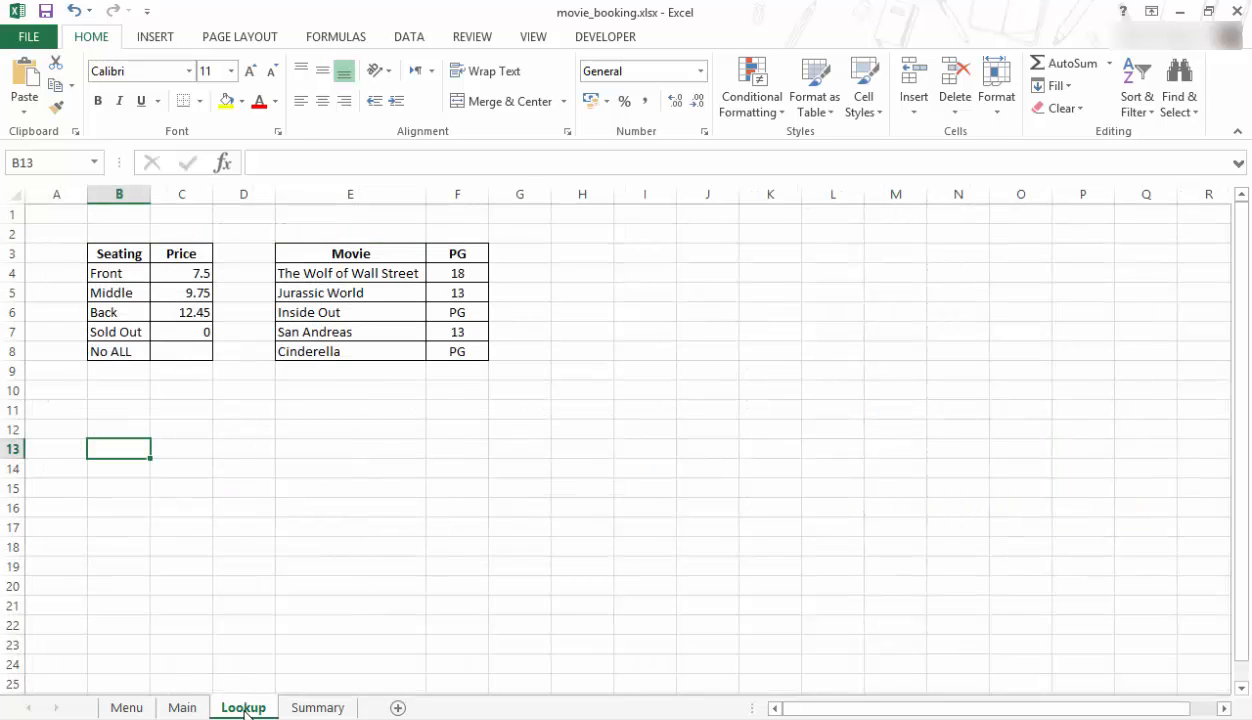
click(126, 708)
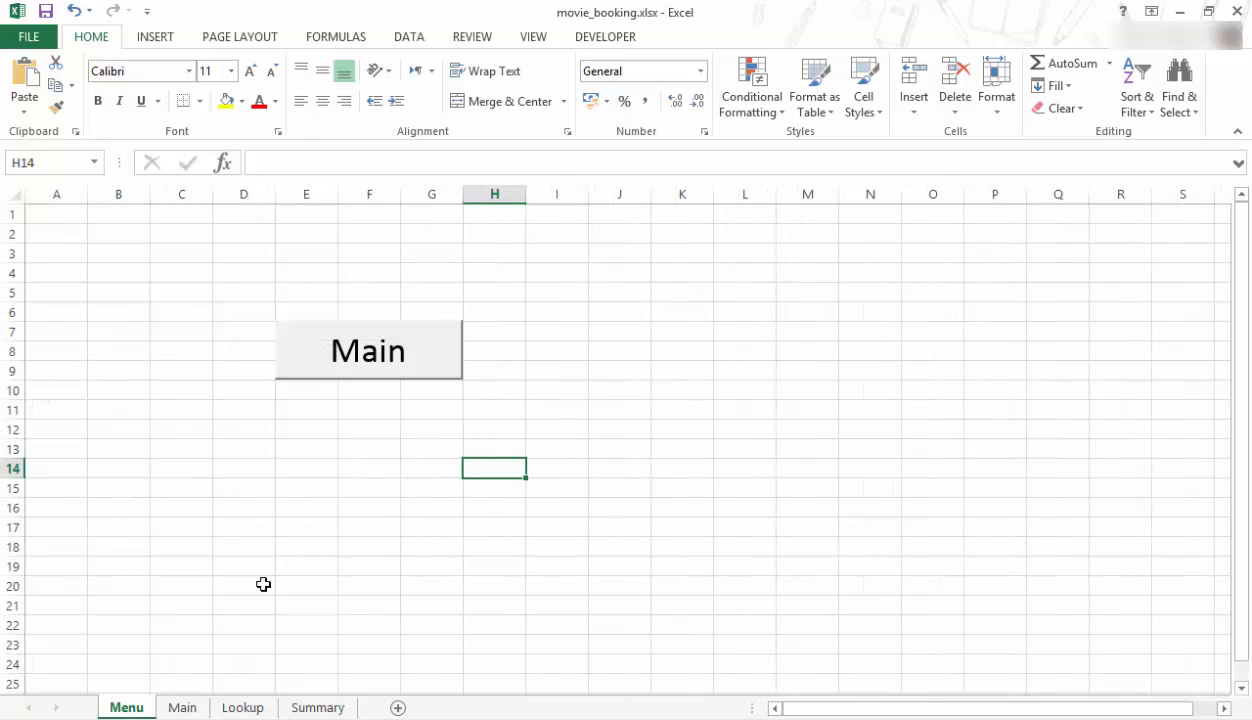
Copy the Main button onto the Lookup sheet beside the Movie table and test it
right_click(368, 350)
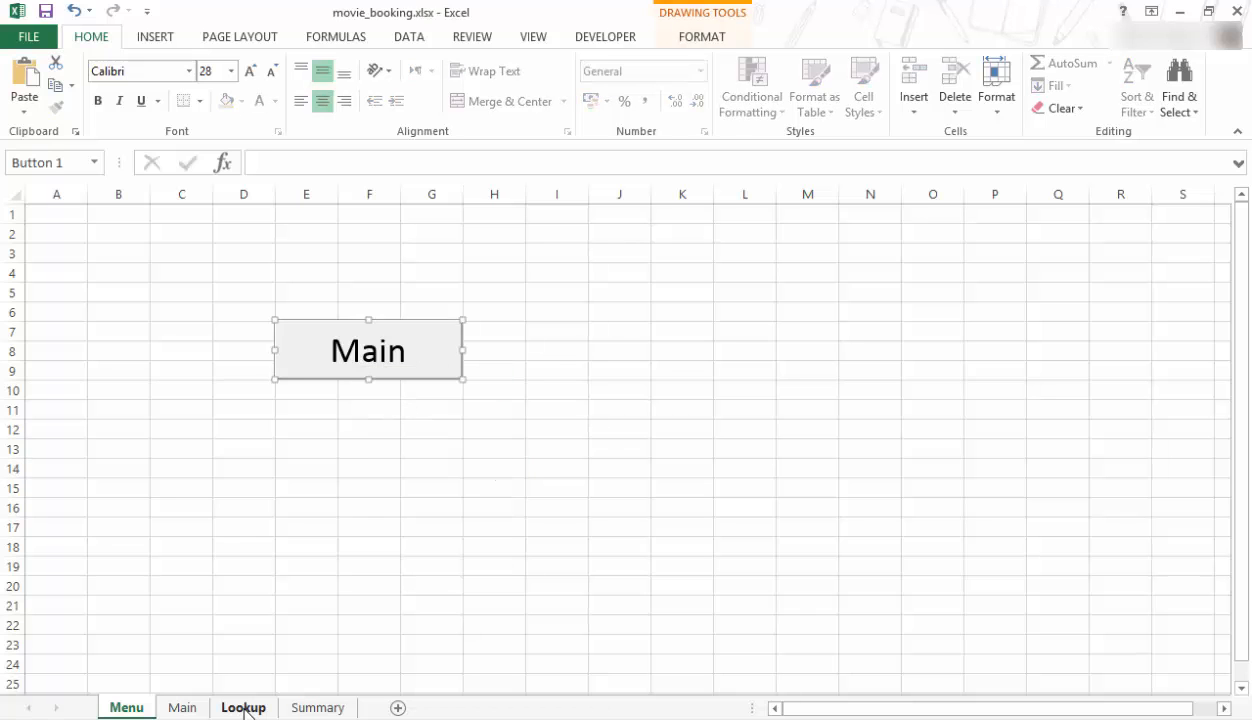
click(244, 708)
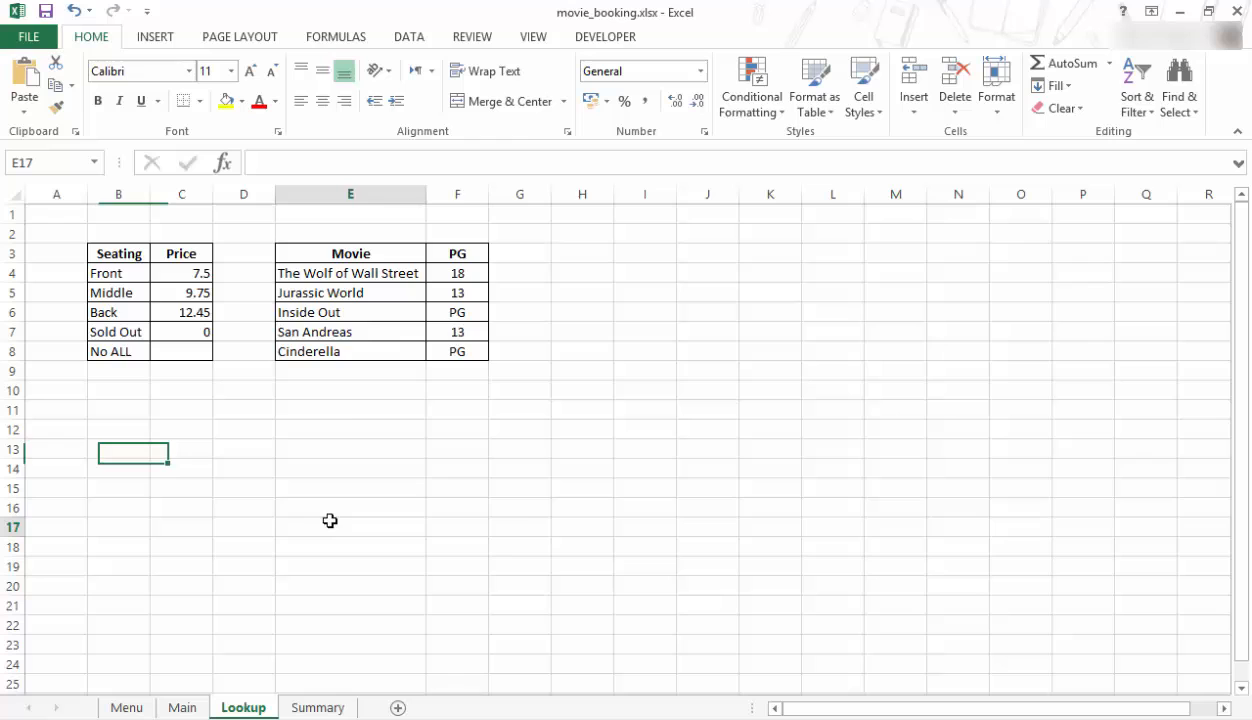
right_click(330, 520)
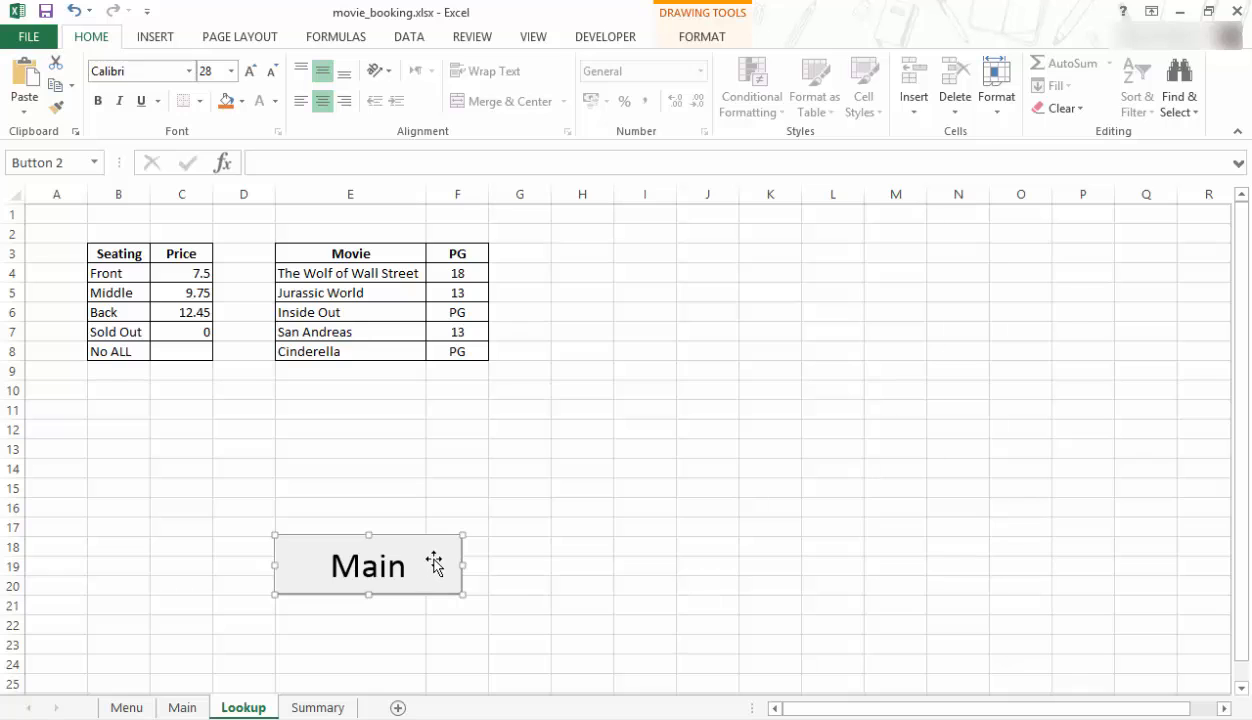
drag(368, 564, 702, 232)
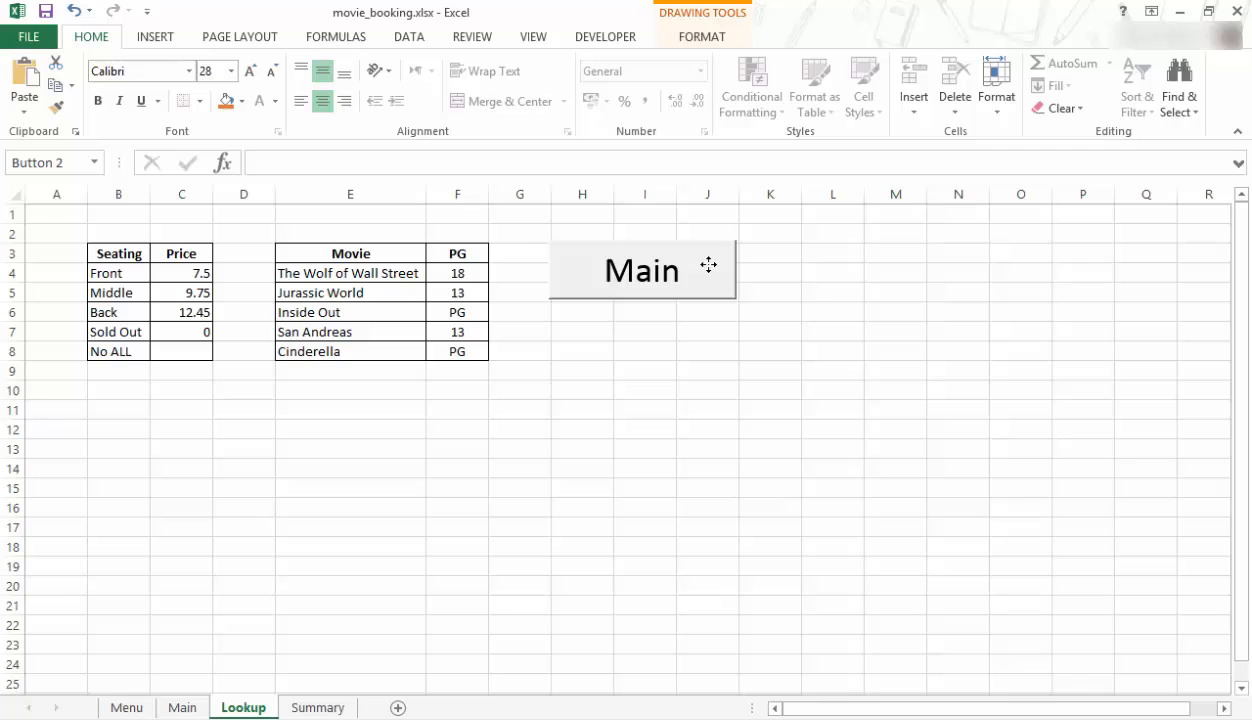
click(708, 352)
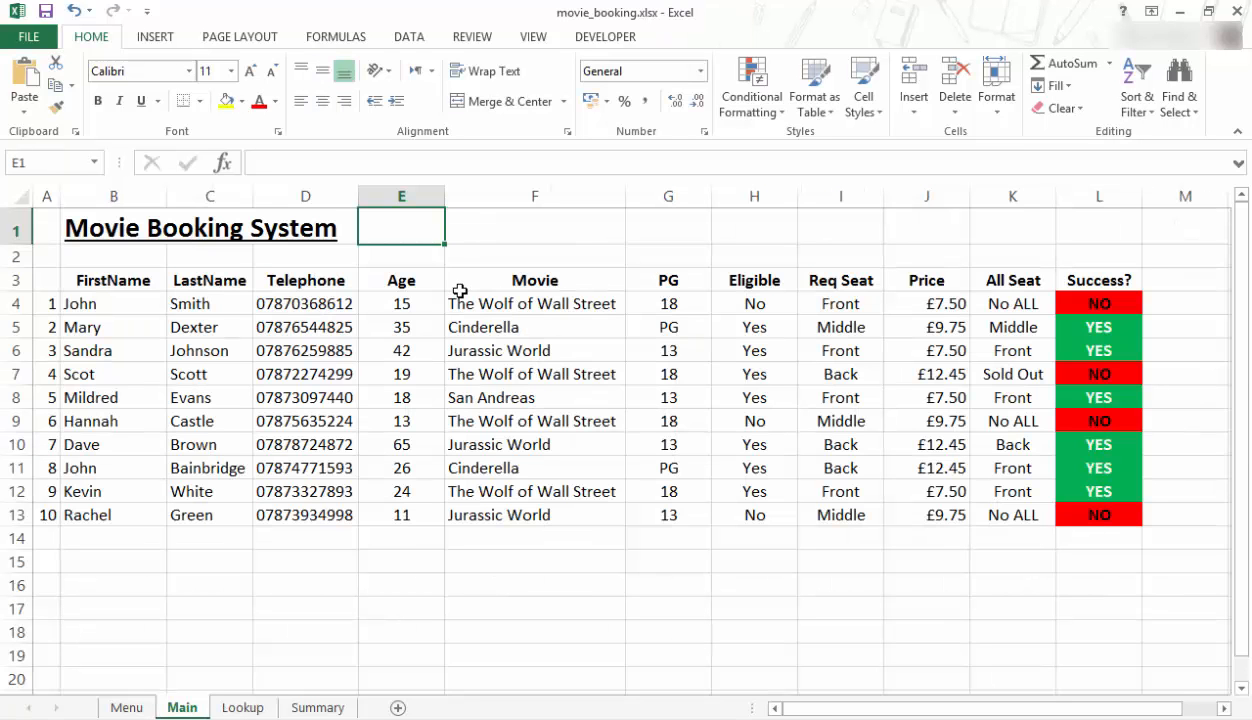
Paste the Main button onto the Summary sheet and move it beside the tables
click(126, 708)
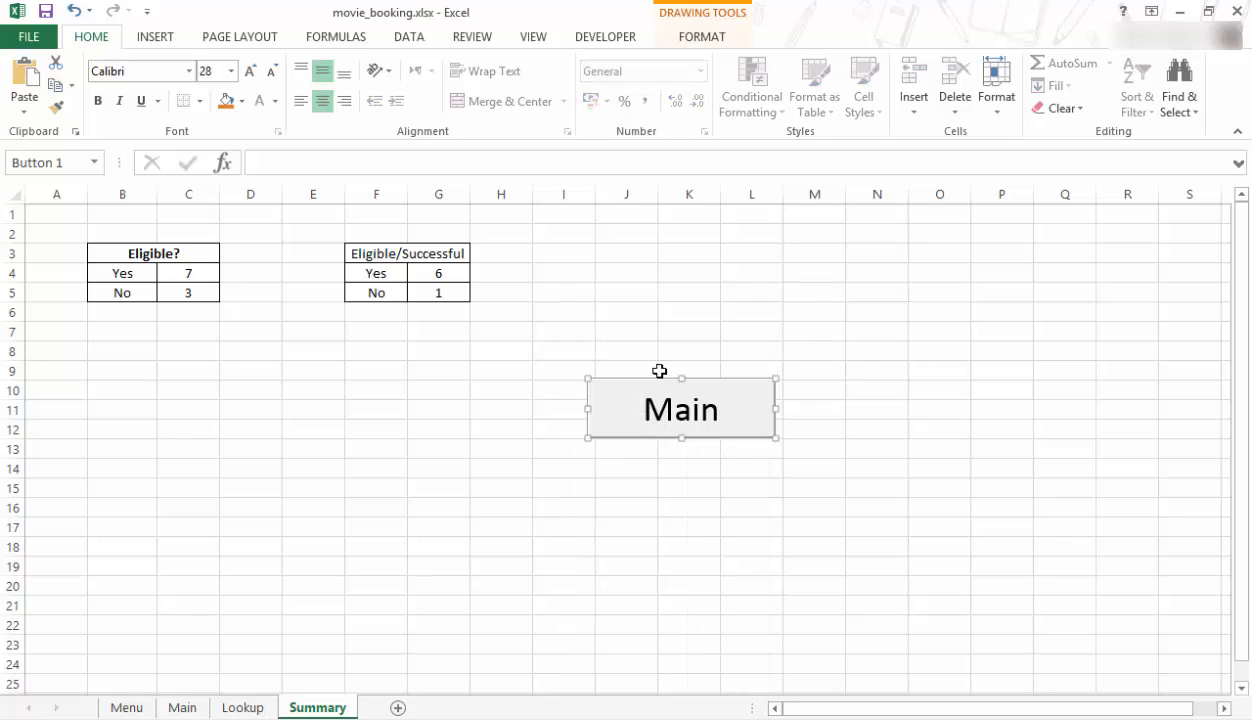
click(564, 370)
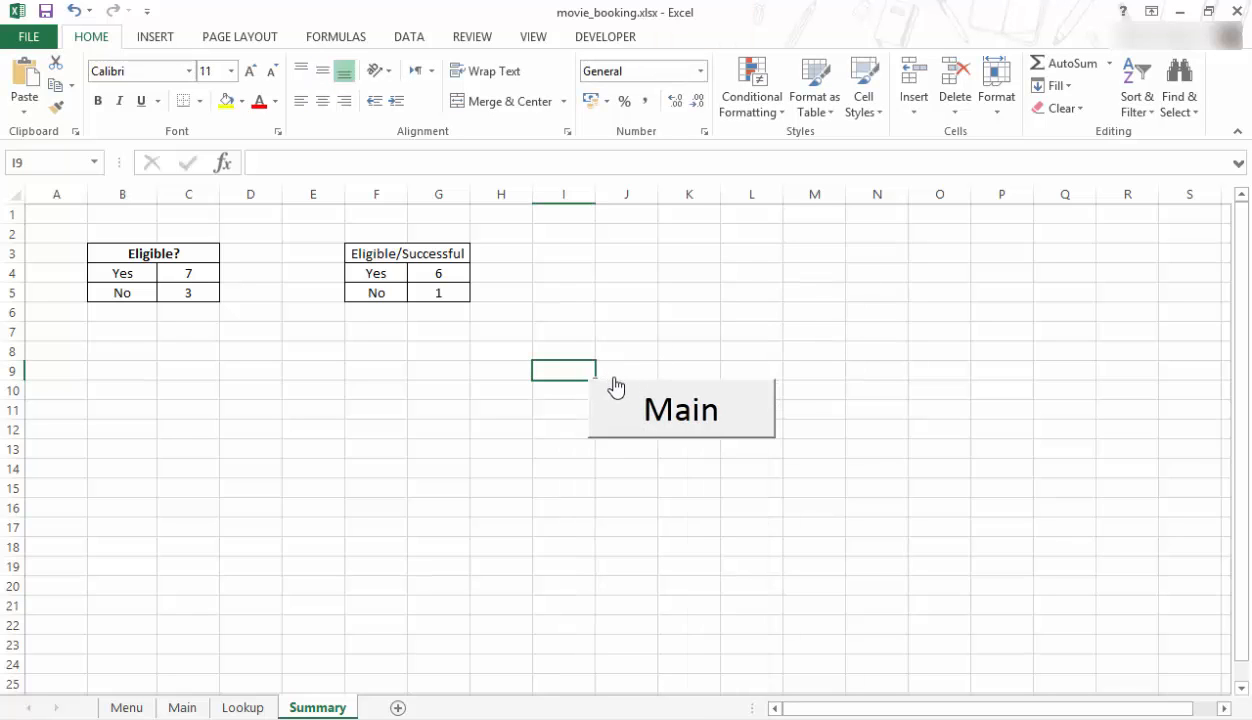
click(680, 408)
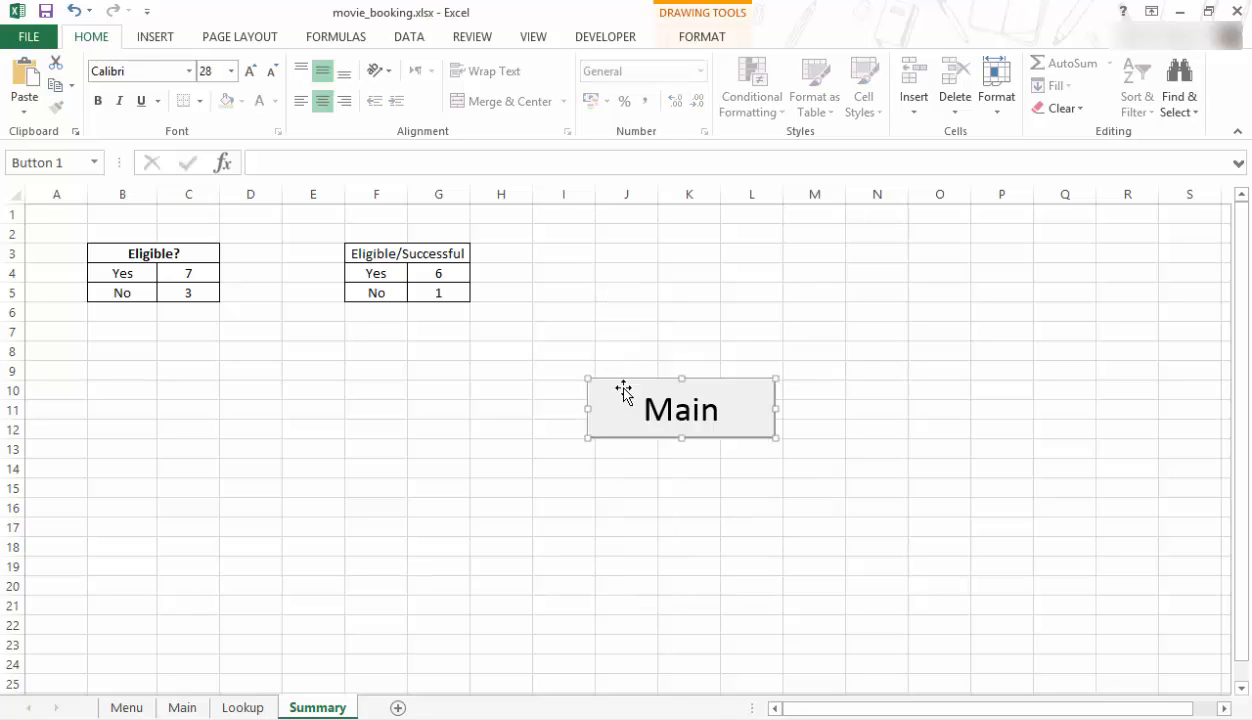
drag(624, 408, 628, 270)
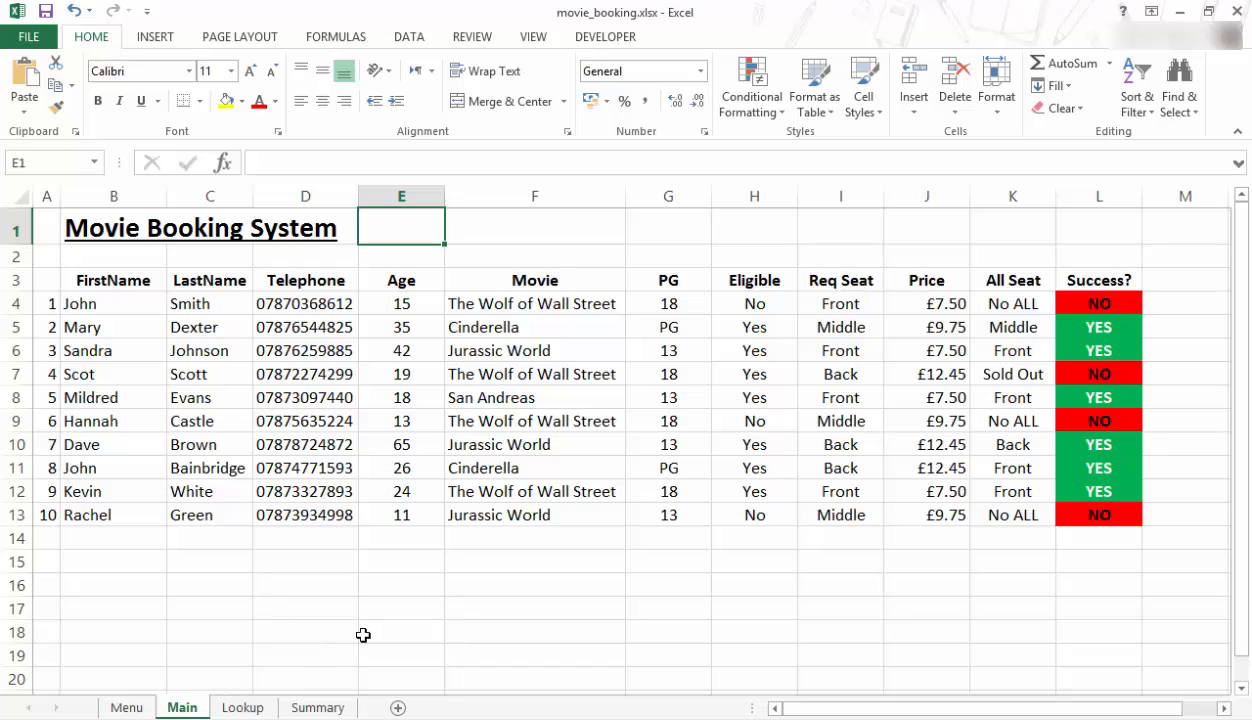
mouse_move(378, 120)
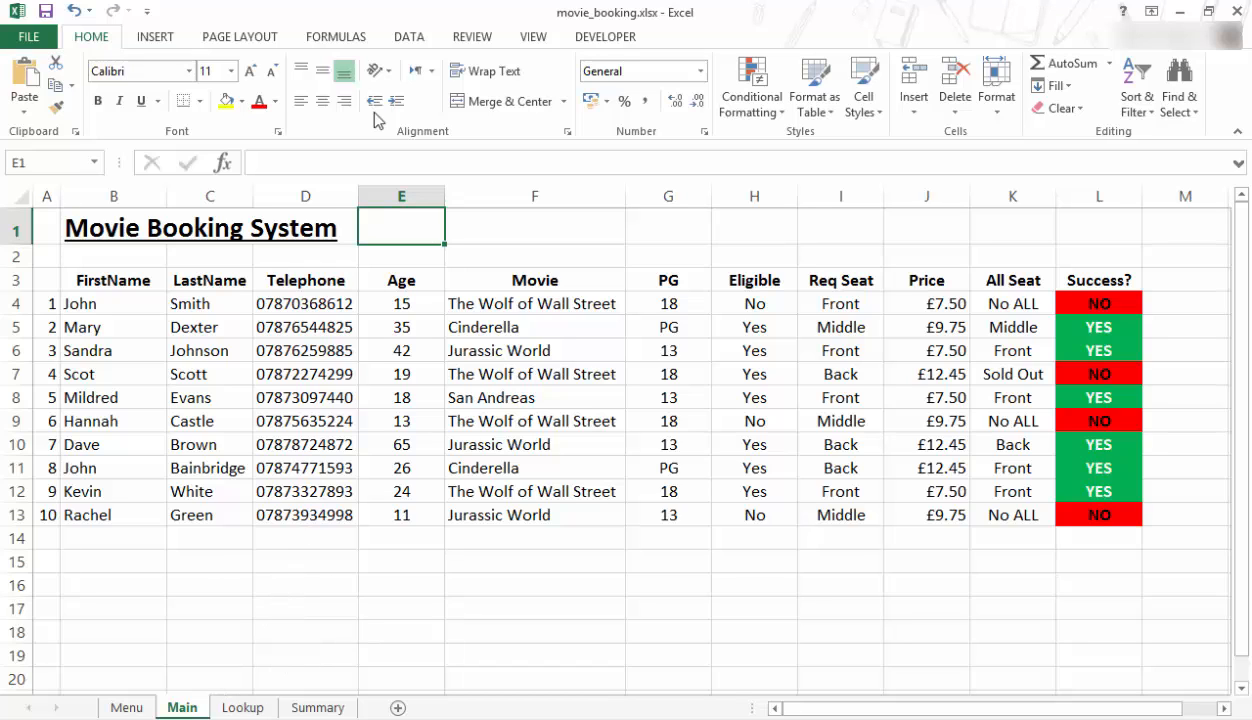
Insert a Form Controls button below the booking table on the Main sheet, opening Assign Macro
click(604, 36)
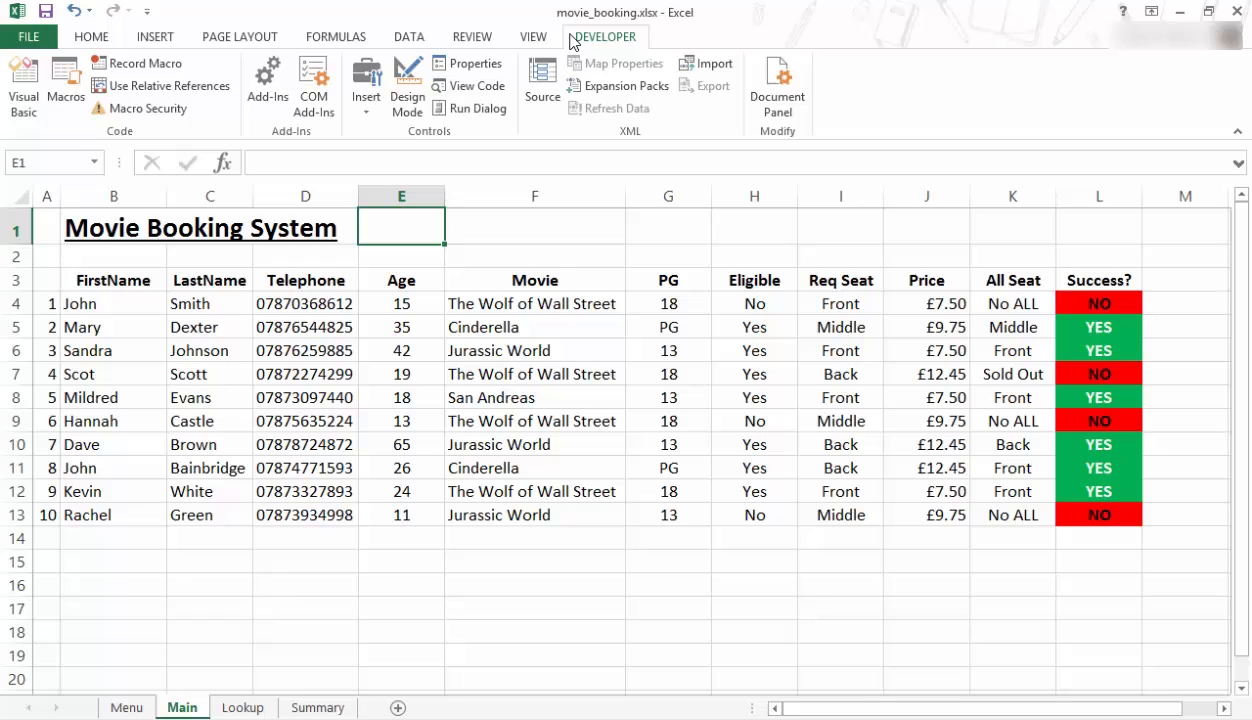
click(364, 80)
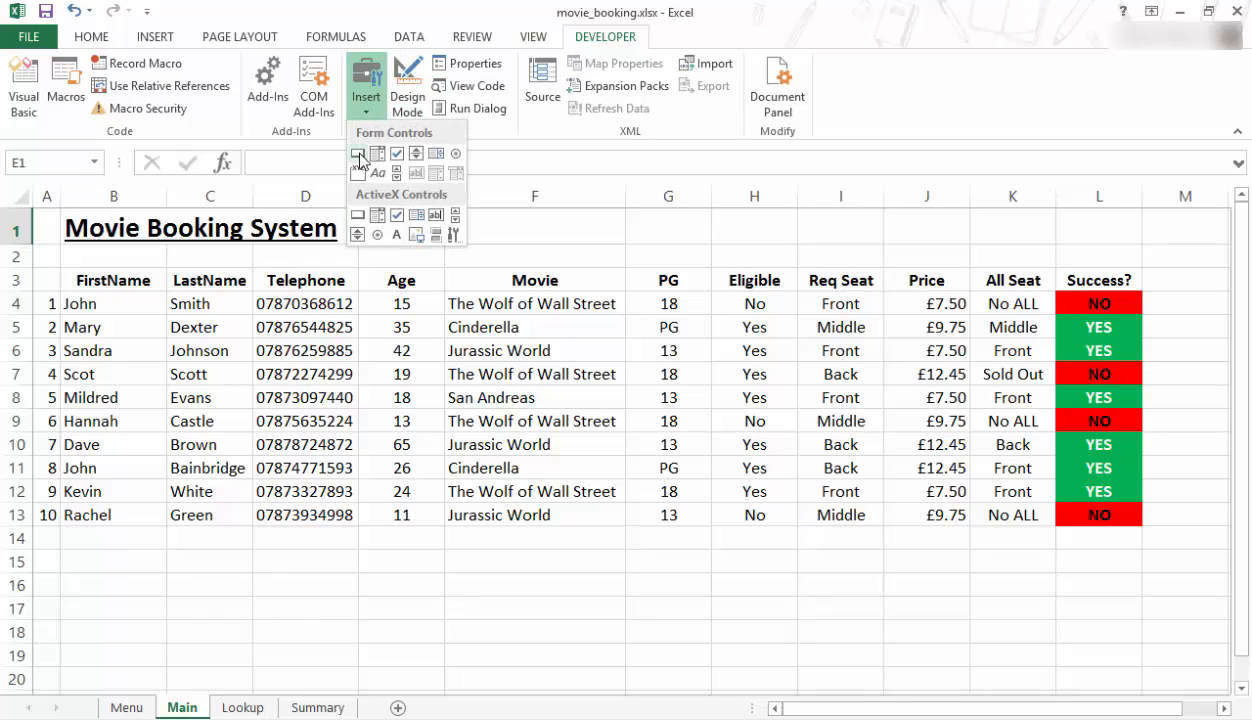
click(402, 226)
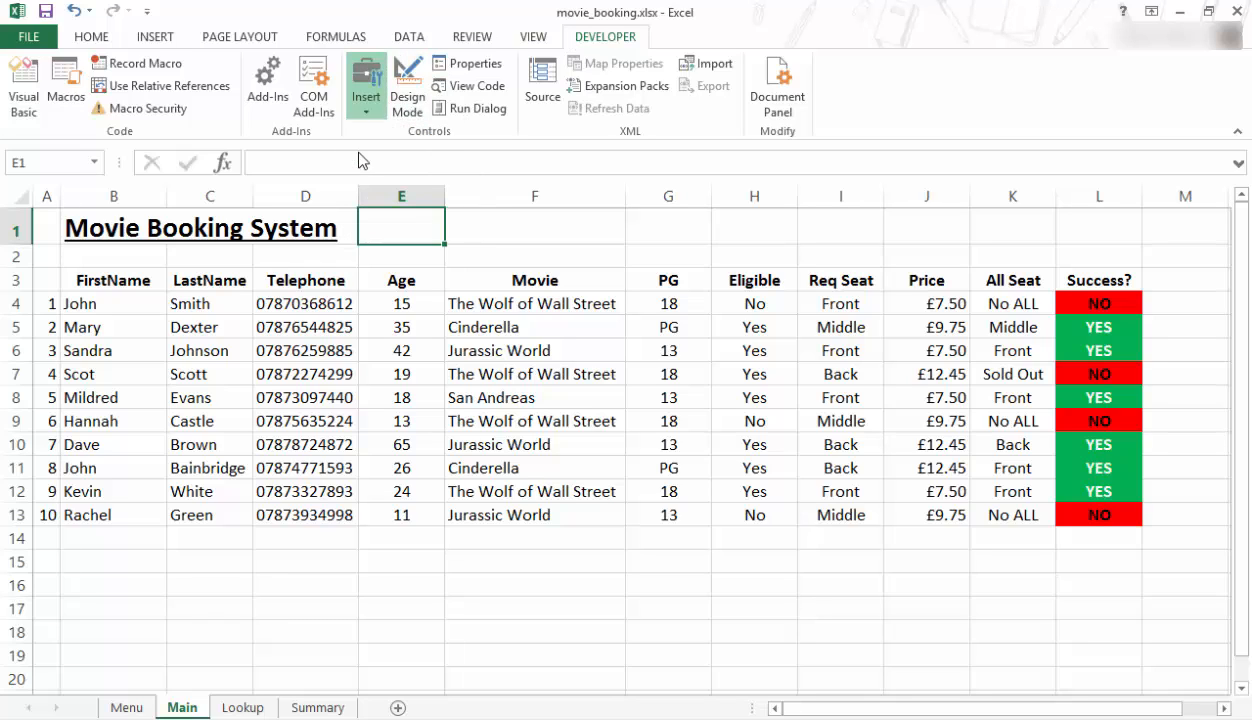
mouse_move(252, 552)
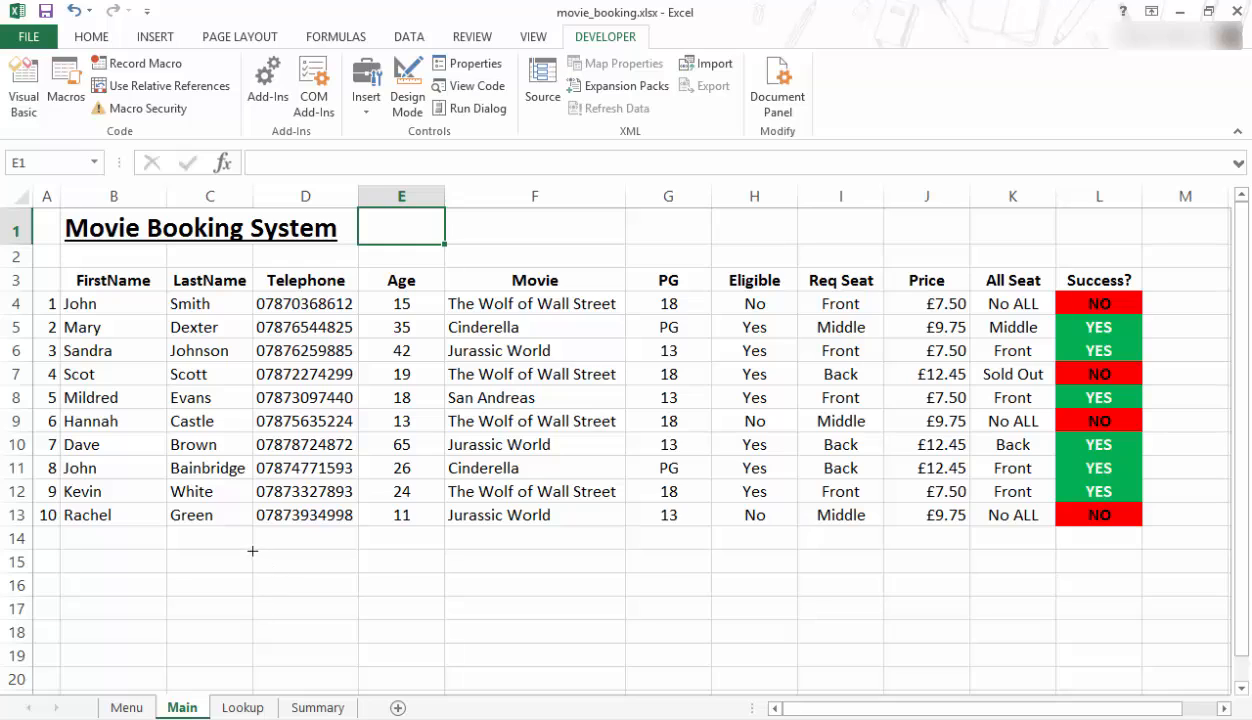
drag(252, 552, 374, 604)
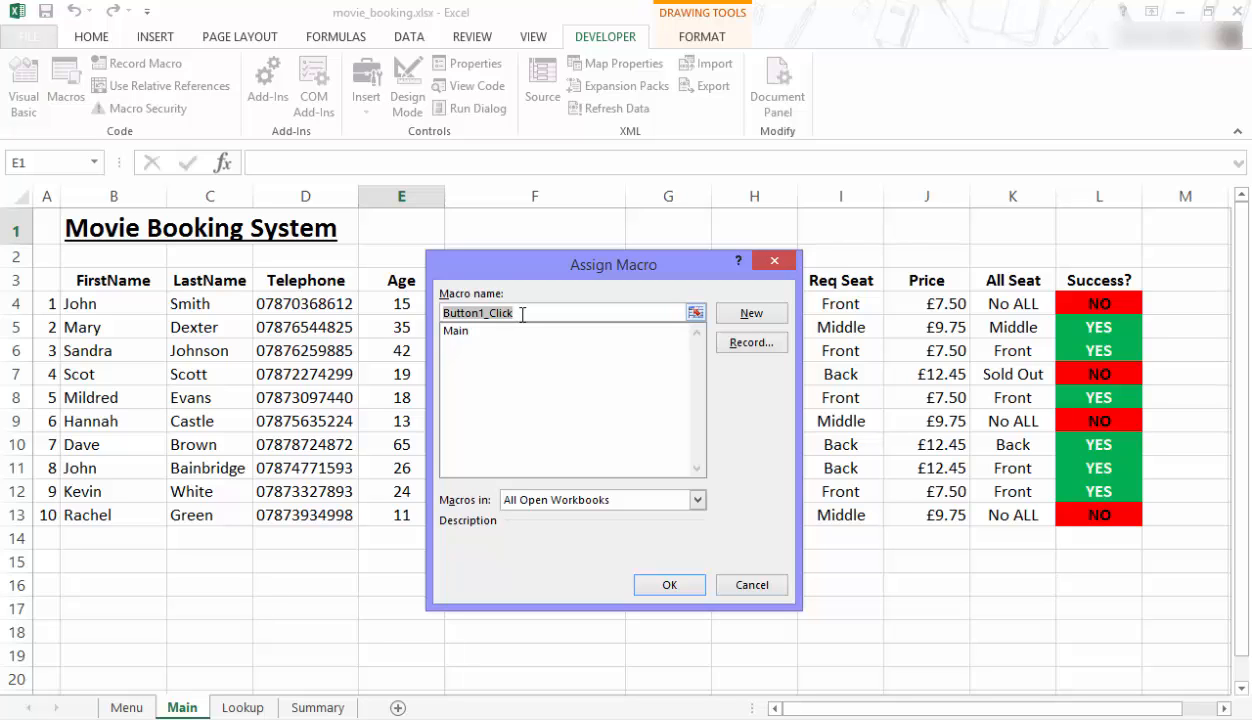
Record a macro named Menu that jumps to the Menu sheet, then stop recording
text(Menu)
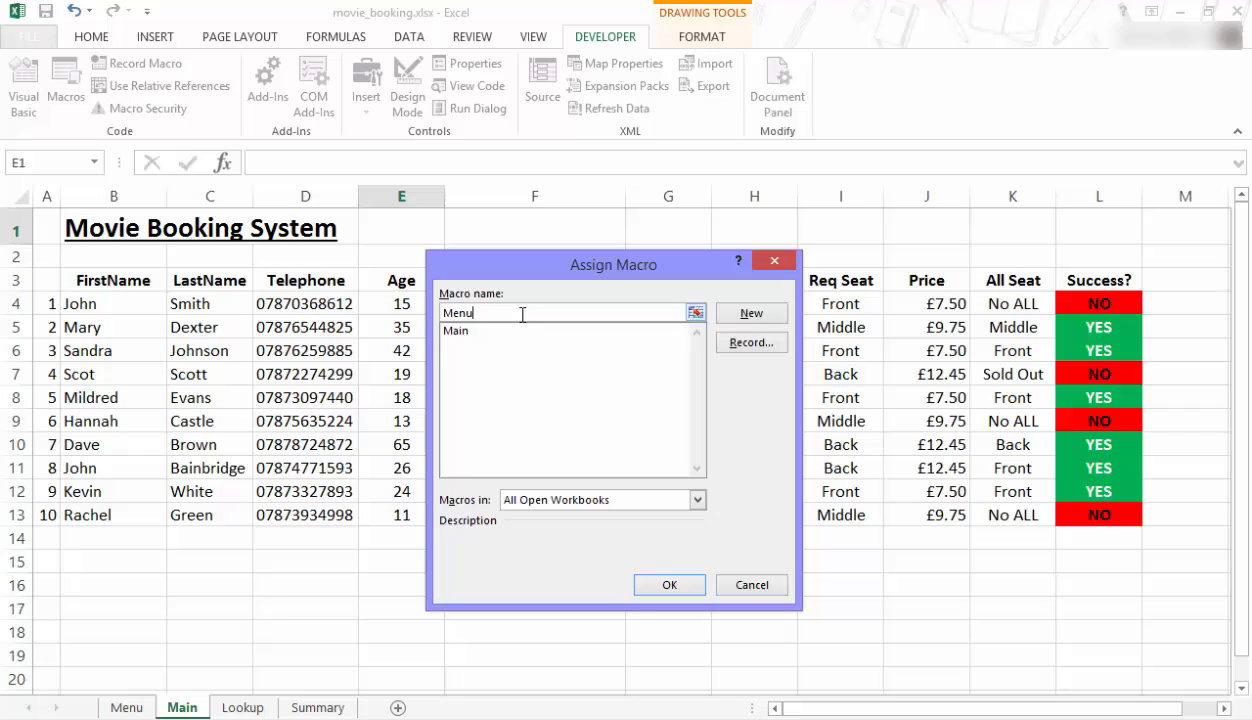
click(750, 342)
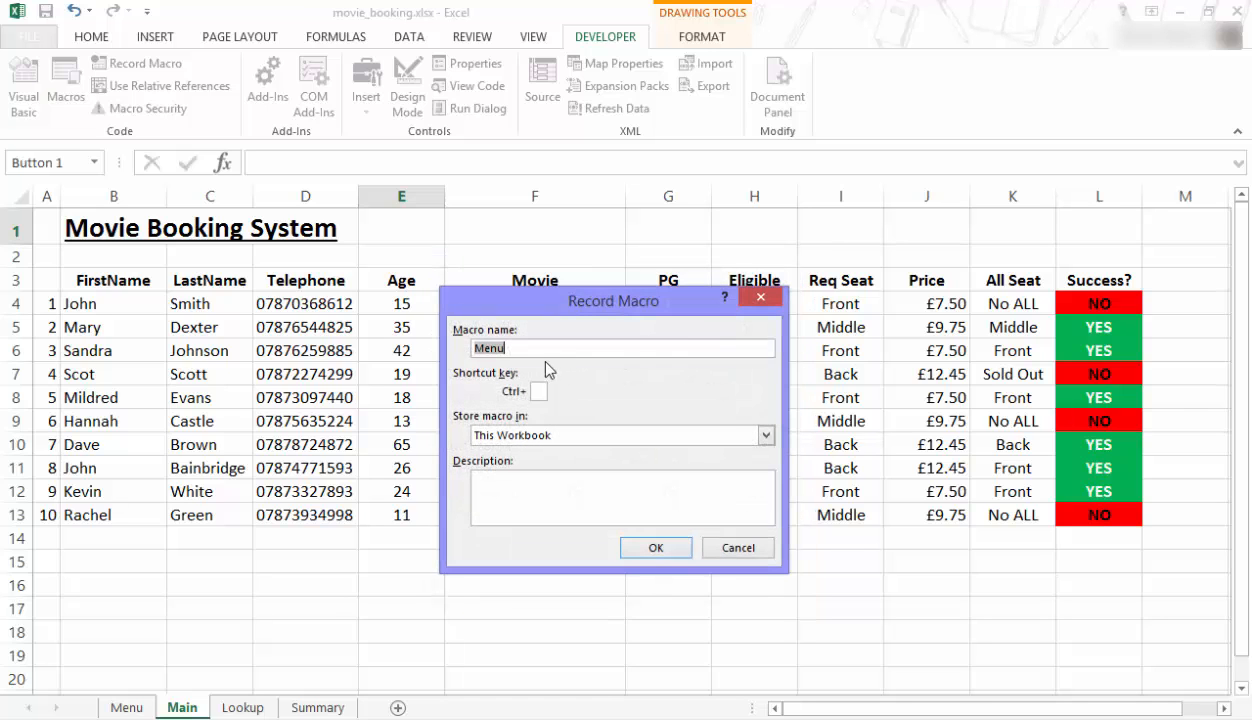
click(656, 548)
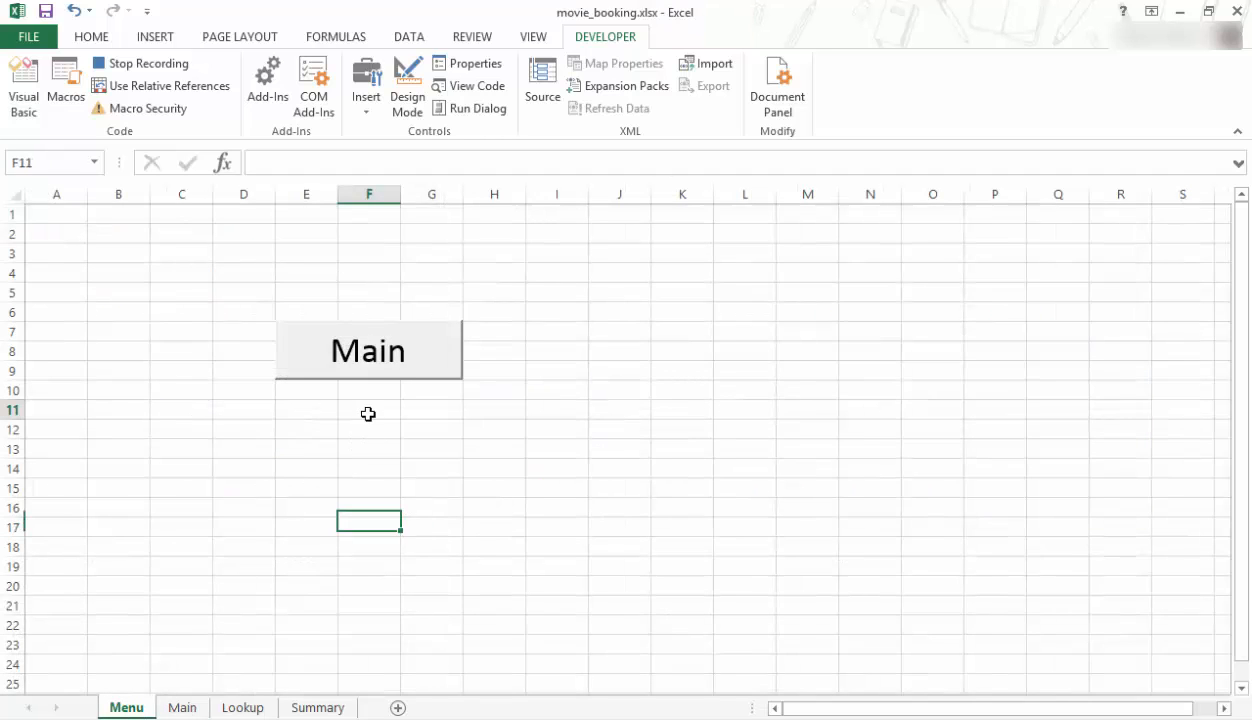
click(368, 410)
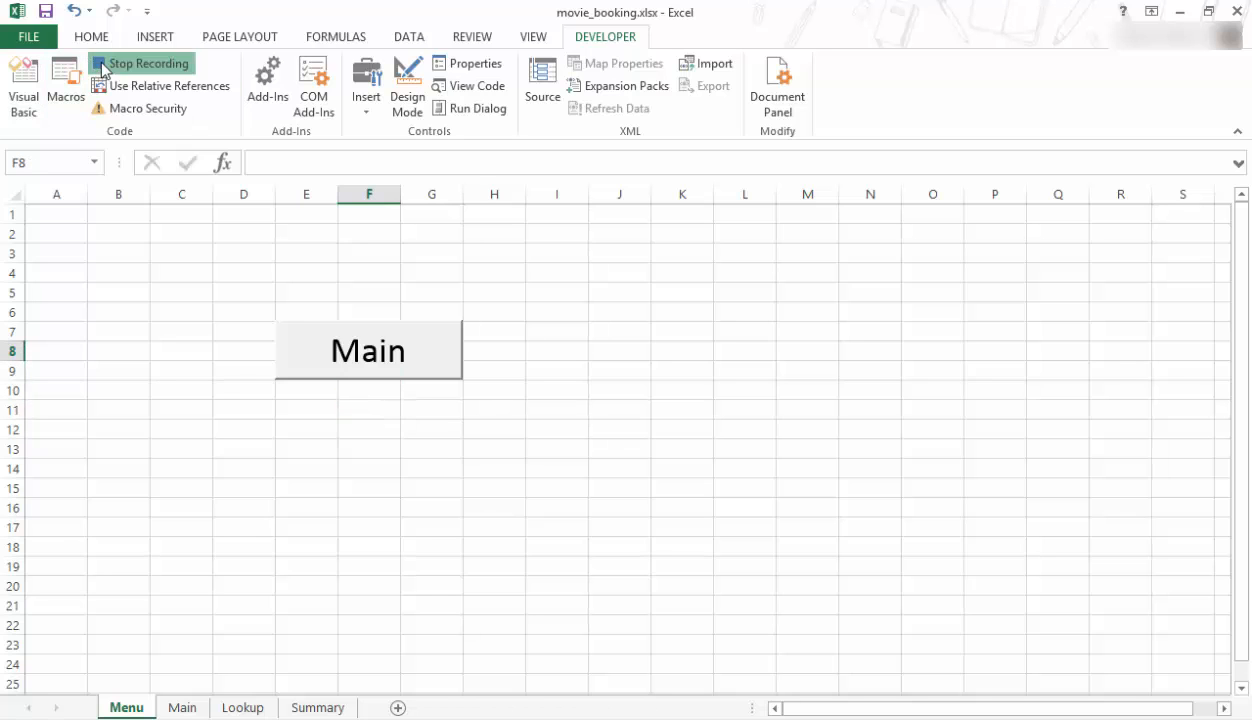
click(144, 62)
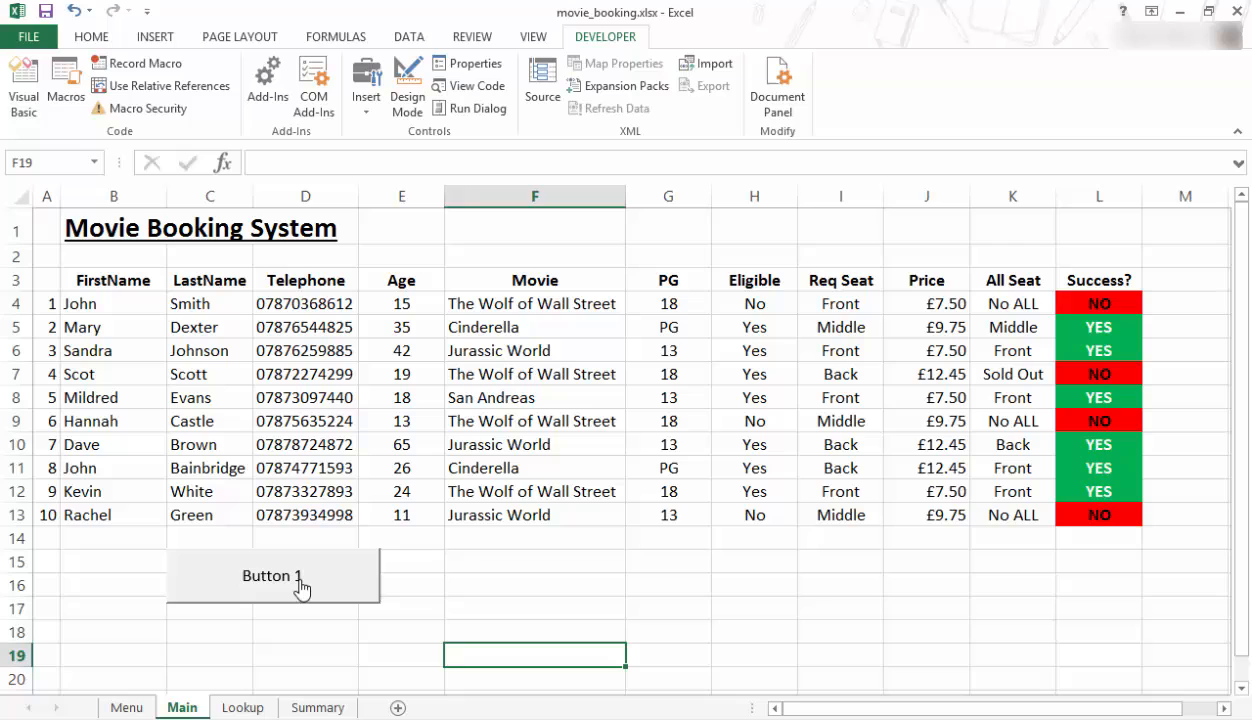
Return to the Main sheet via the Menu sheet's Main button and start editing Button 1's caption
click(272, 576)
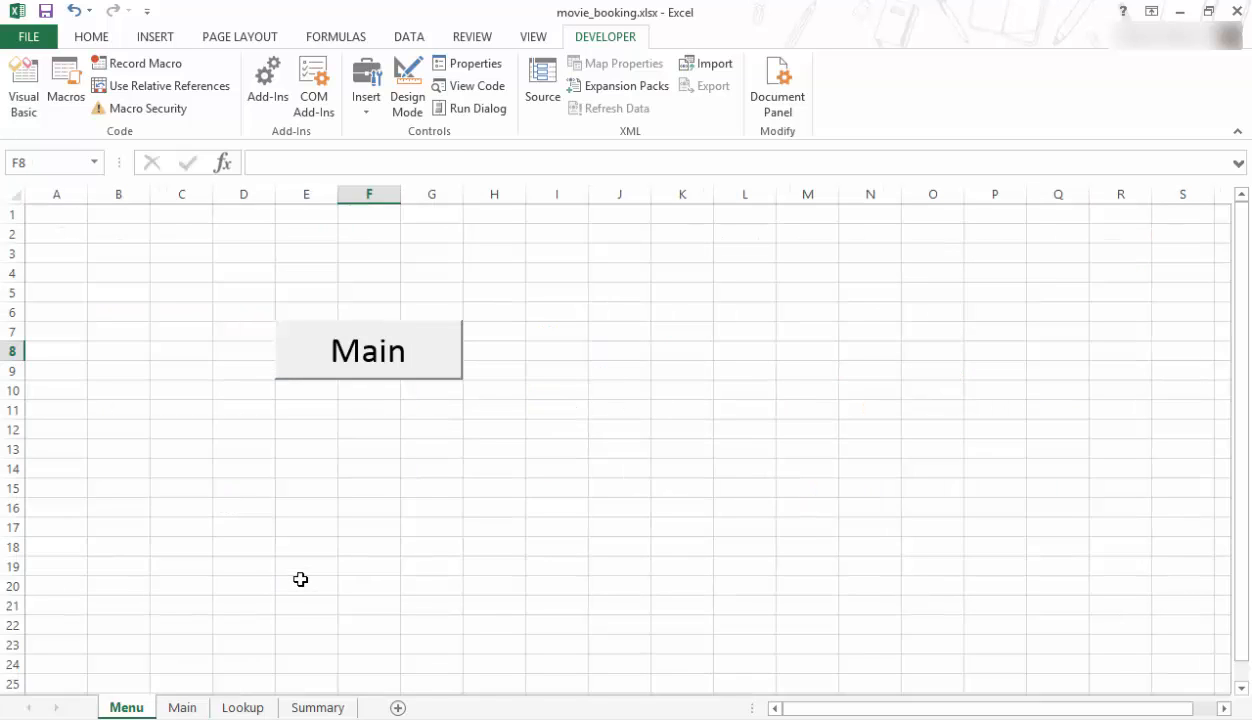
click(368, 350)
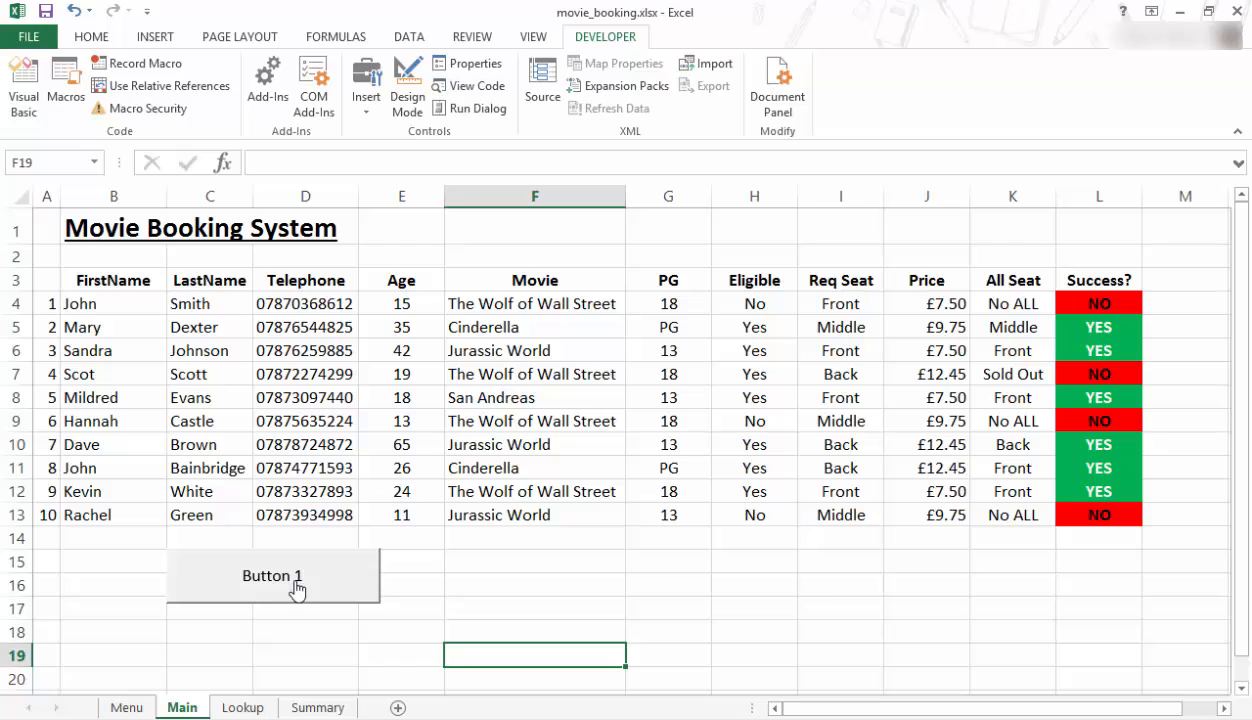
click(272, 576)
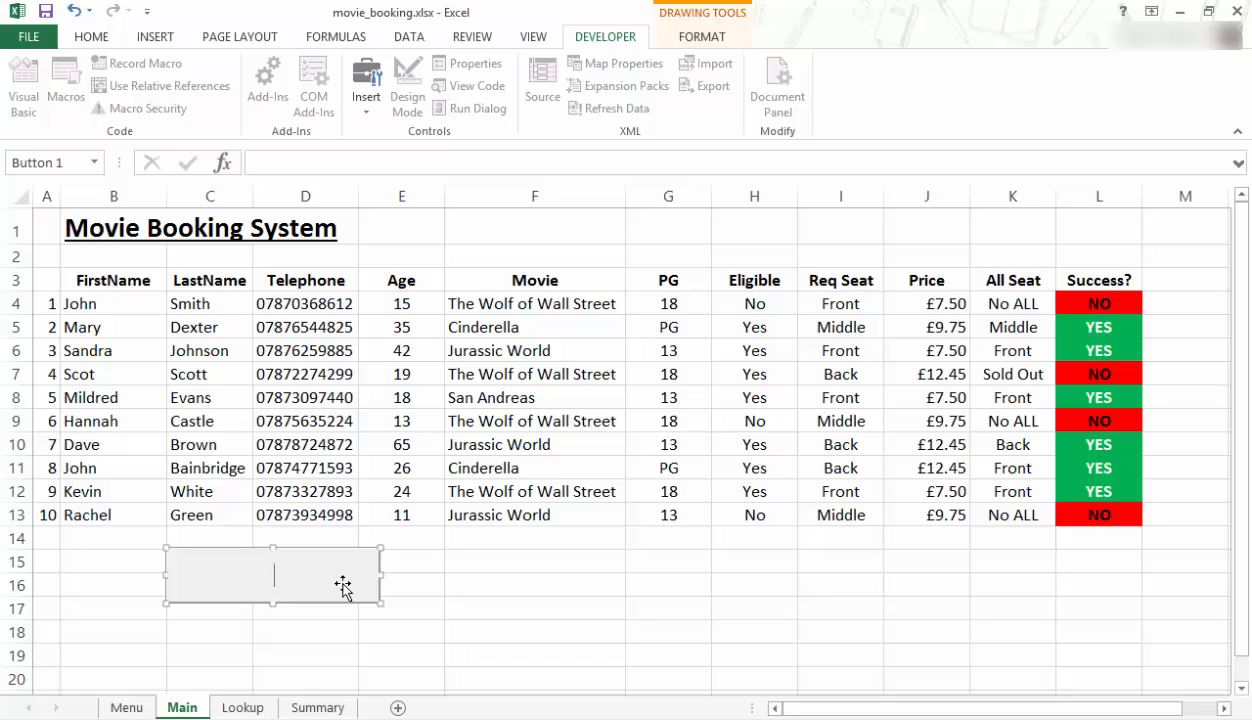
Caption the button Menu at font size 28 and test the Menu and Main navigation buttons
text(Menu)
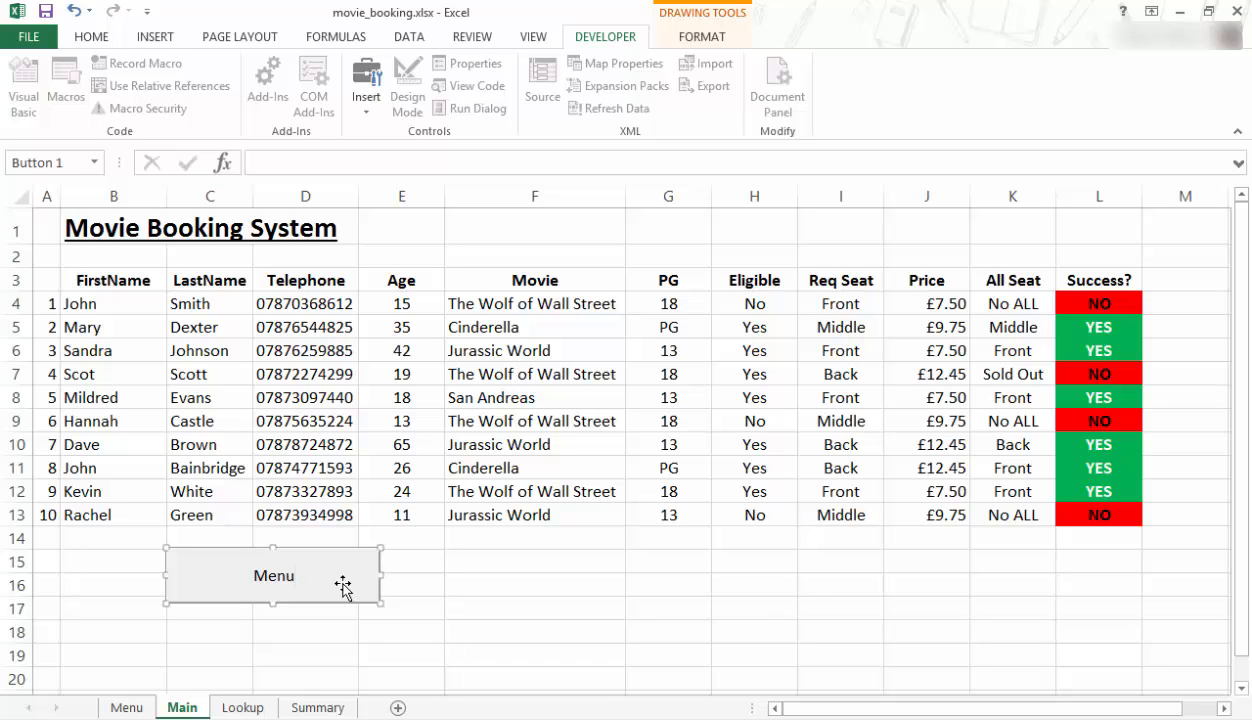
click(272, 576)
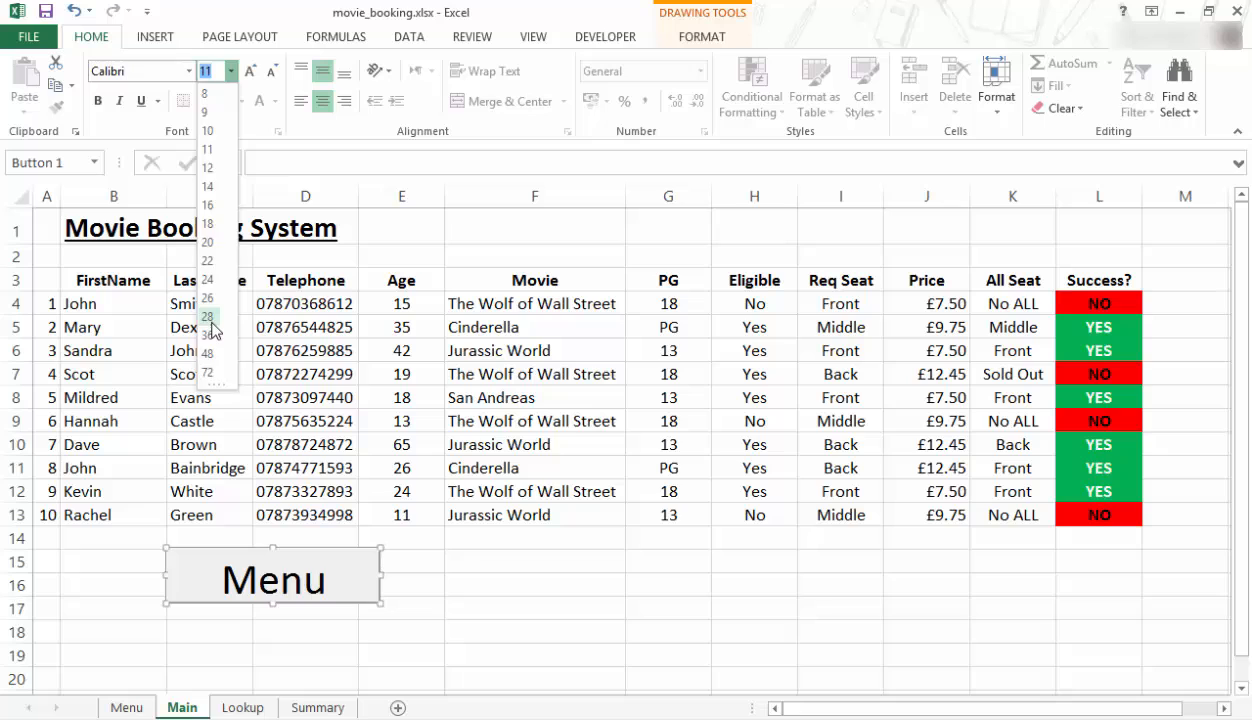
click(208, 316)
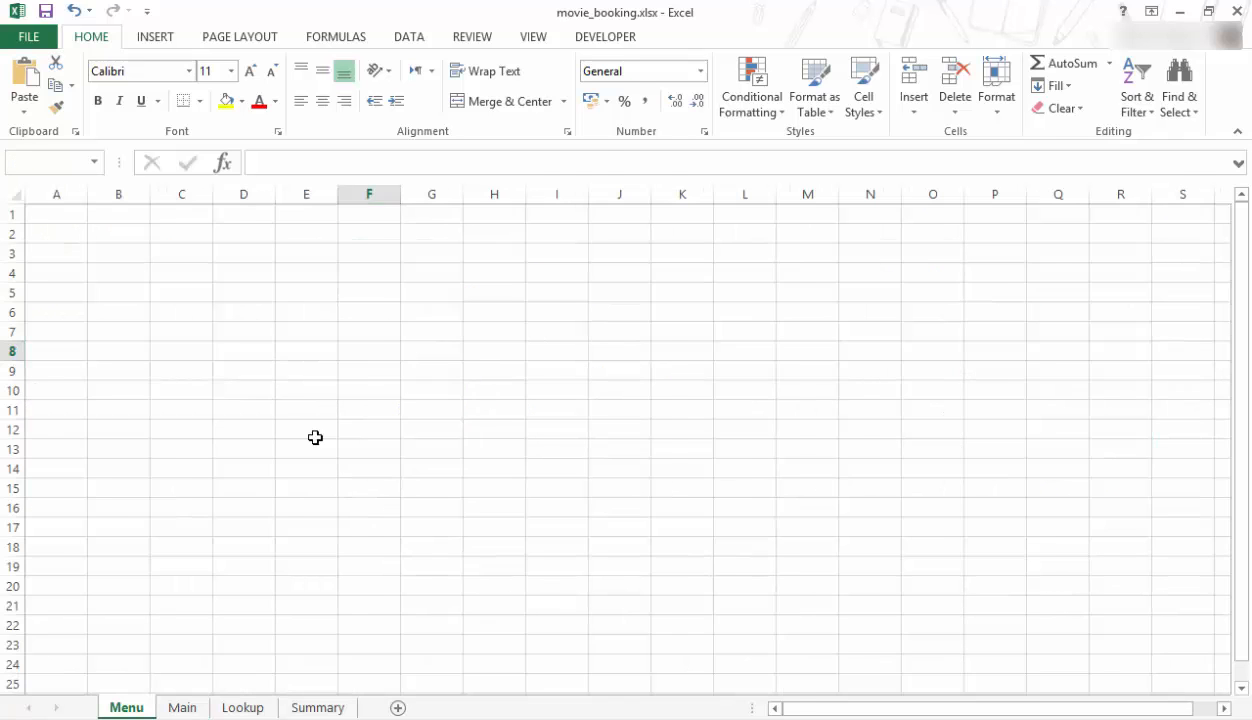
click(182, 708)
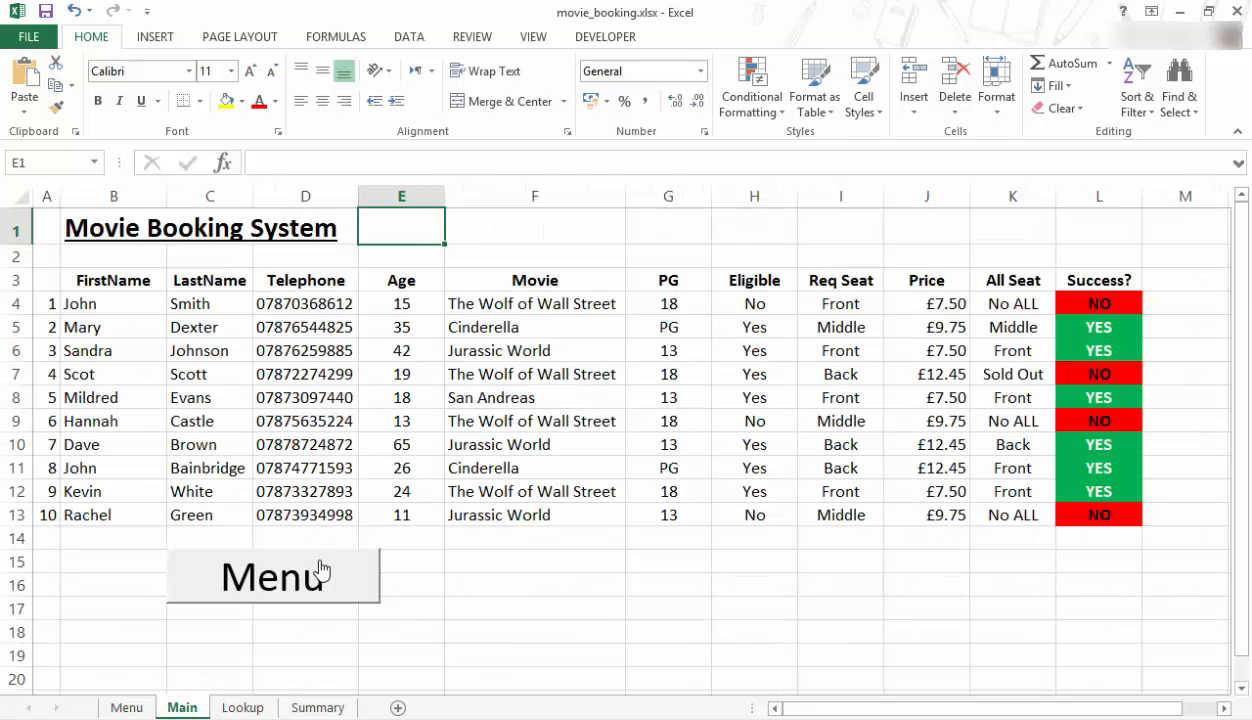
Copy the Menu button from the Main sheet and paste it onto the Lookup sheet
click(272, 576)
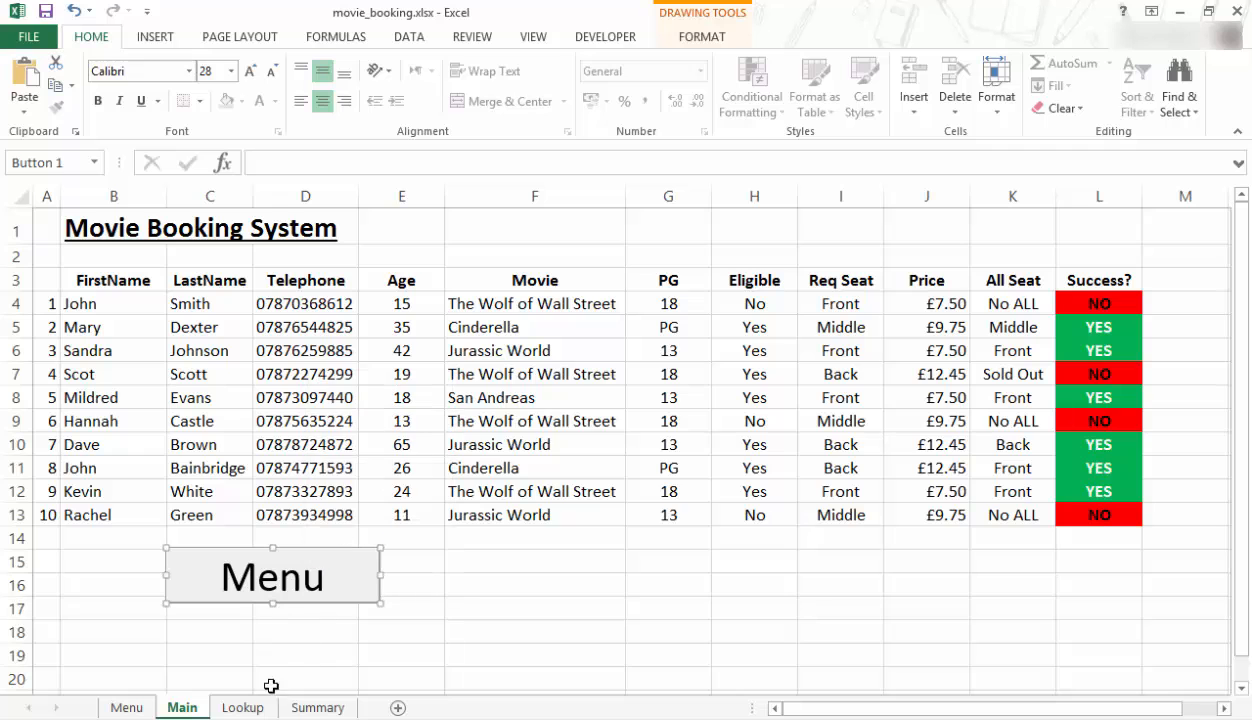
right_click(454, 508)
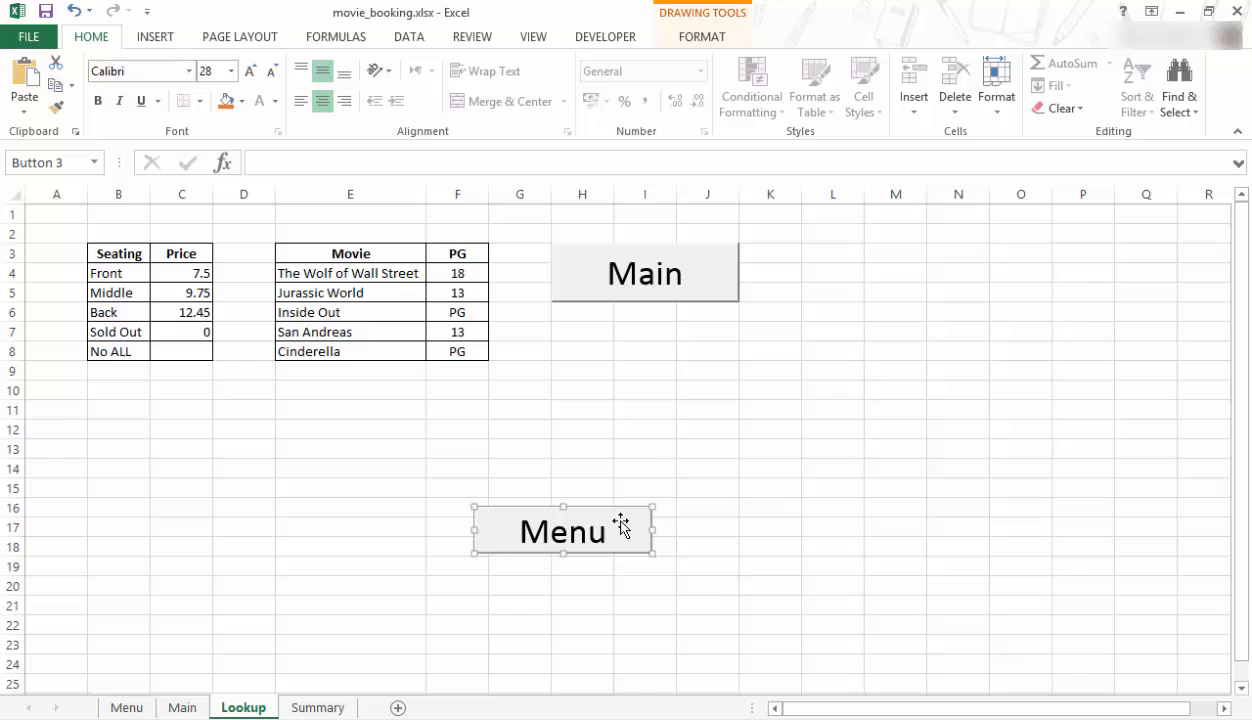
drag(562, 530, 838, 268)
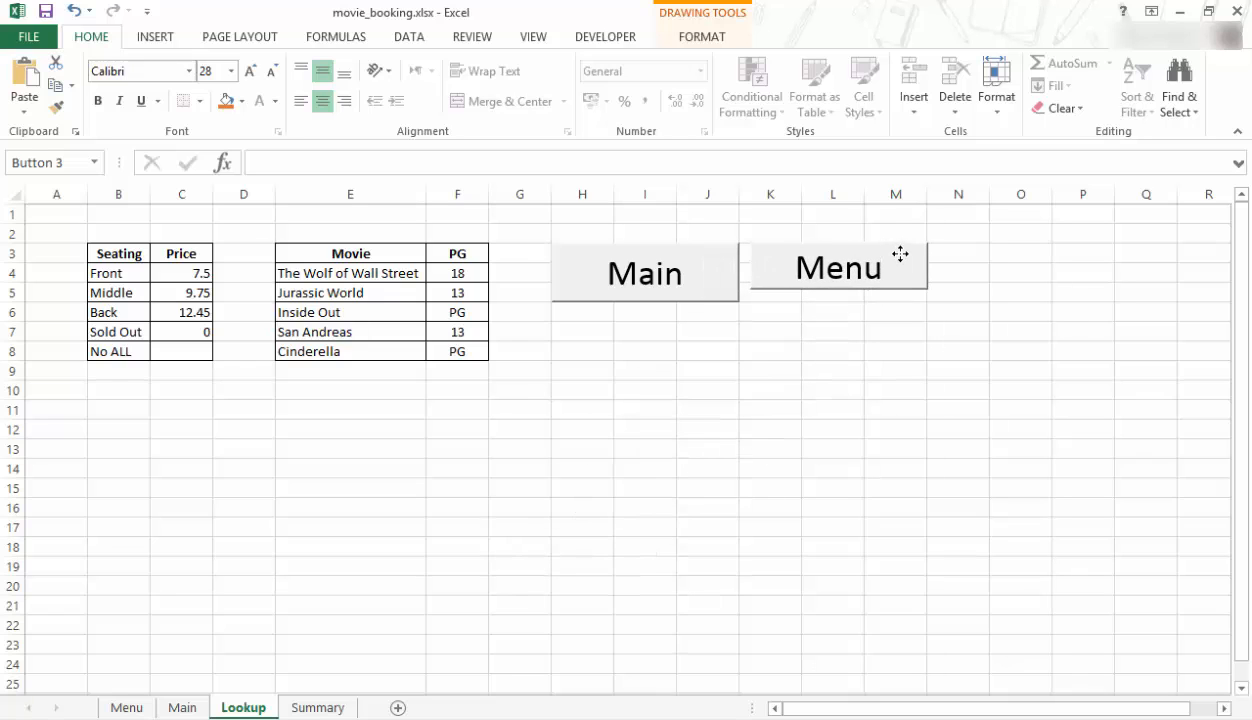
click(838, 266)
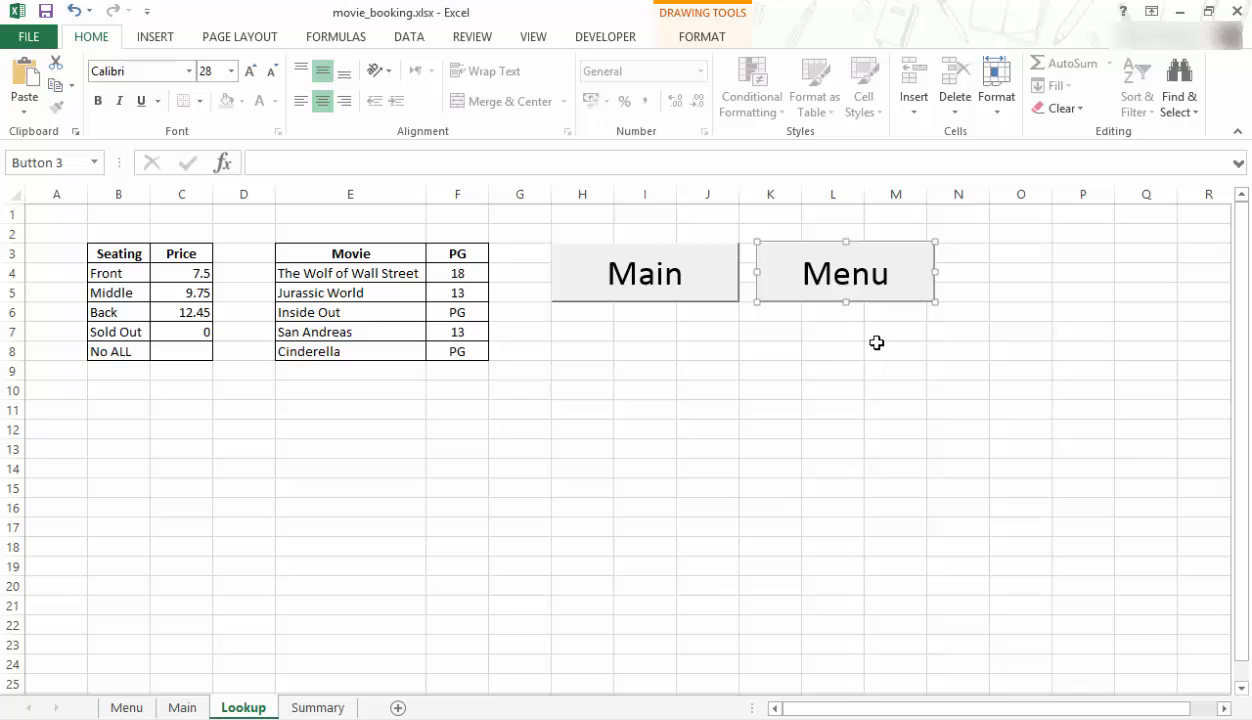
click(896, 350)
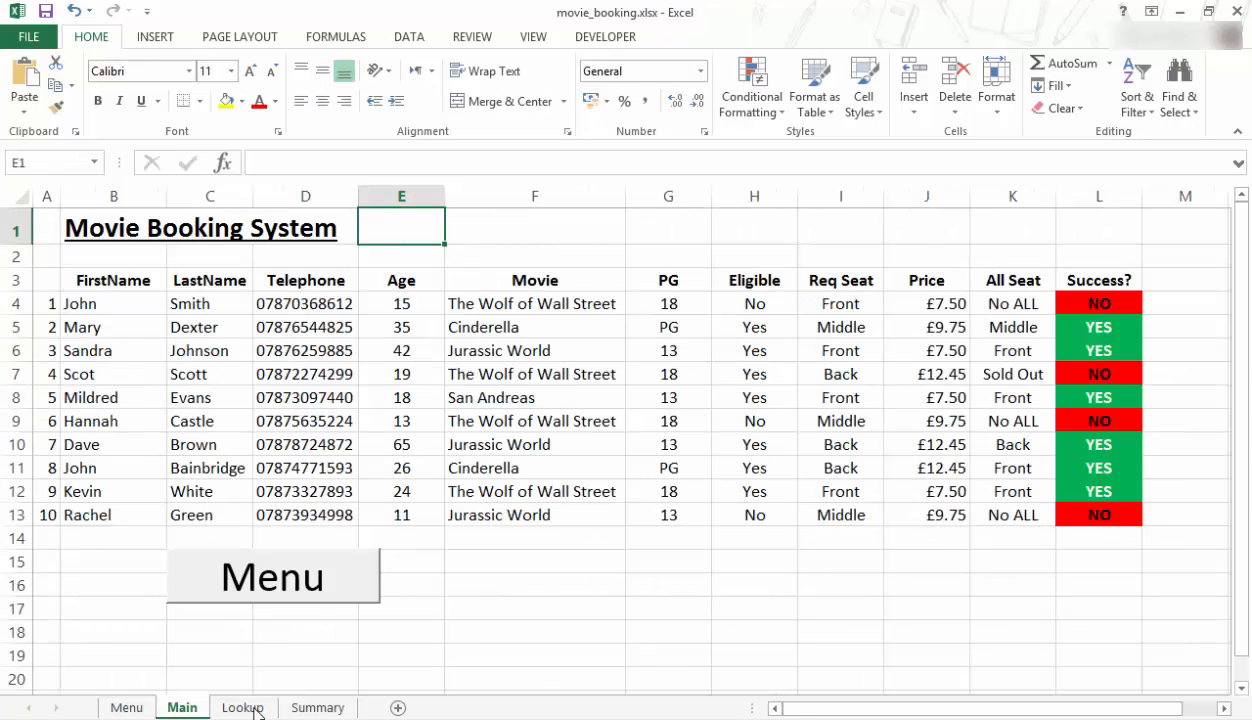
click(242, 708)
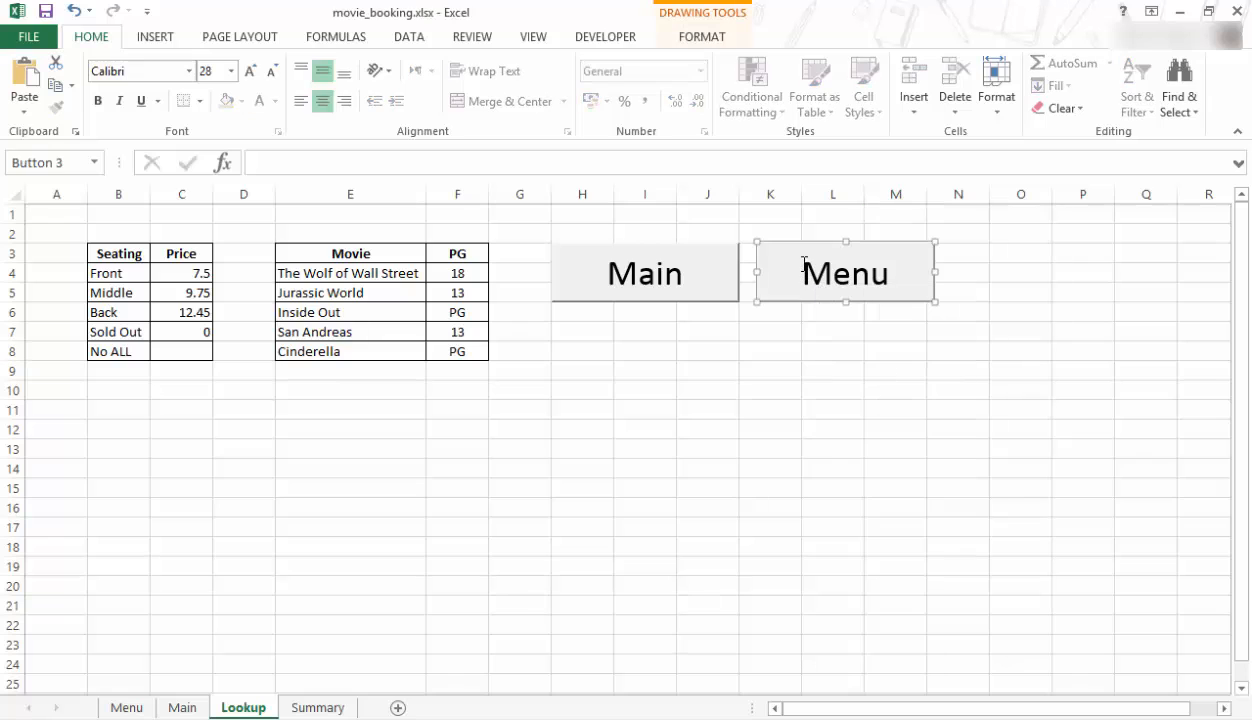
Position the pasted Menu button to the right of Lookup's Main button and test the Main button
drag(844, 272, 780, 352)
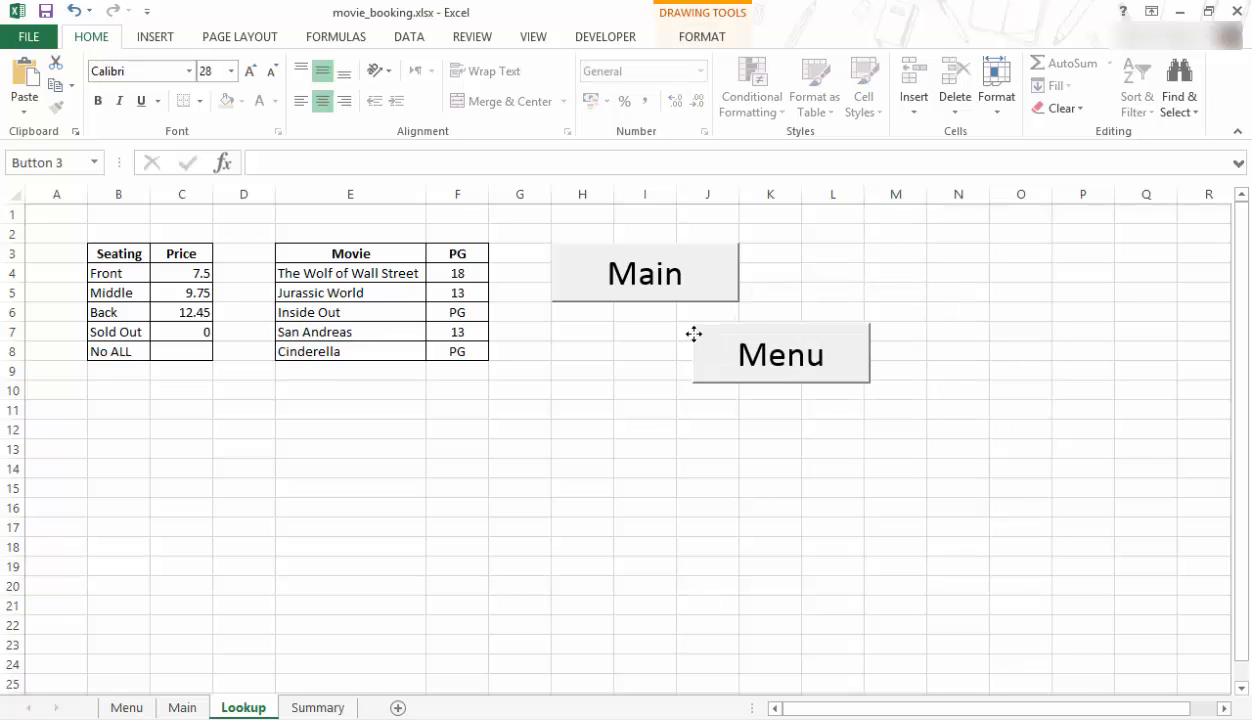
drag(780, 352, 640, 338)
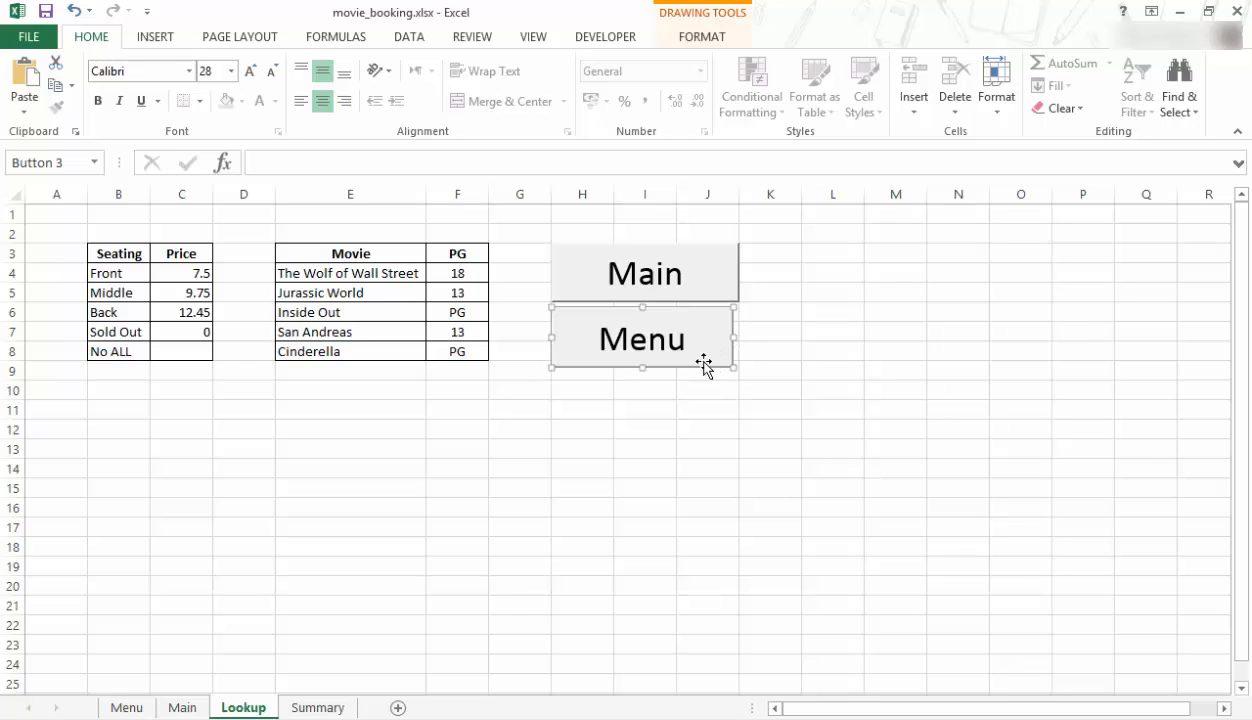
drag(644, 338, 848, 276)
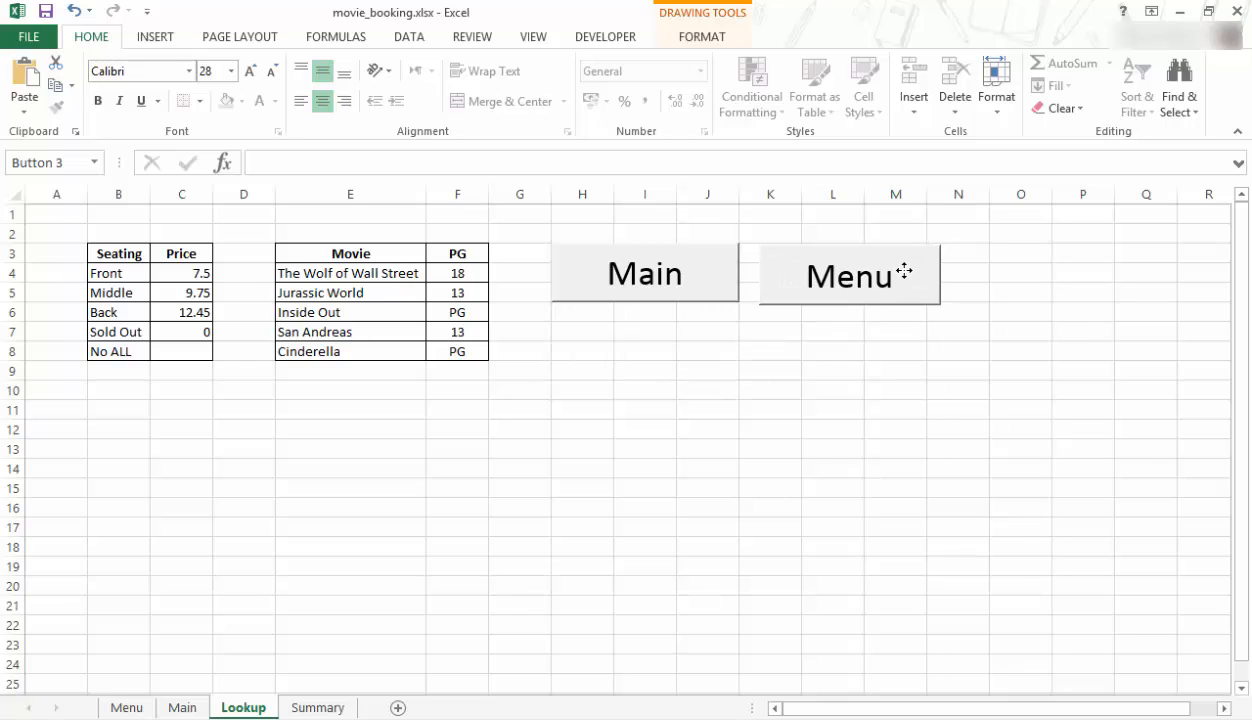
click(848, 276)
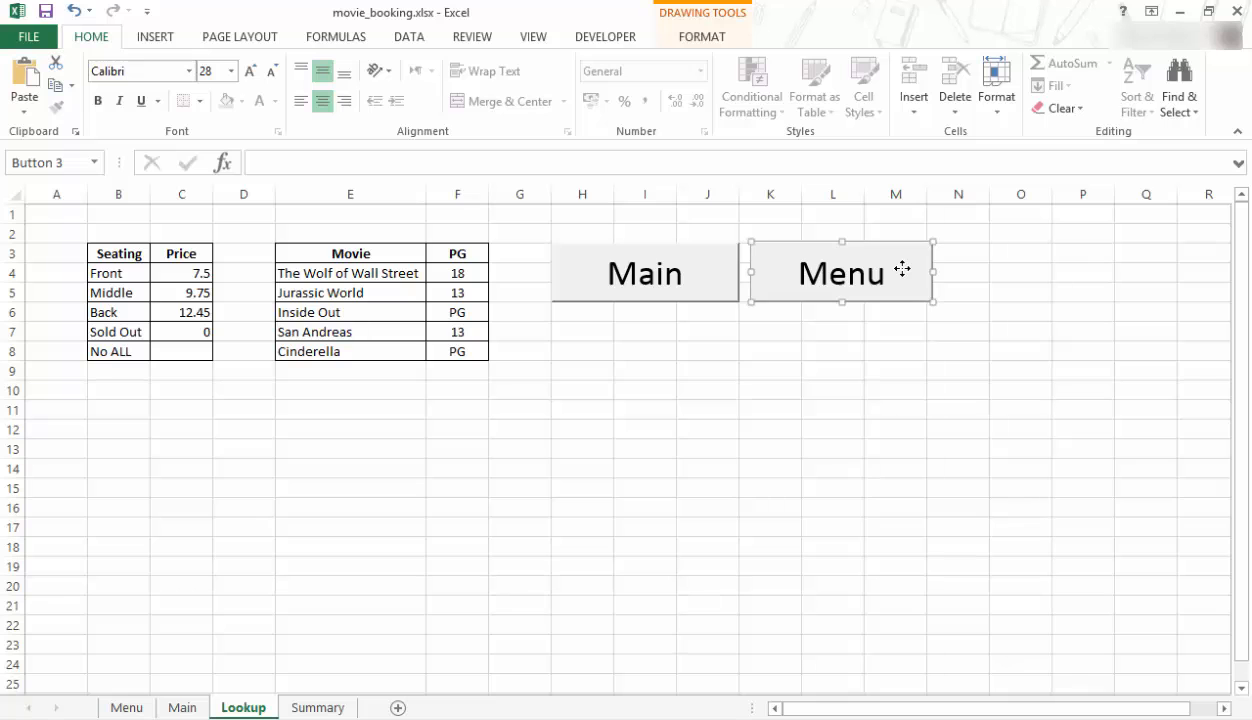
click(644, 272)
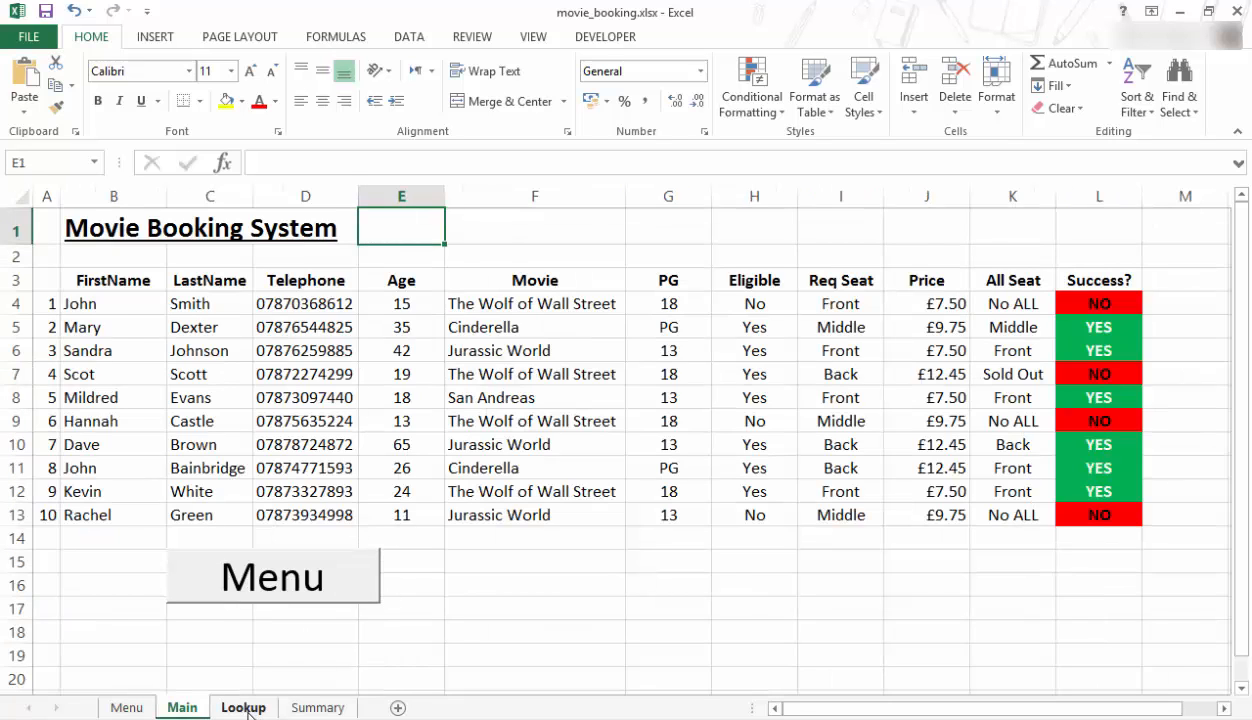
Test the Menu and Main buttons back and forth between the Menu and Main sheets
click(126, 708)
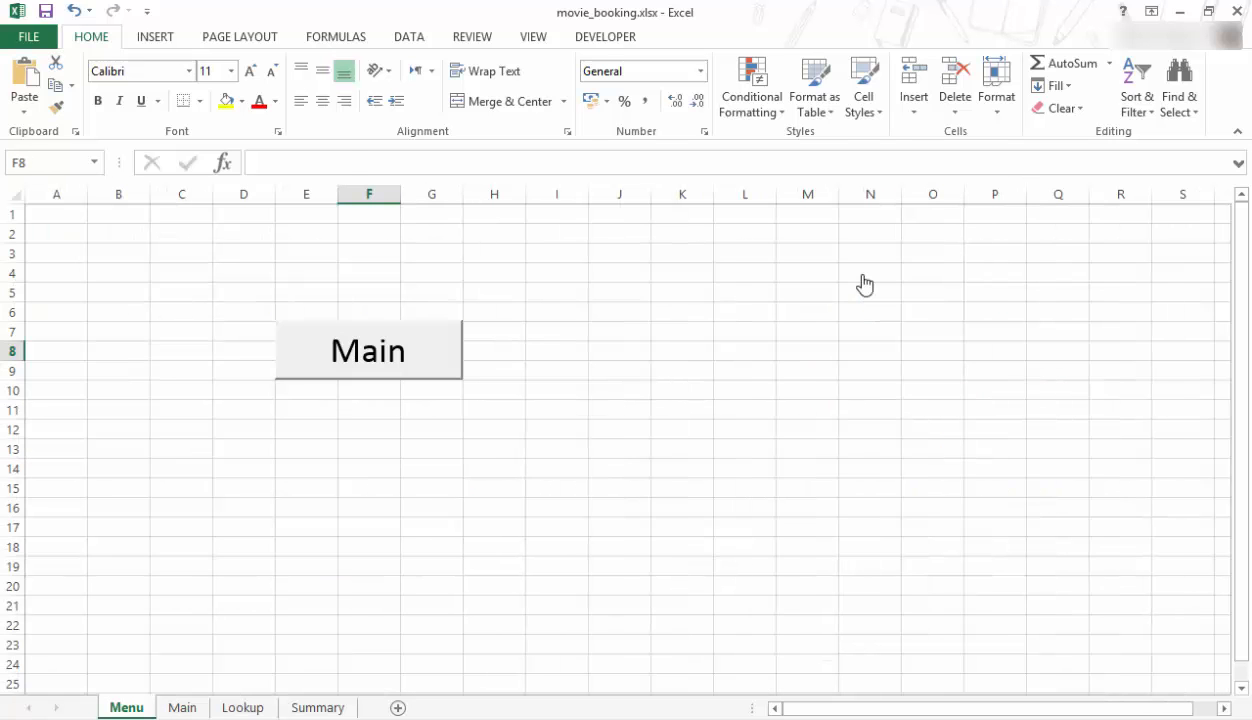
mouse_move(416, 360)
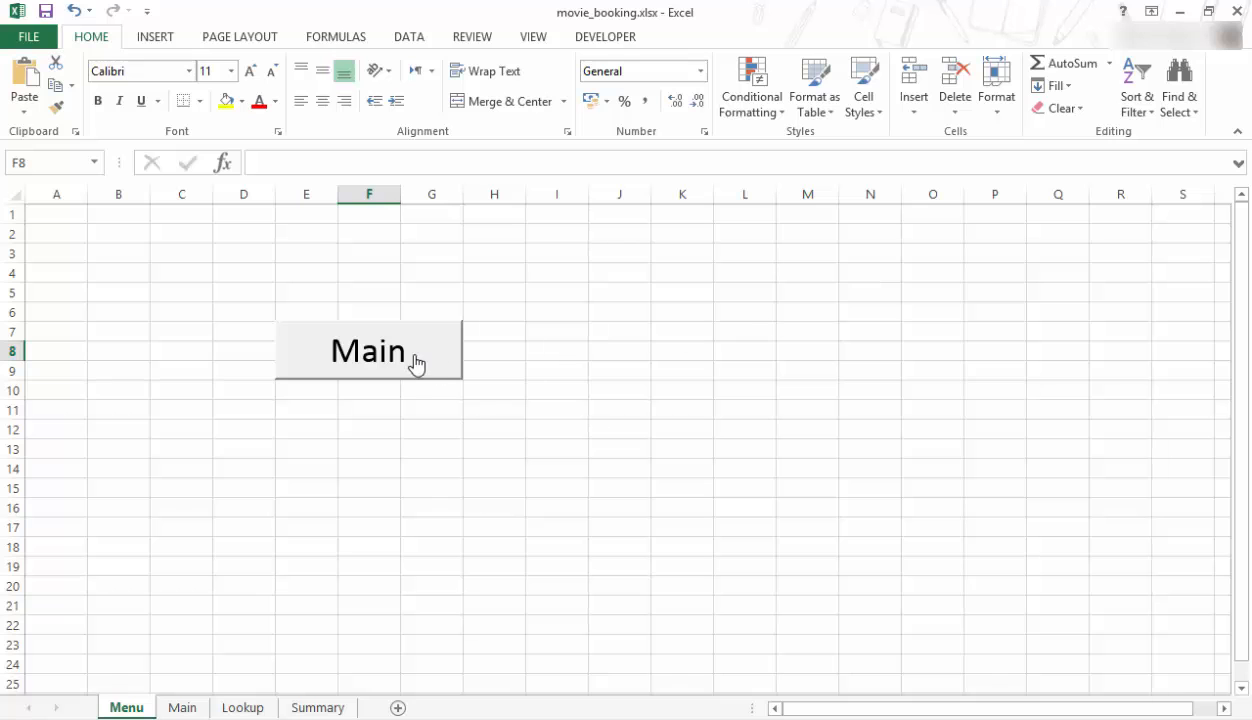
click(368, 350)
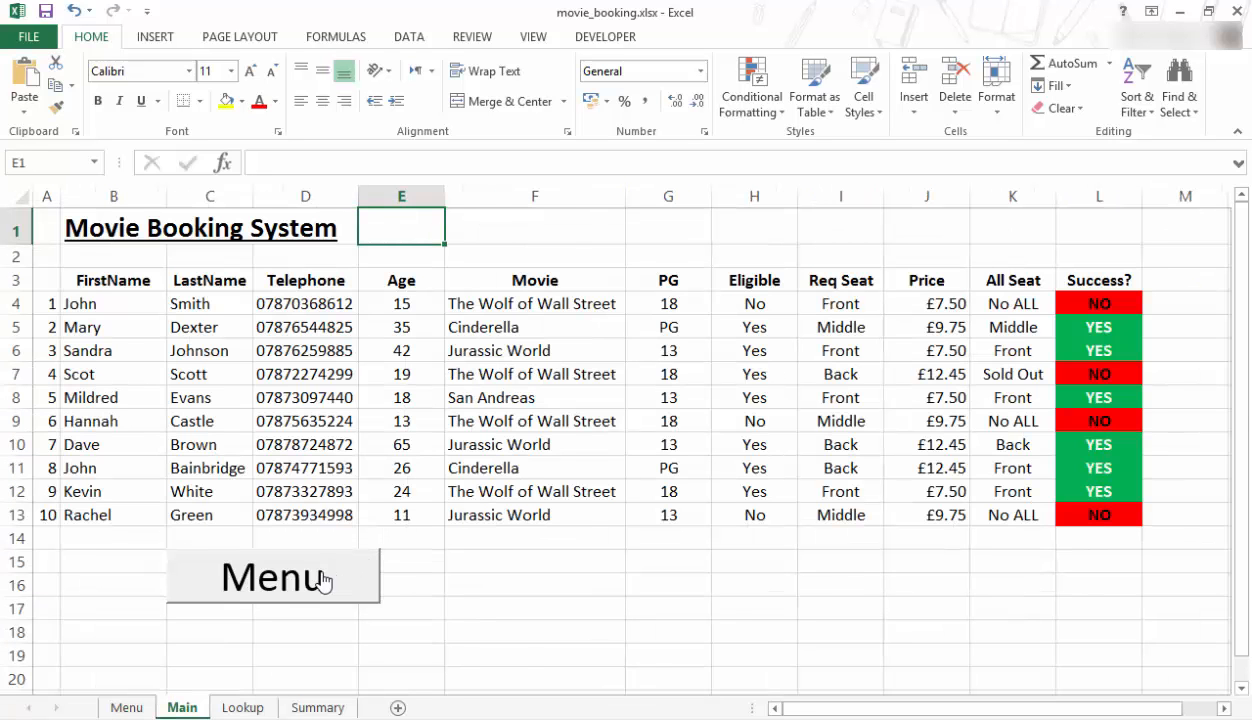
click(272, 578)
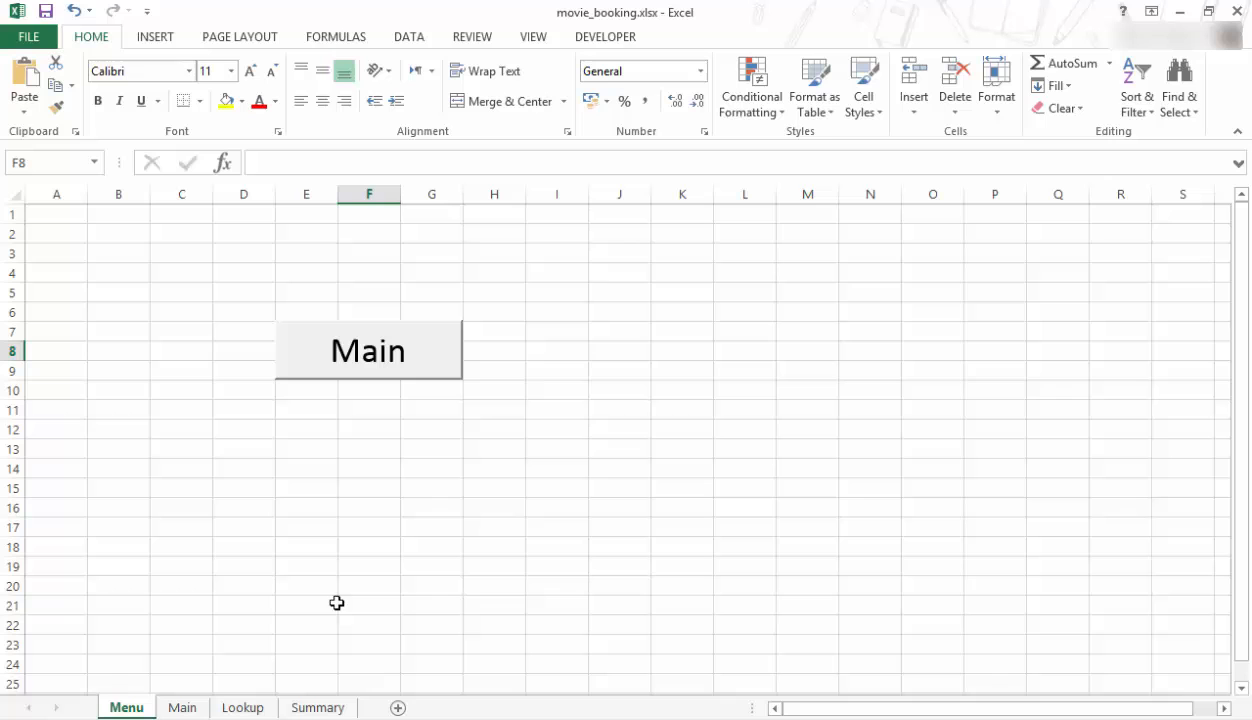
mouse_move(362, 676)
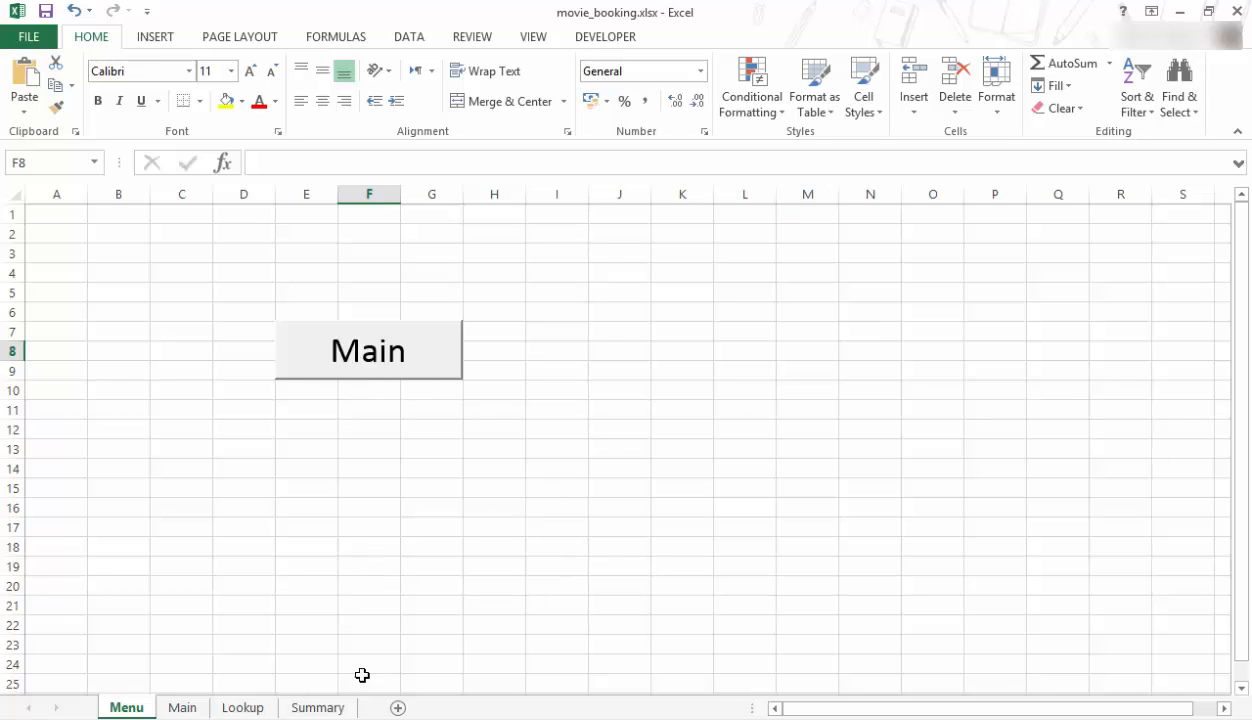
click(368, 350)
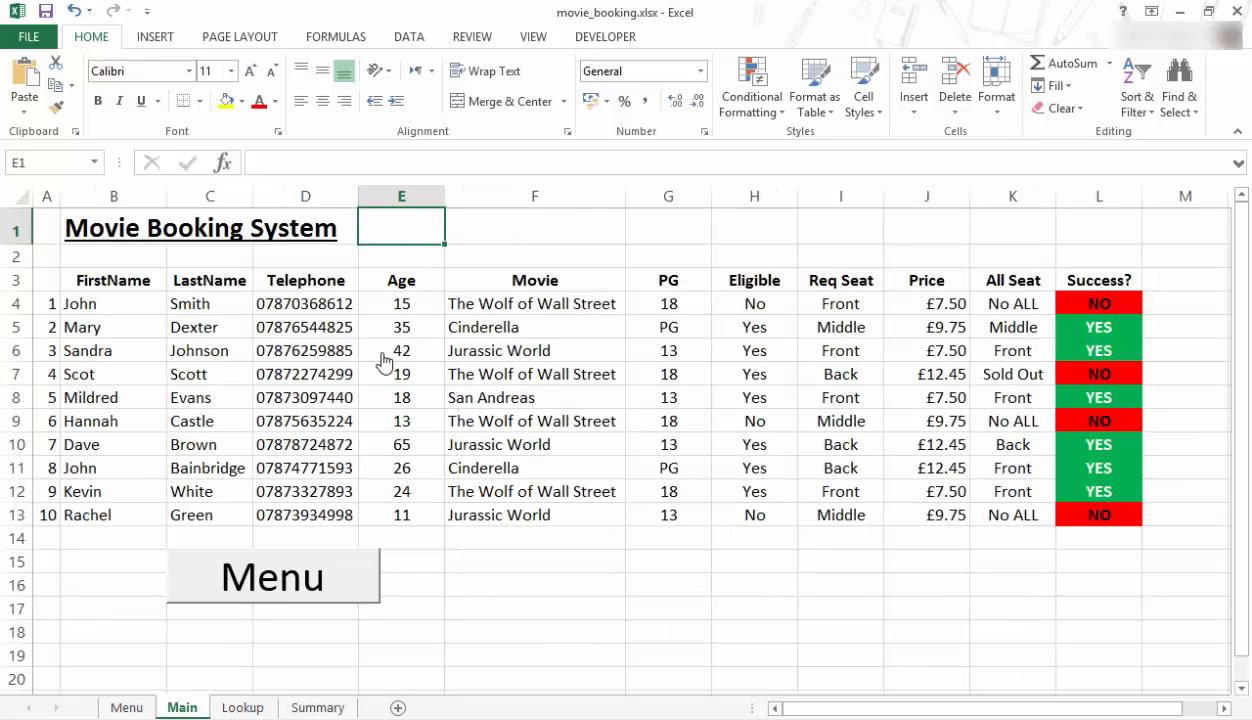
mouse_move(312, 630)
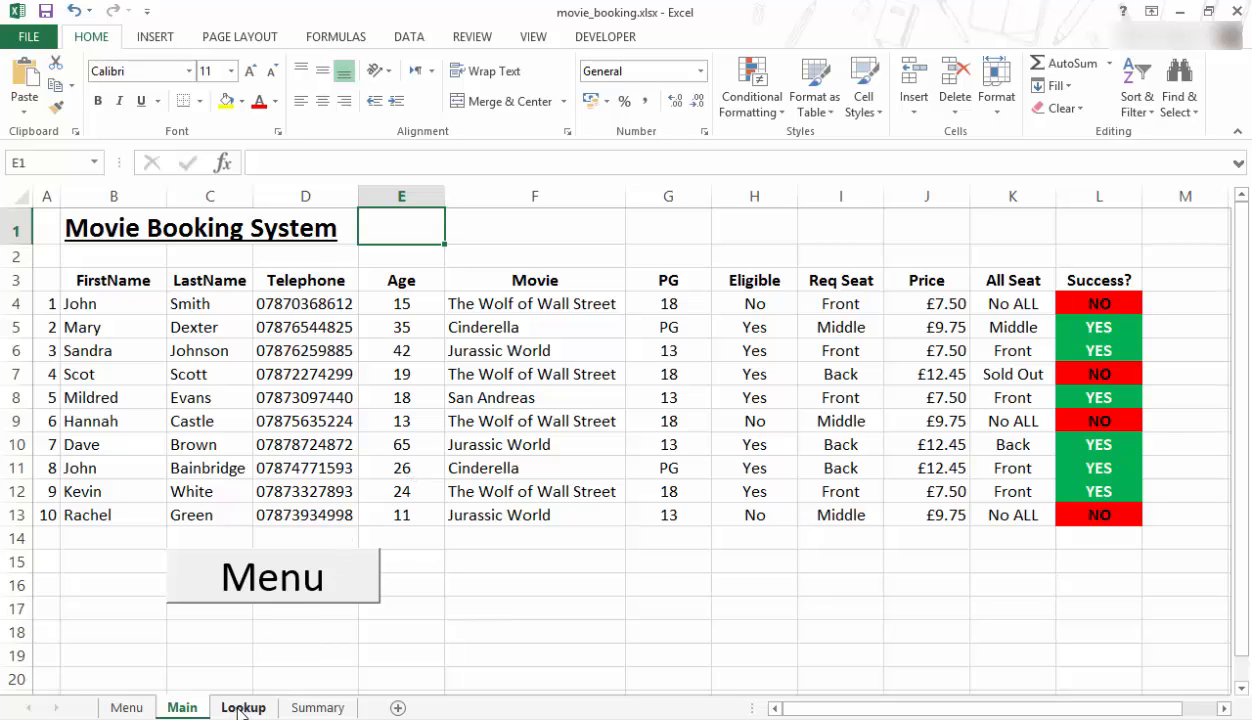
click(316, 708)
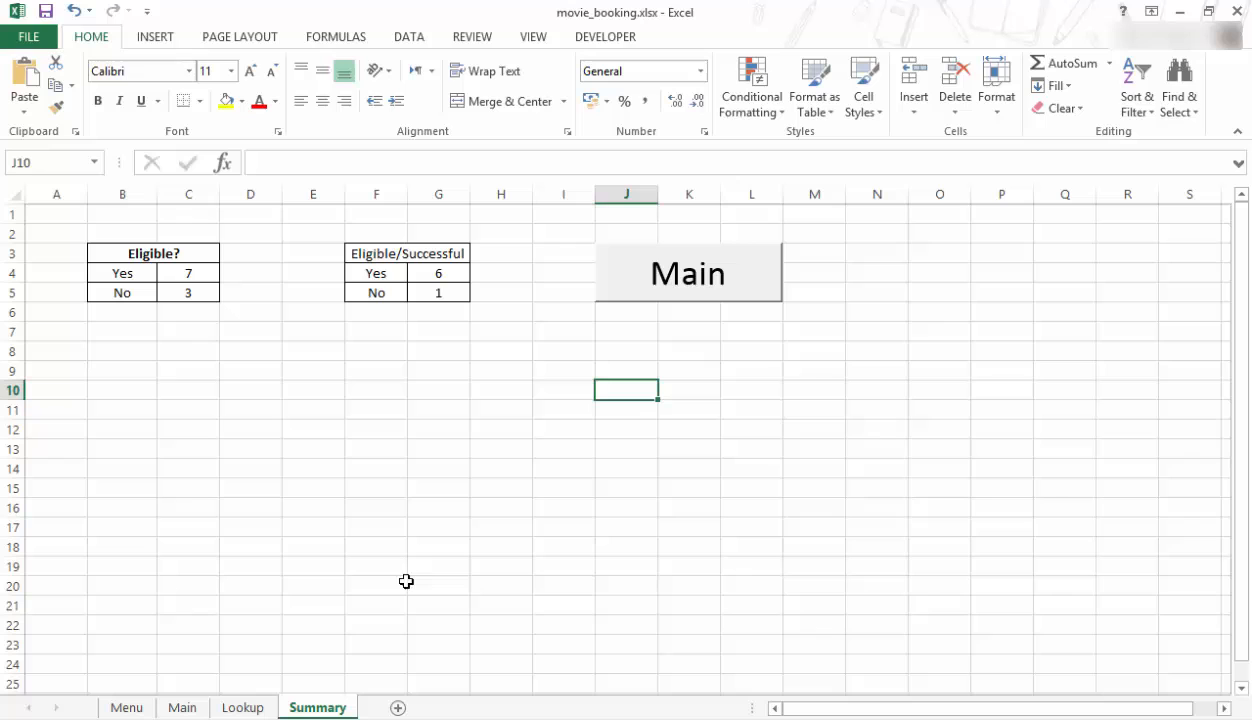
mouse_move(700, 292)
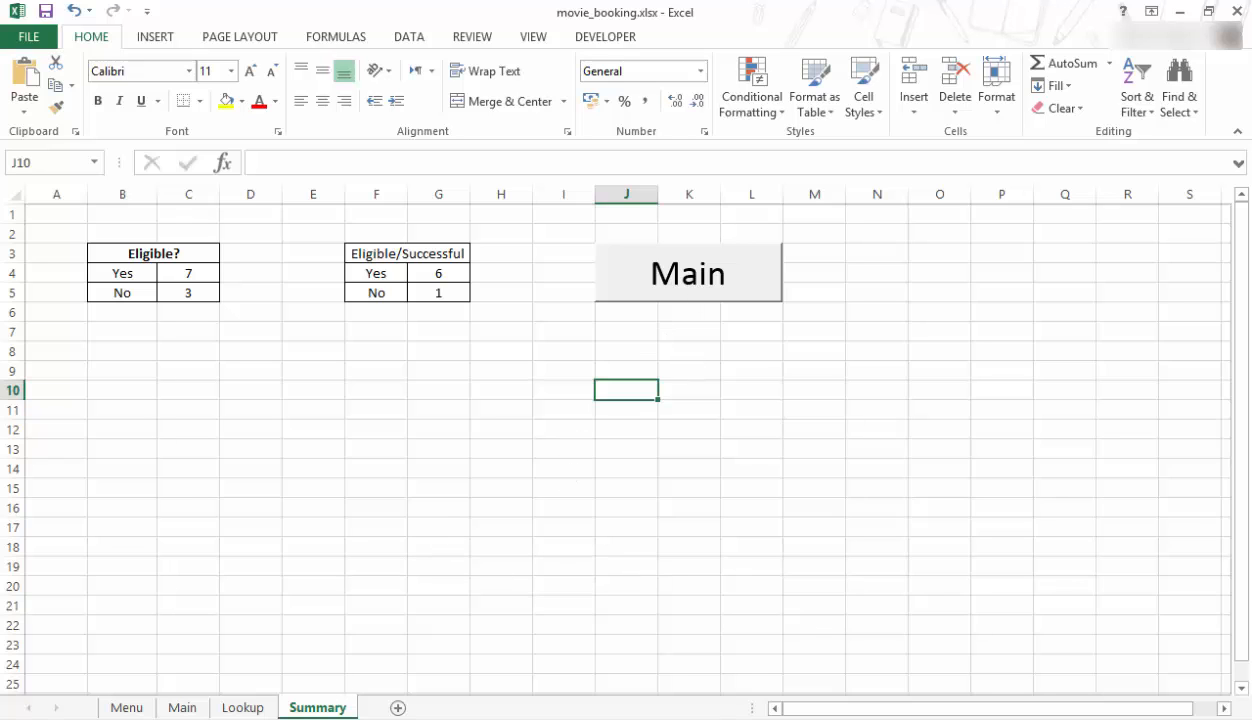
Review the Menu, Lookup and Summary sheets and return to the Menu sheet's three-button menu
click(126, 708)
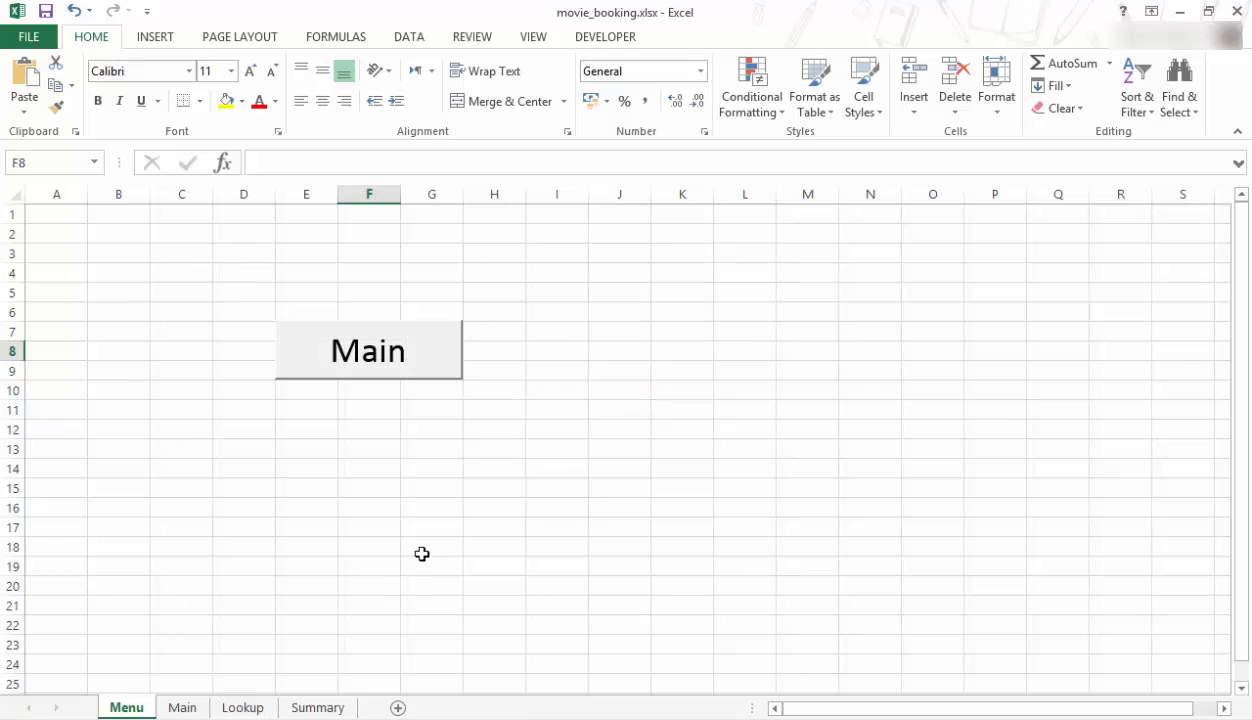
click(242, 708)
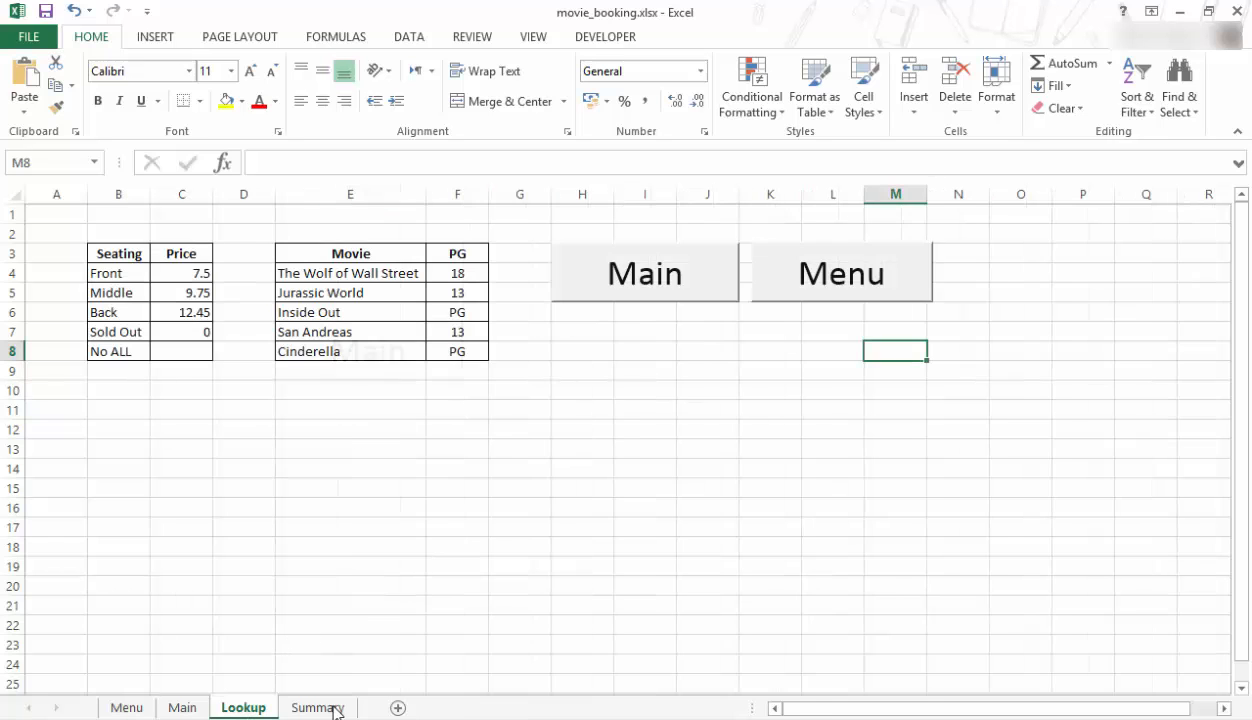
click(316, 708)
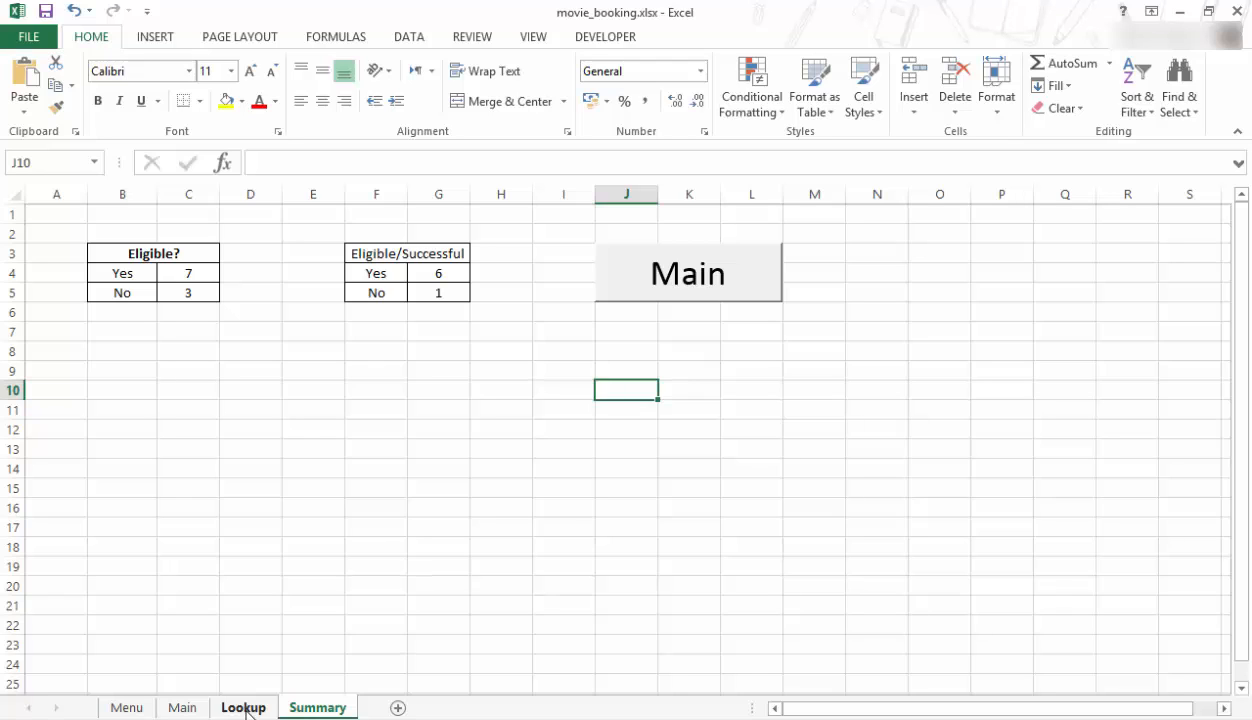
mouse_move(256, 692)
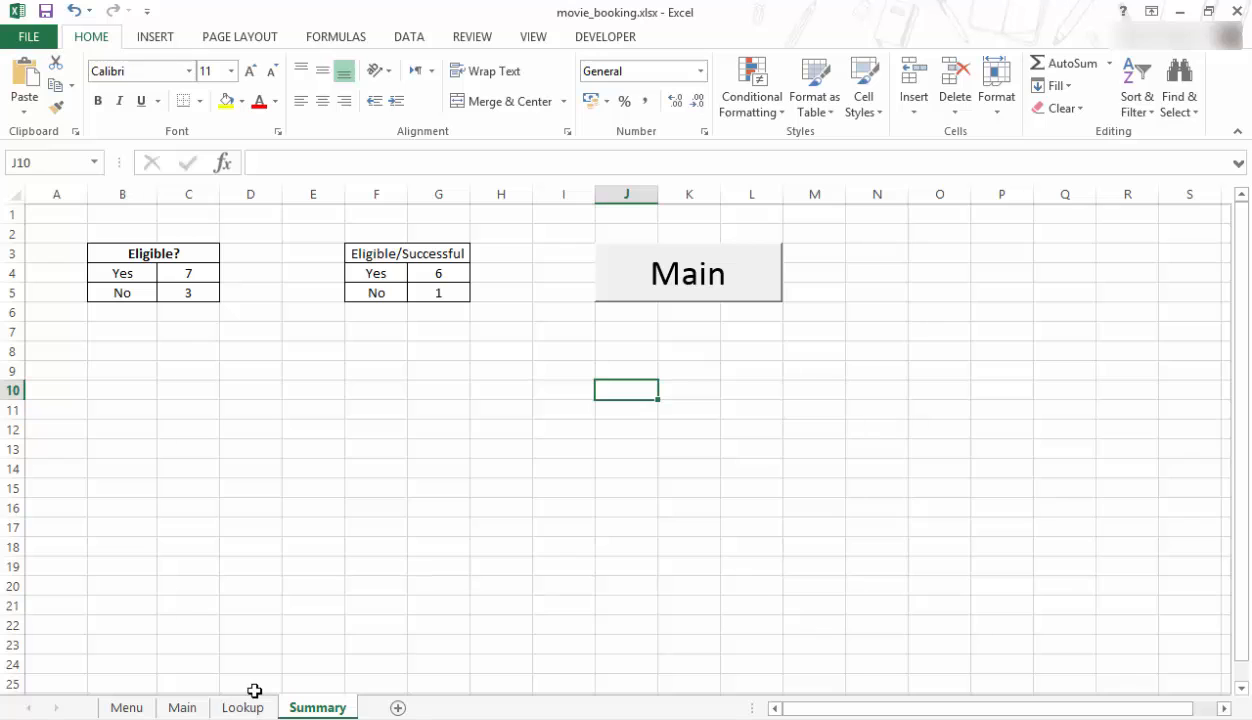
click(126, 708)
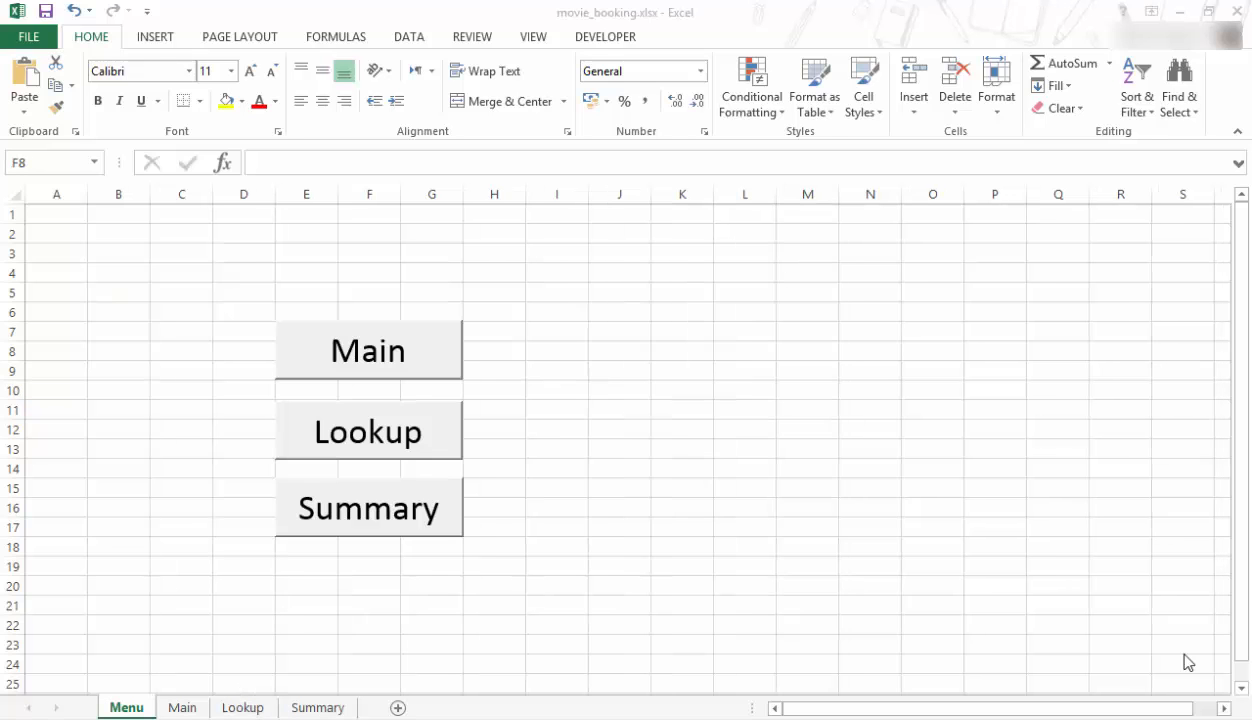
mouse_move(458, 440)
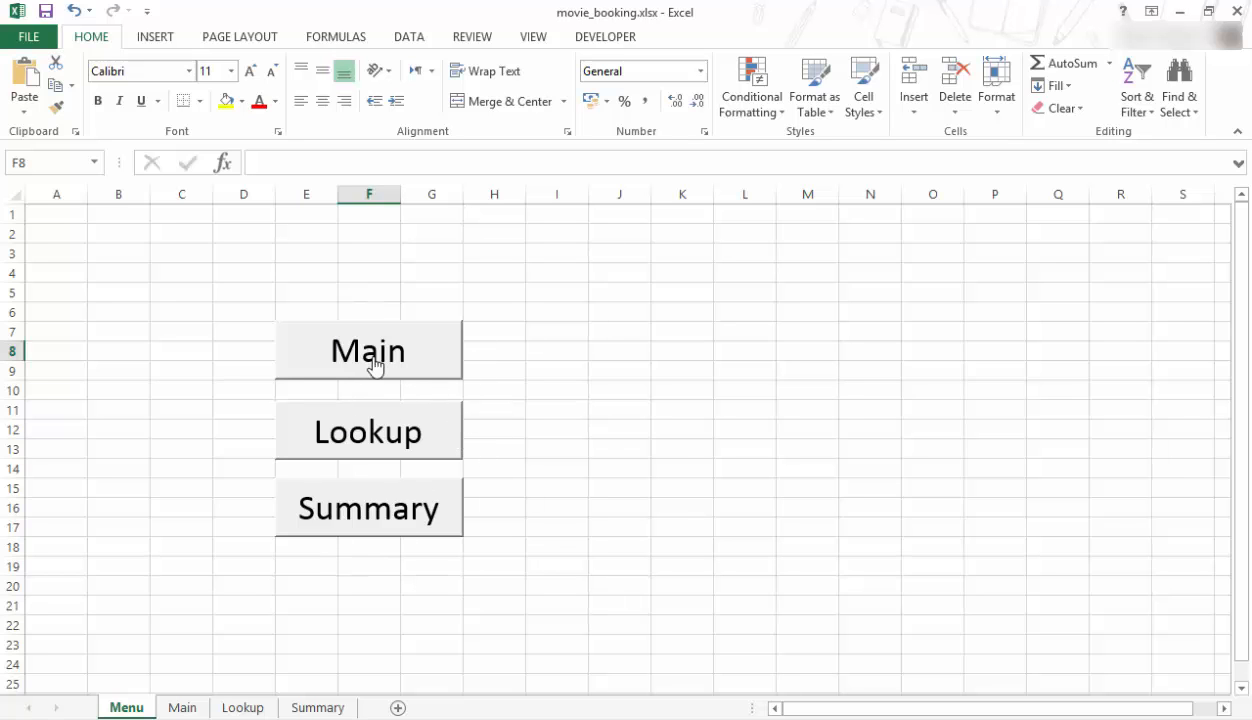
click(368, 350)
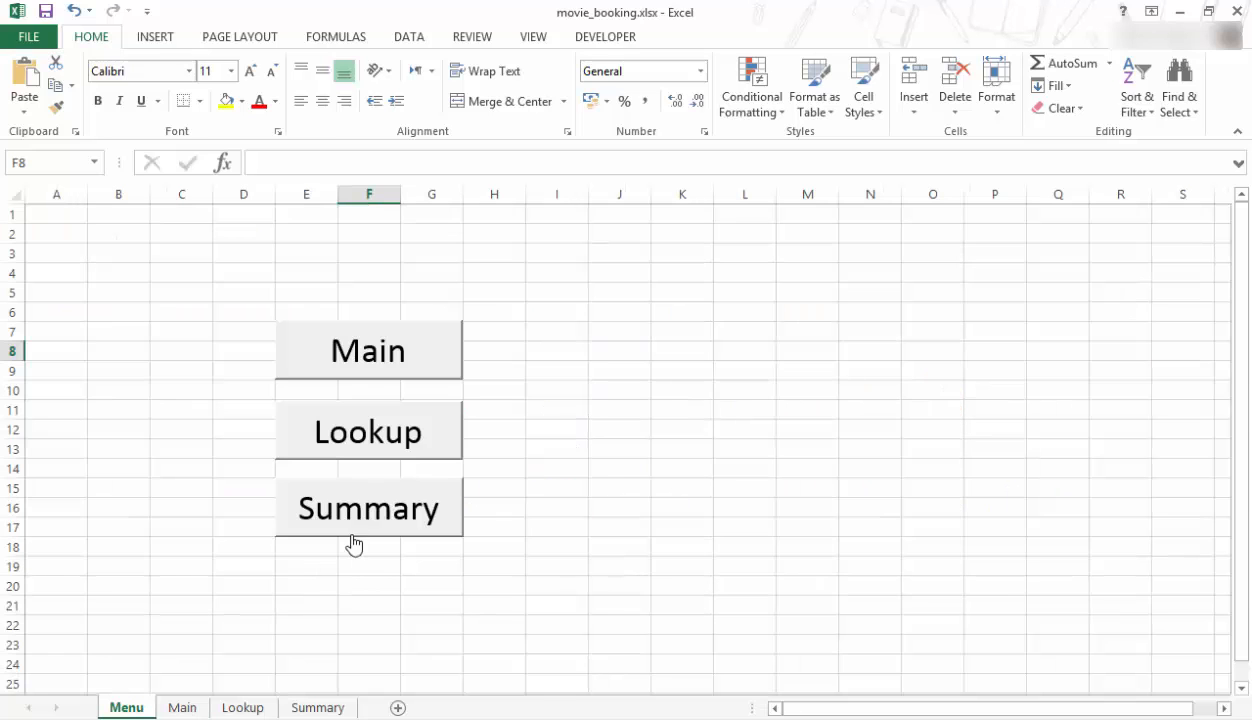
mouse_move(348, 428)
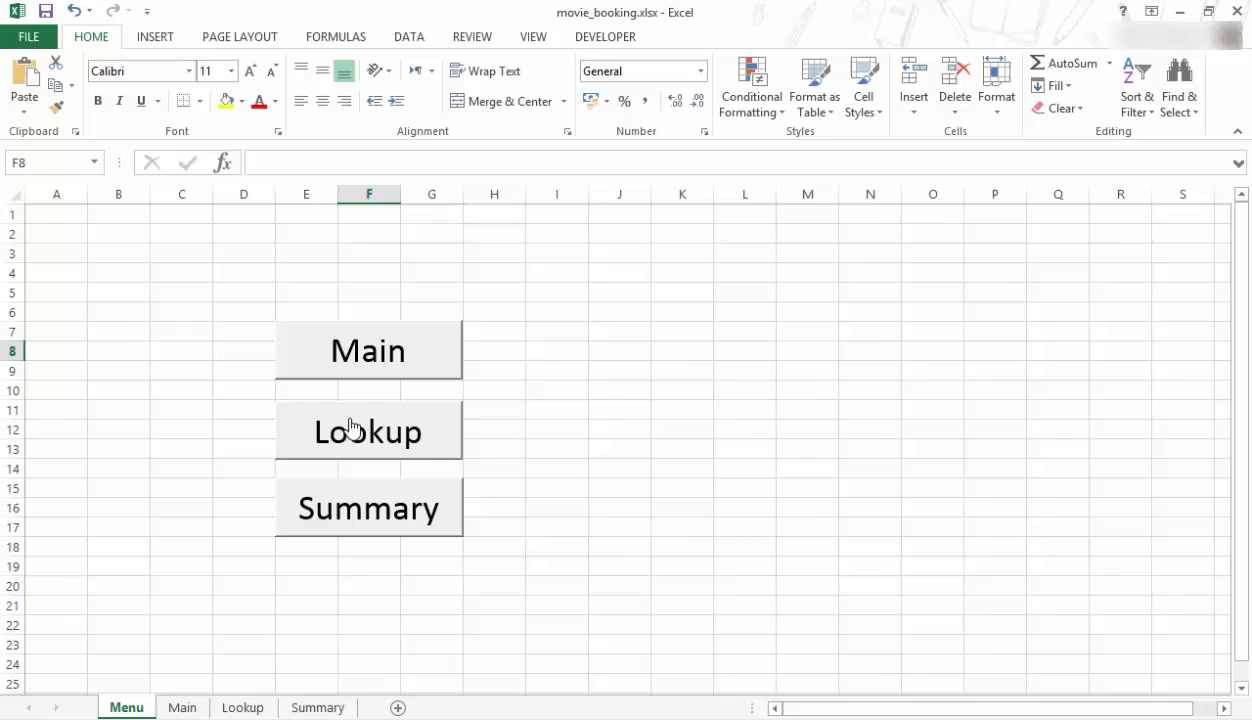
mouse_move(816, 292)
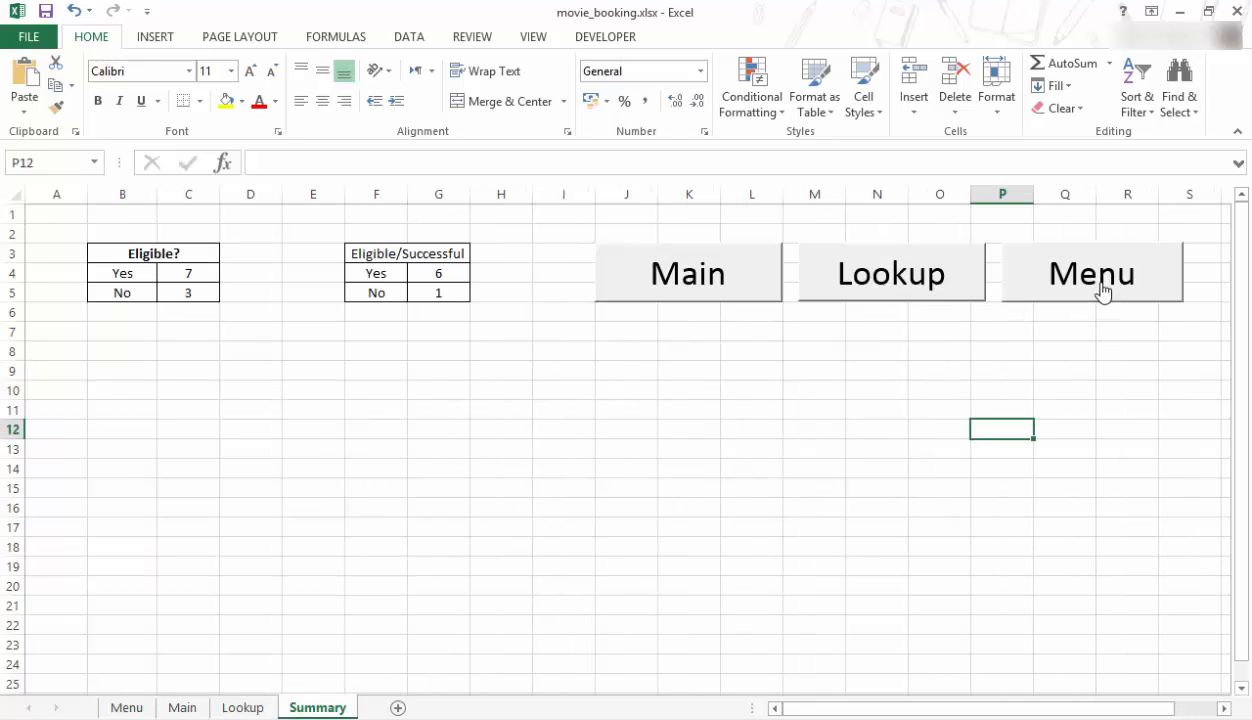
click(1090, 272)
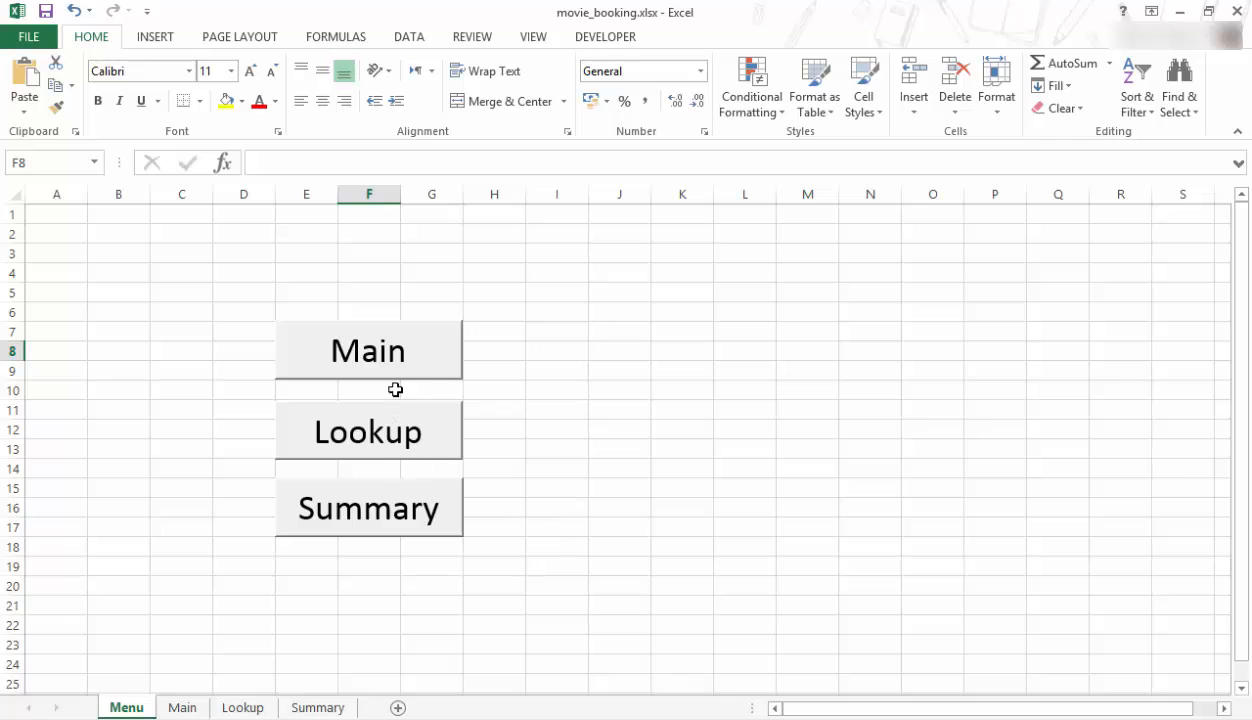
click(368, 350)
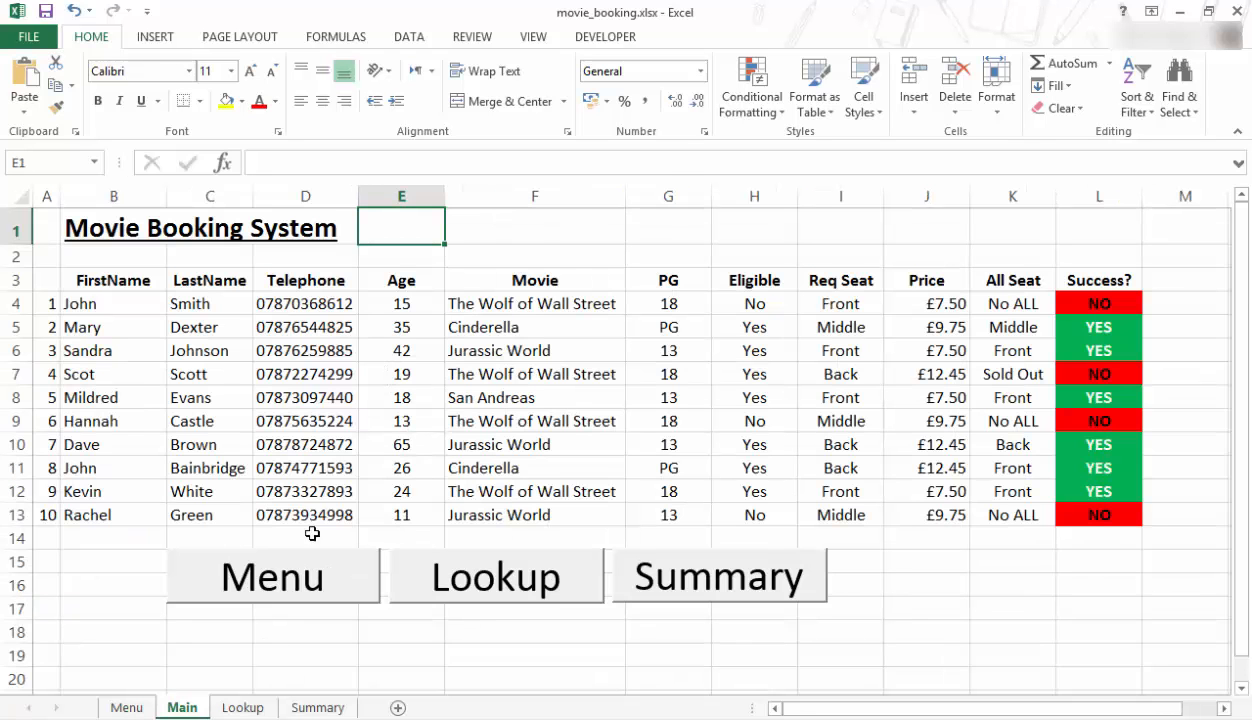
click(496, 576)
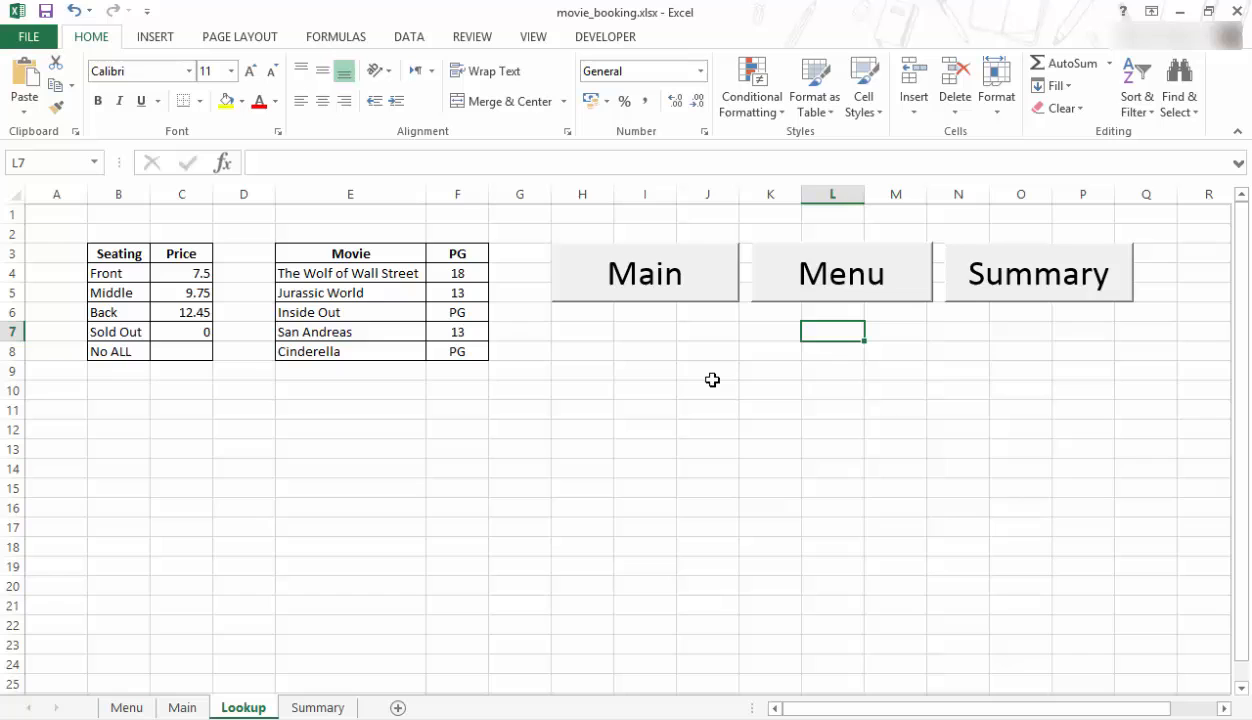
click(316, 708)
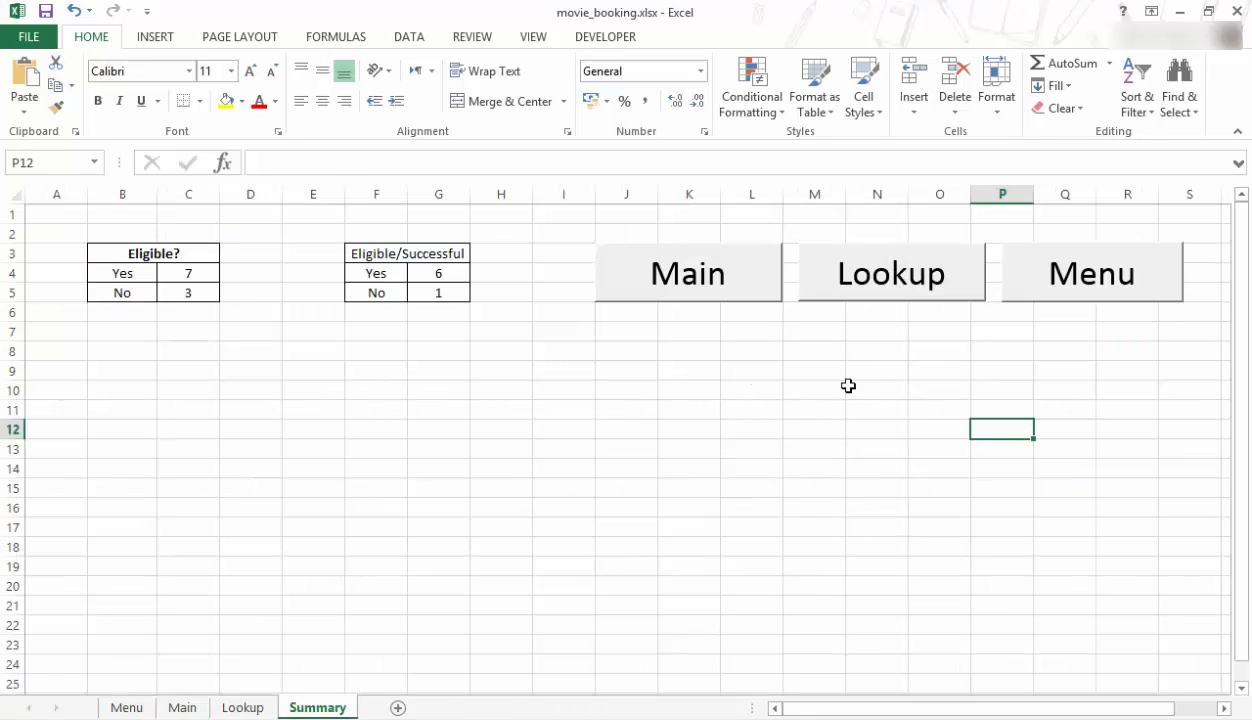
click(688, 272)
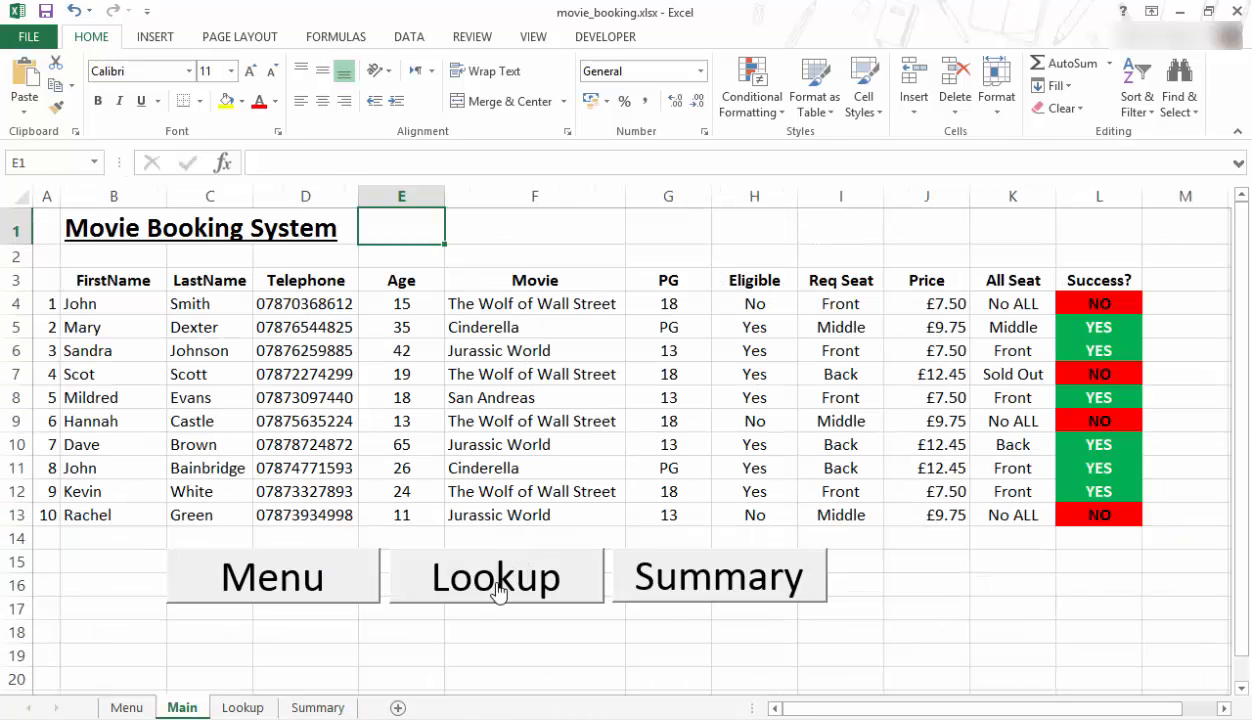
click(718, 576)
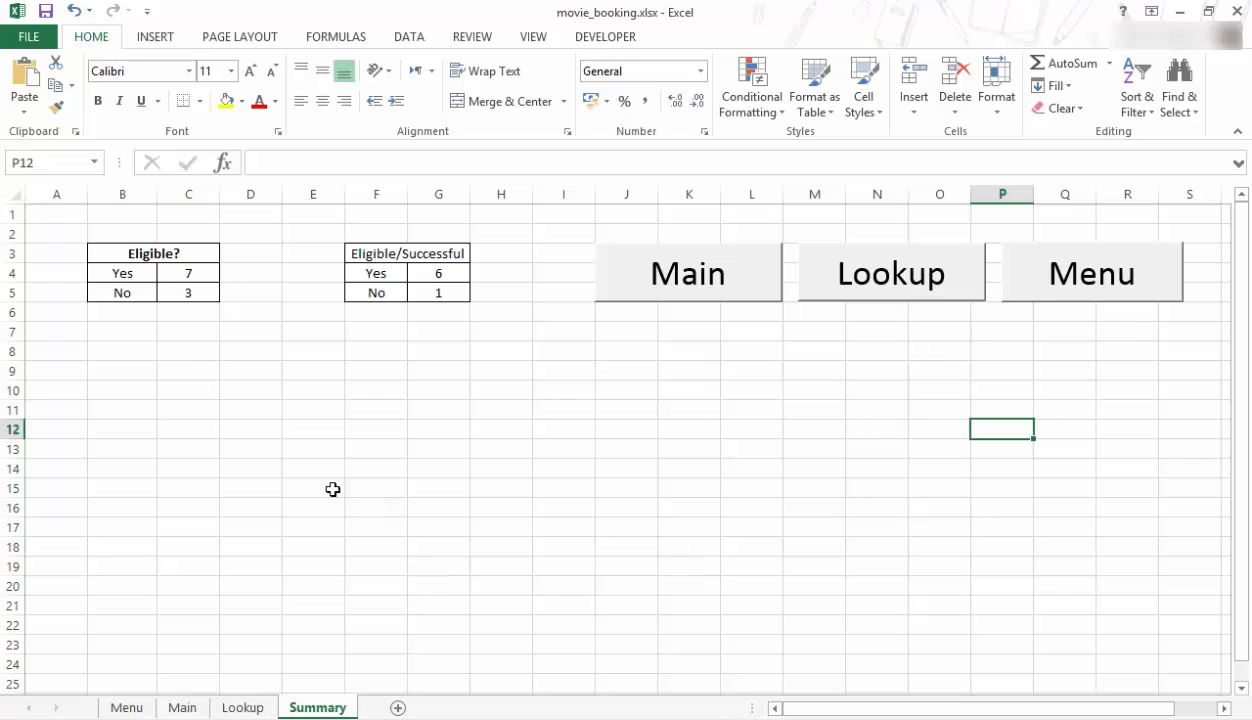
mouse_move(692, 284)
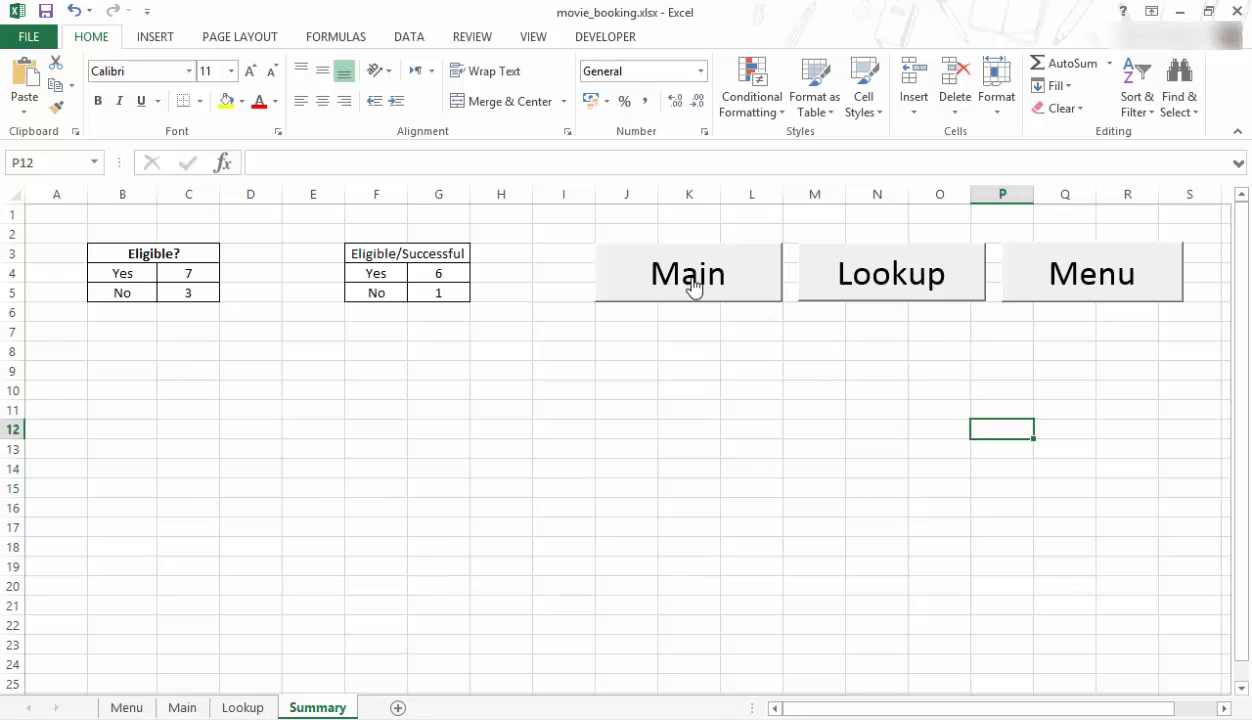
click(688, 272)
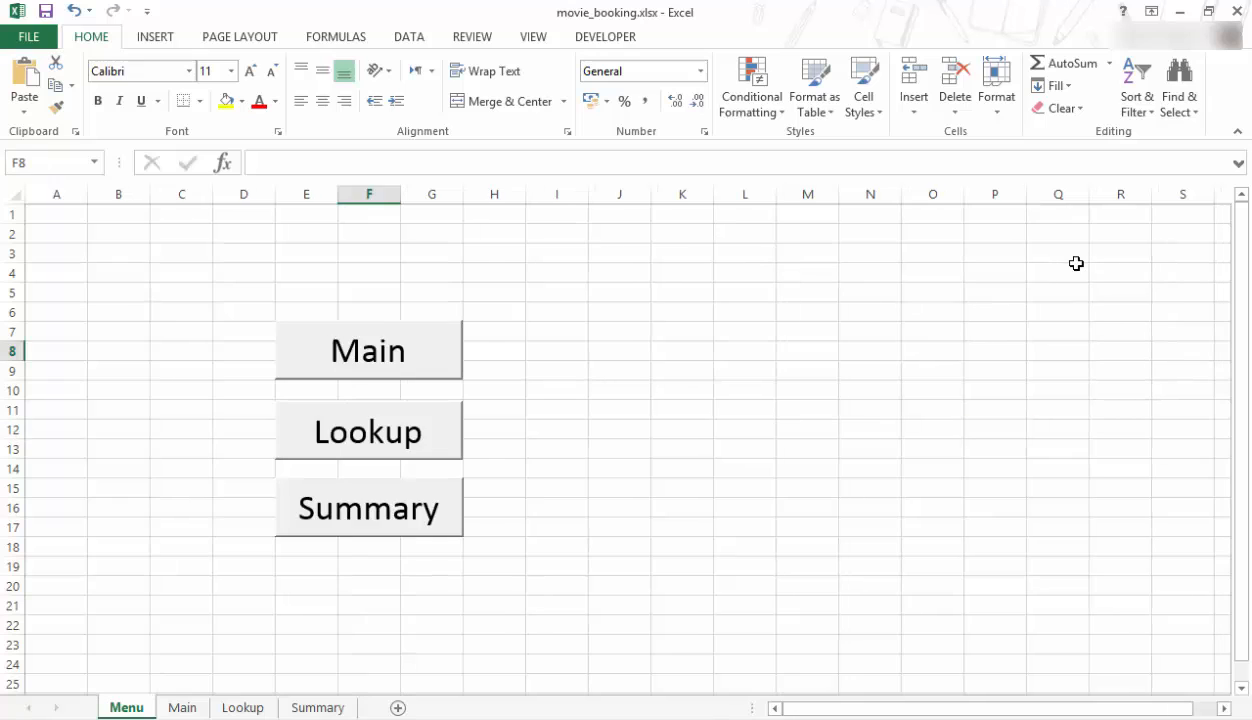
mouse_move(518, 476)
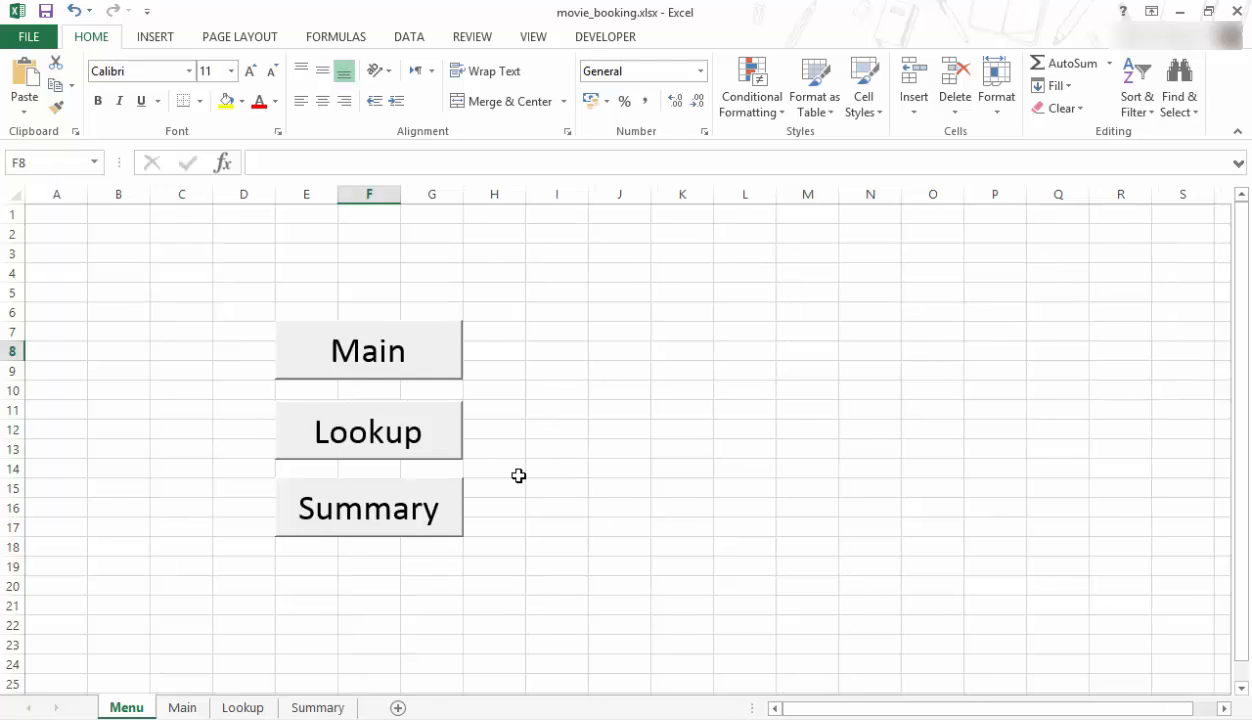
mouse_move(612, 444)
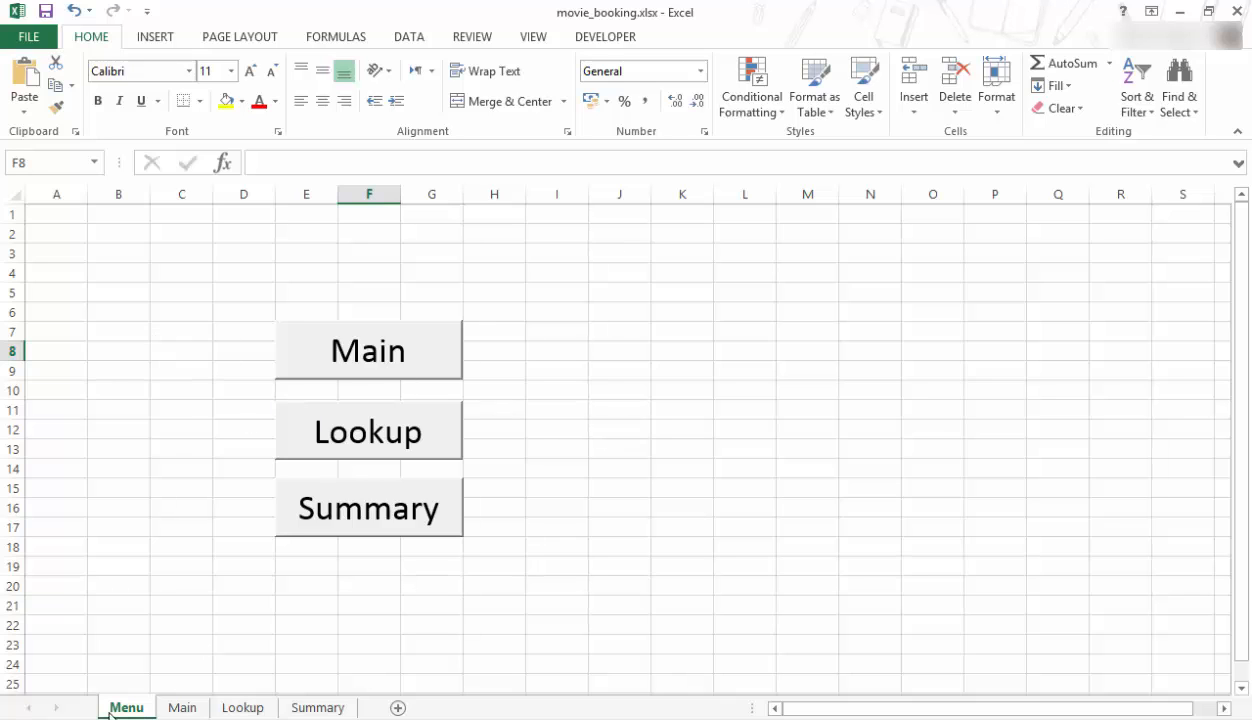
mouse_move(380, 294)
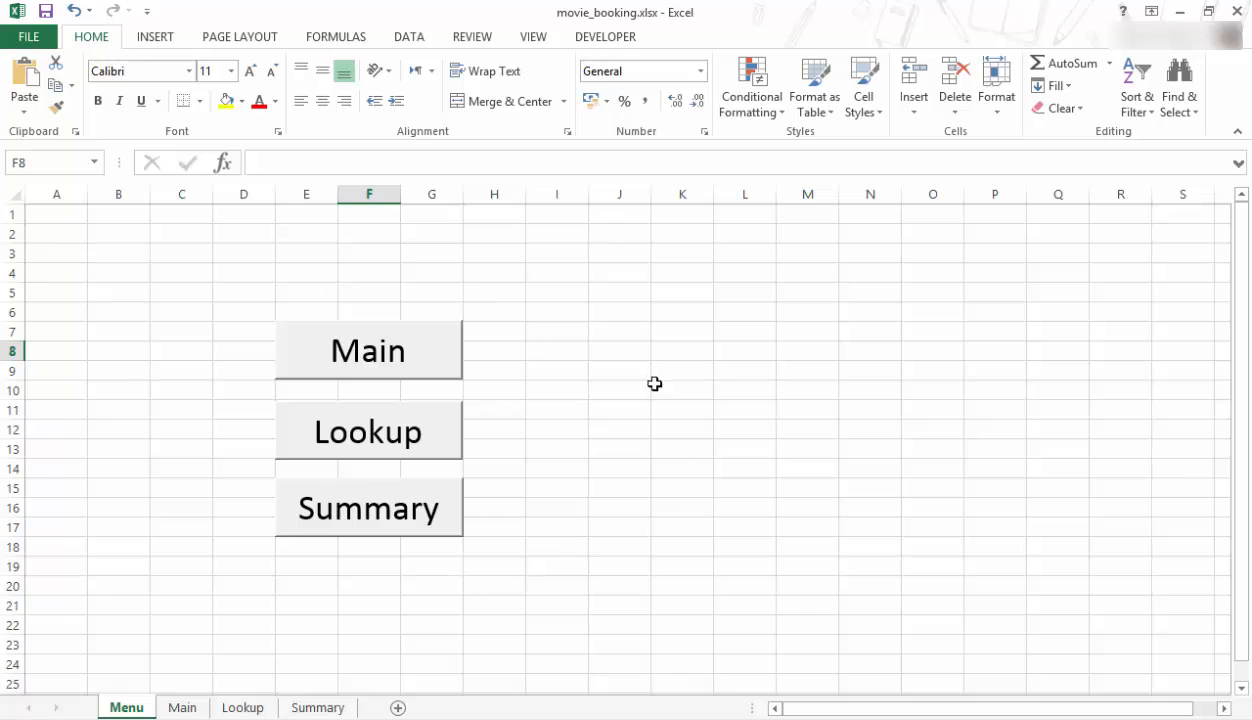
mouse_move(366, 376)
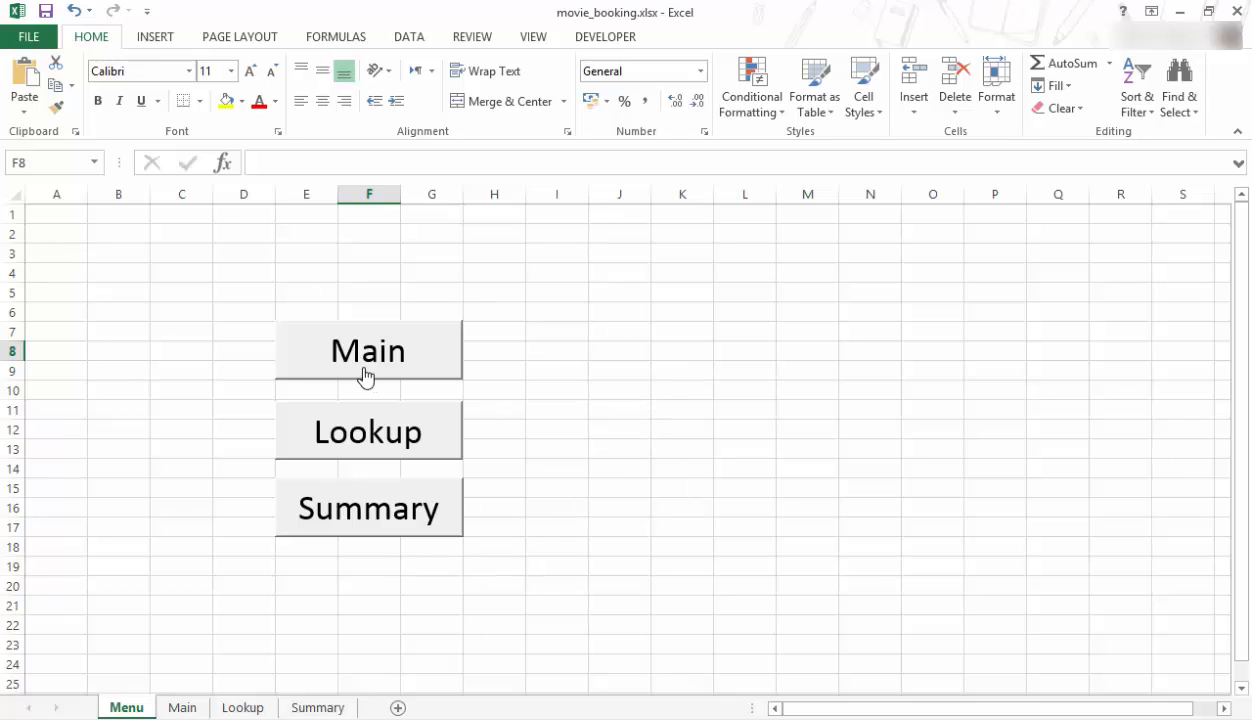
Jump from the Menu sheet to the Main booking table using its Main button
click(368, 350)
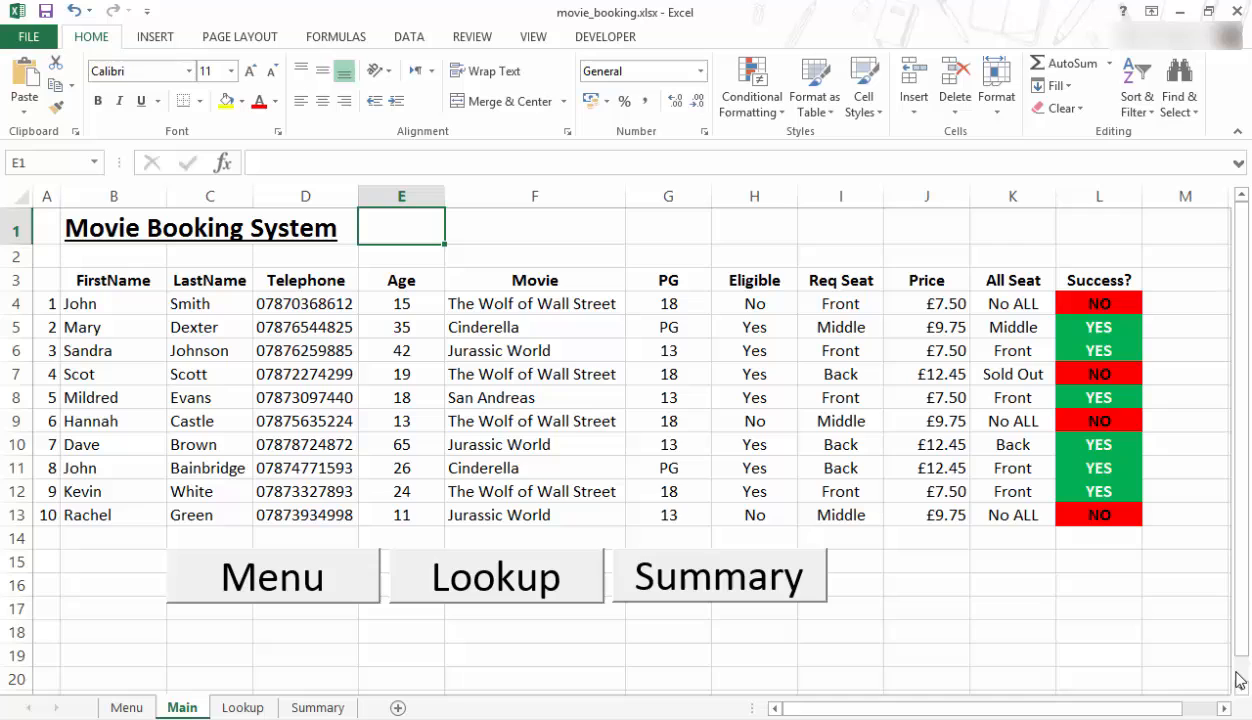
mouse_move(872, 648)
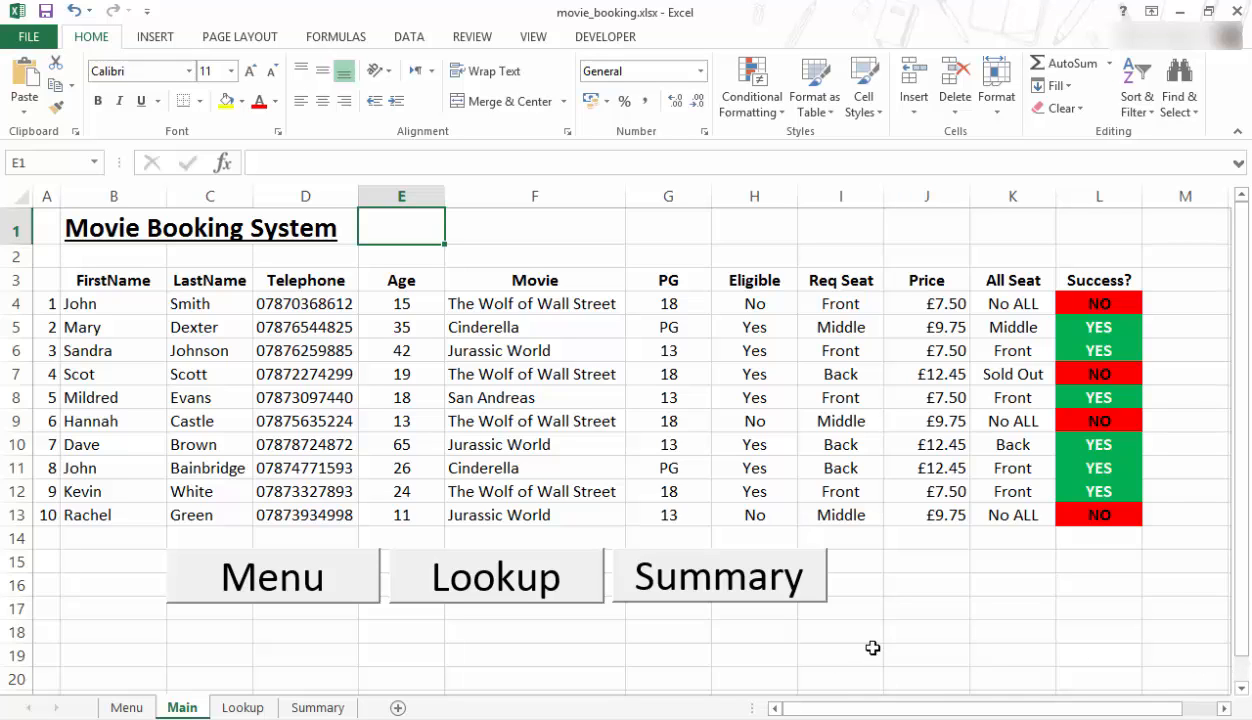